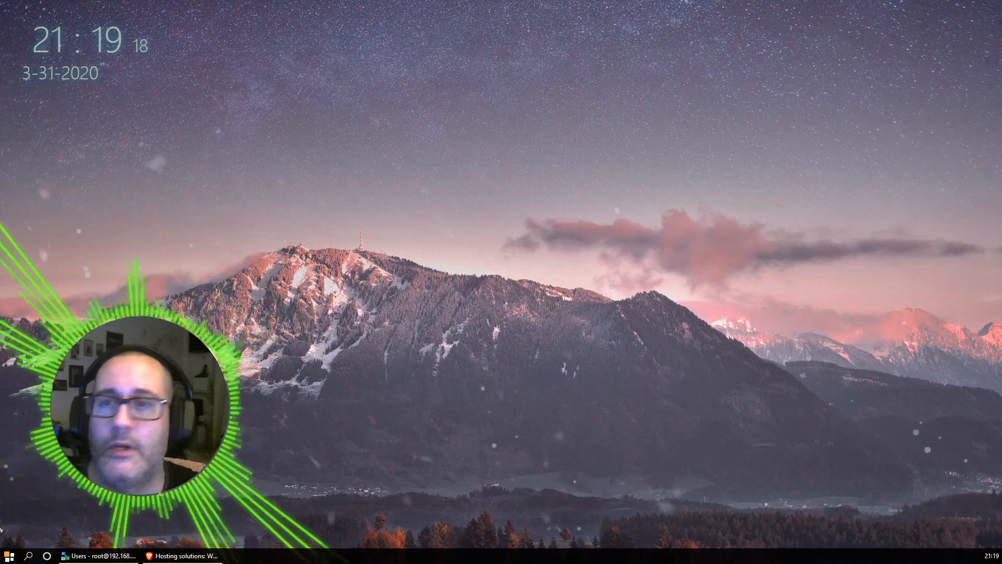
mouse_move(189, 555)
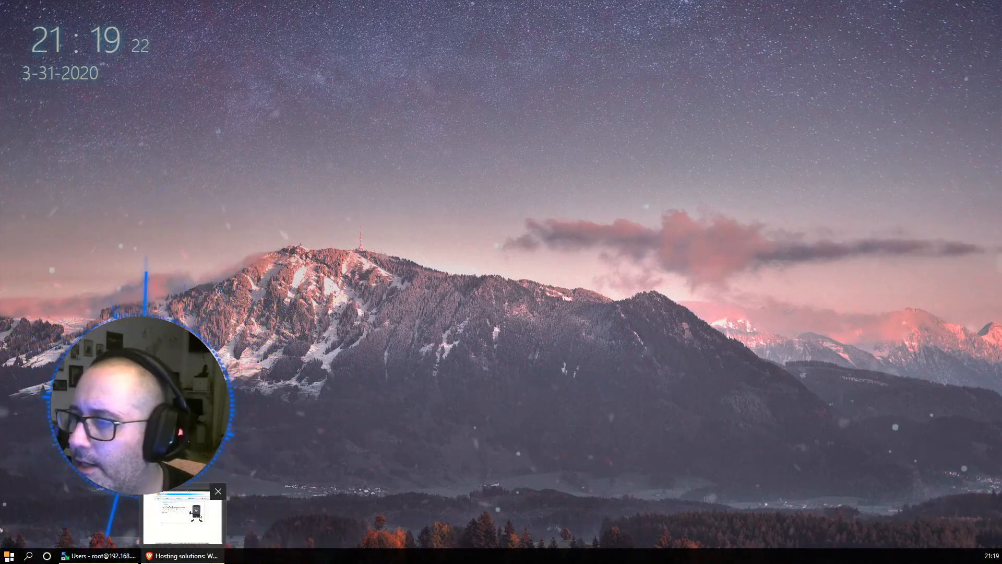
Bring up the Contabo order status page showing the VPS order being processed
click(184, 515)
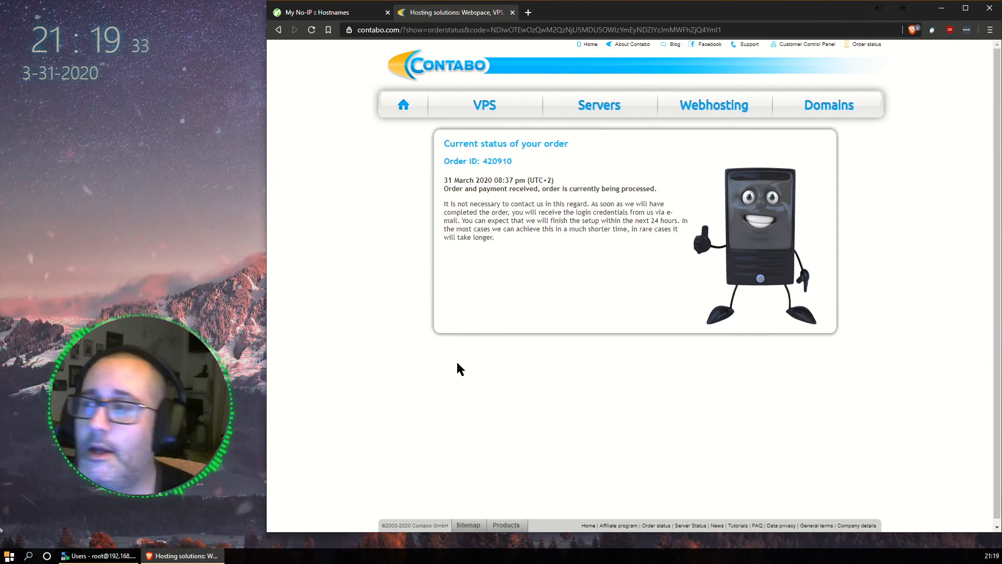
mouse_move(380, 430)
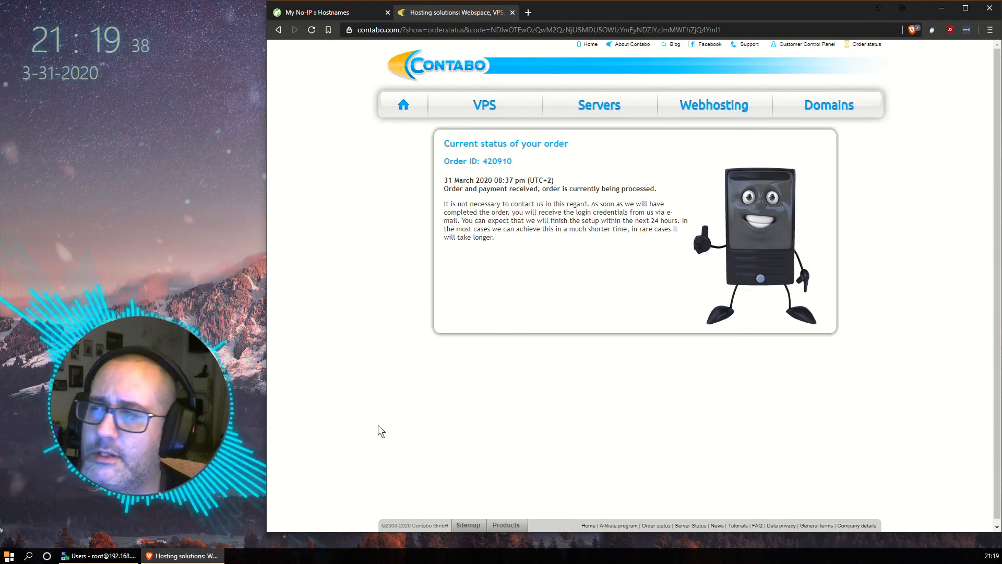
mouse_move(509, 135)
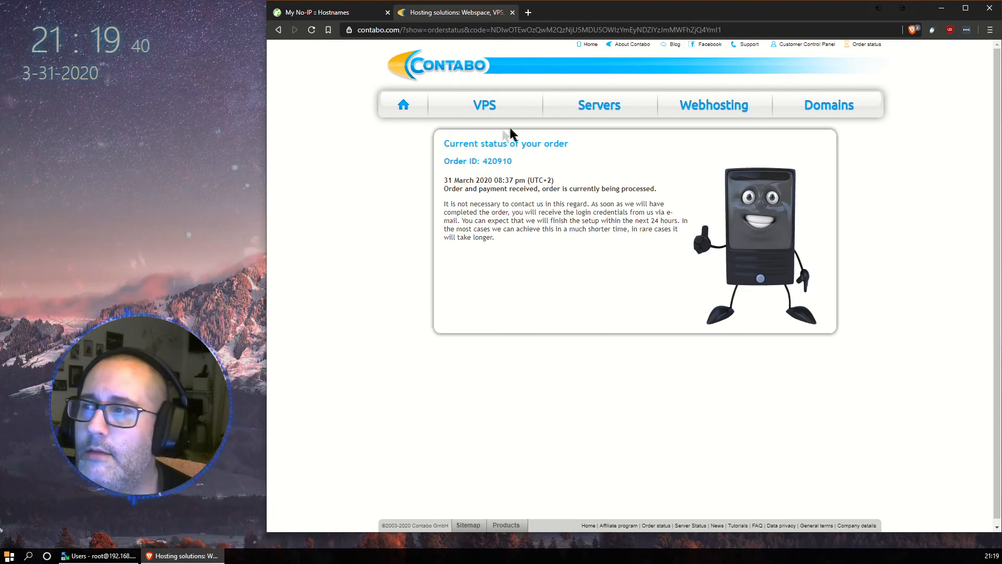
Review the Contabo VPS plans page, scrolling through HDD and SSD plan specs and prices
click(483, 105)
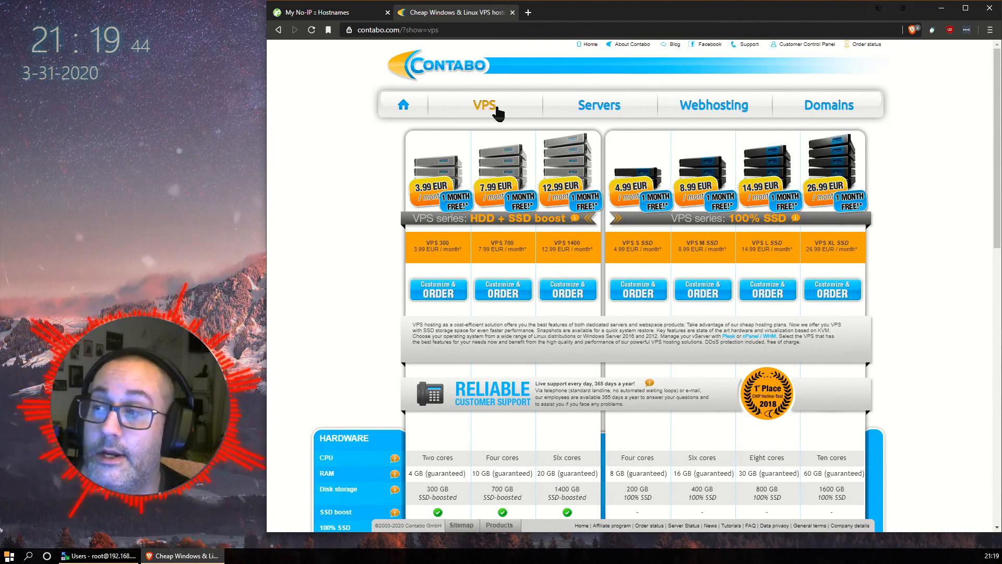
mouse_move(708, 165)
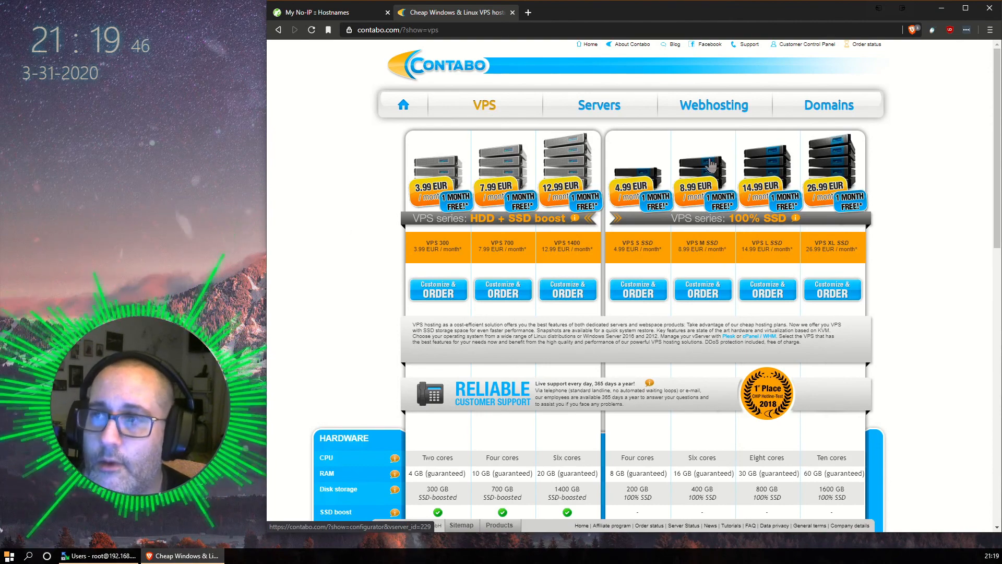
mouse_move(632, 172)
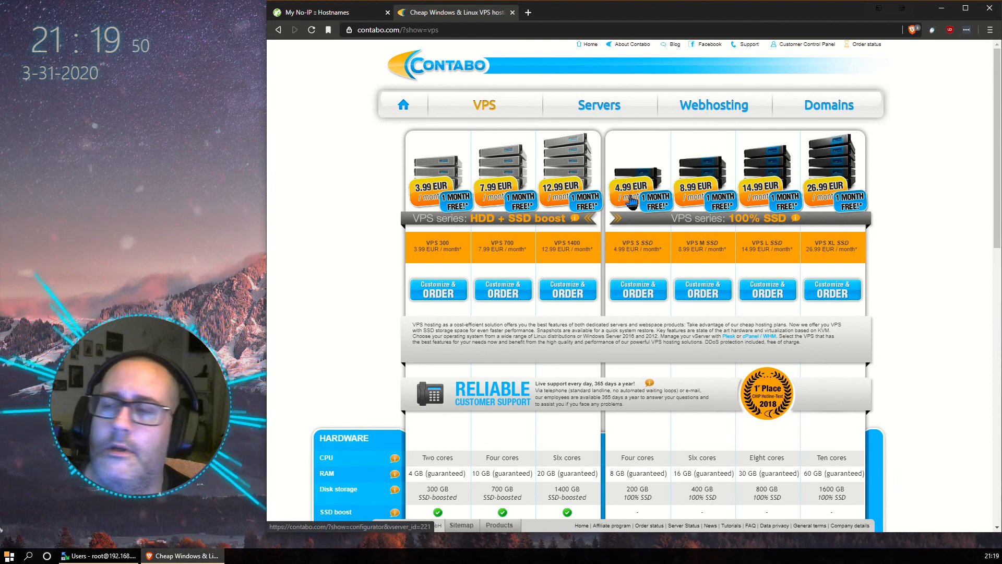
mouse_move(655, 329)
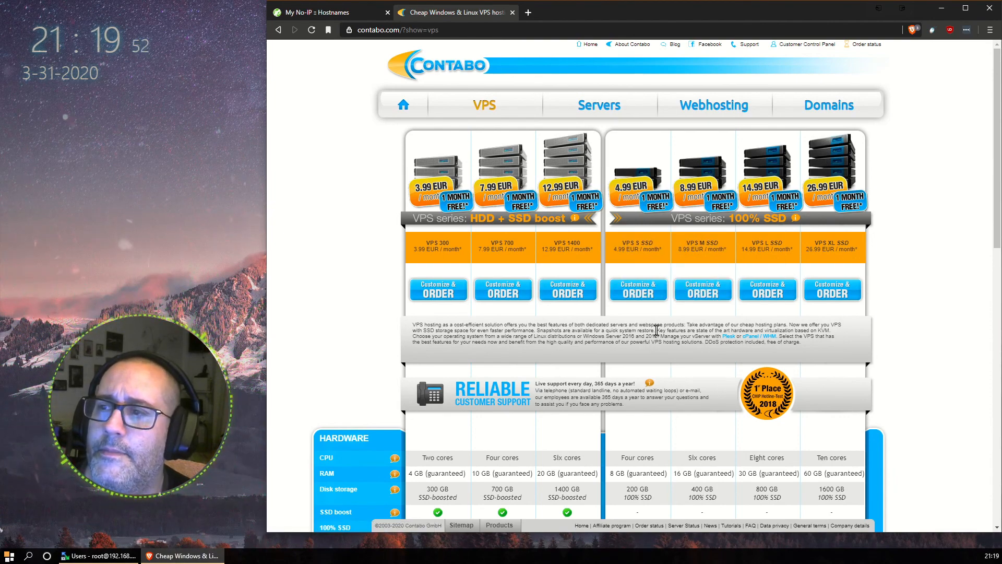
scroll(down, 3)
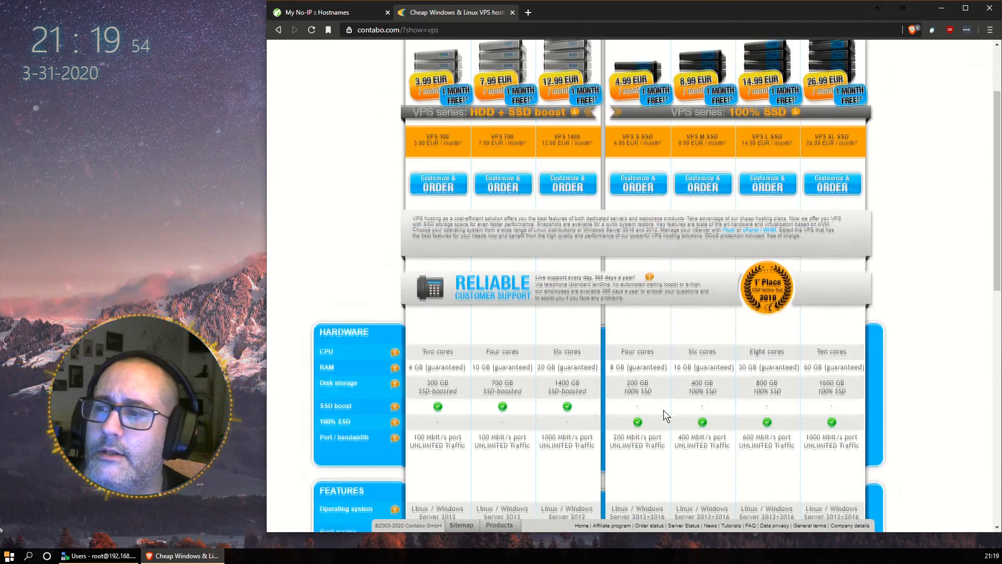
scroll(down, 3)
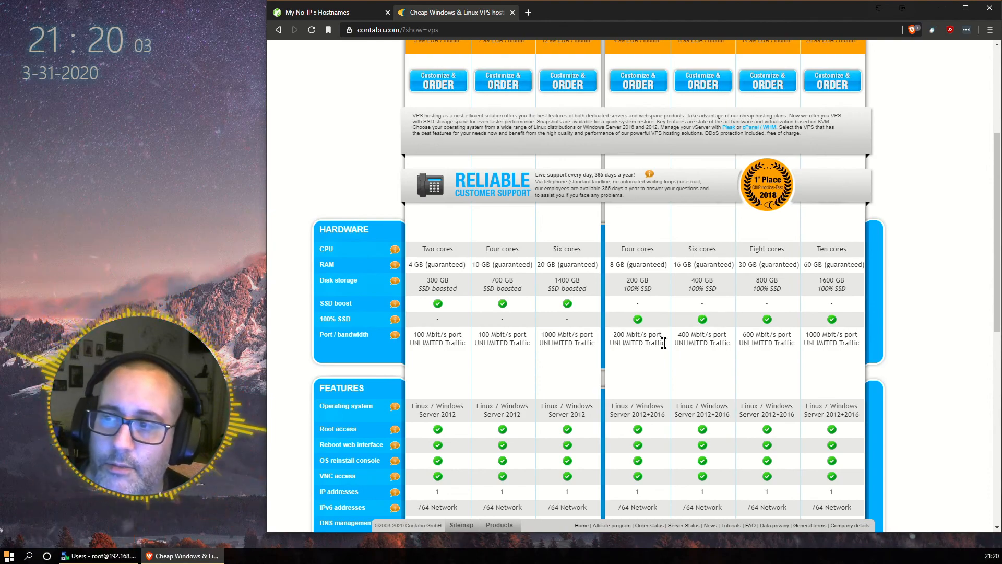
scroll(down, 3)
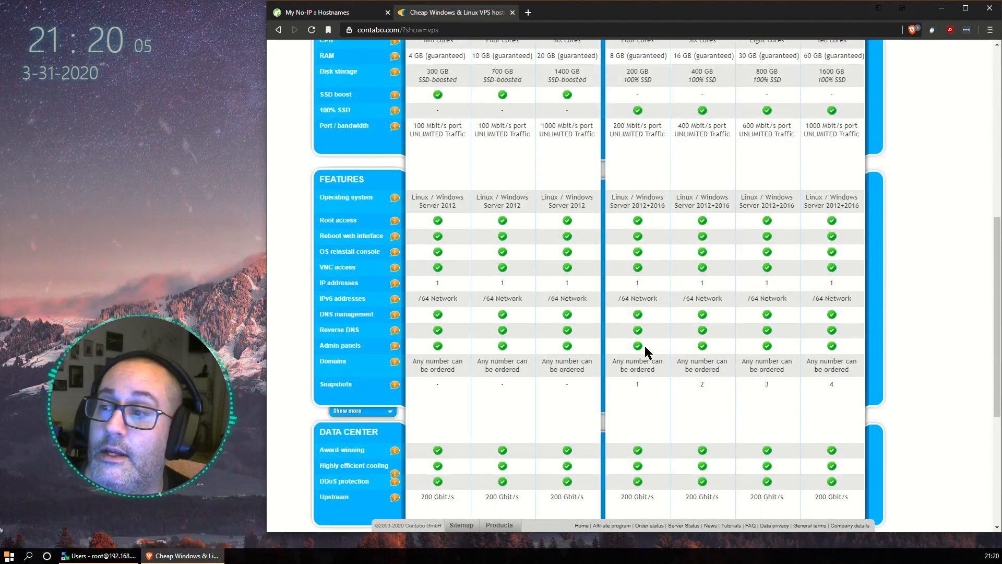
scroll(up, 3)
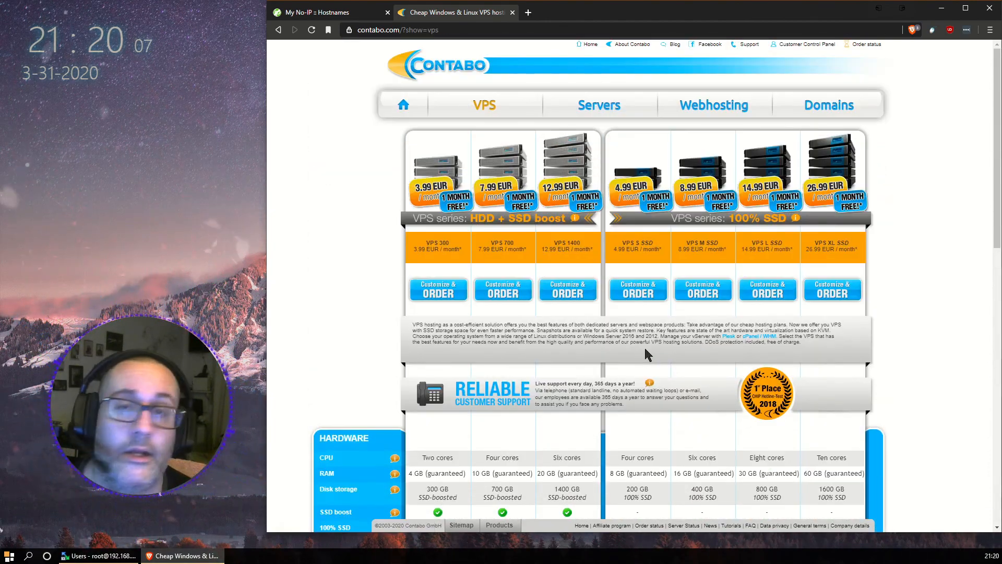
mouse_move(636, 230)
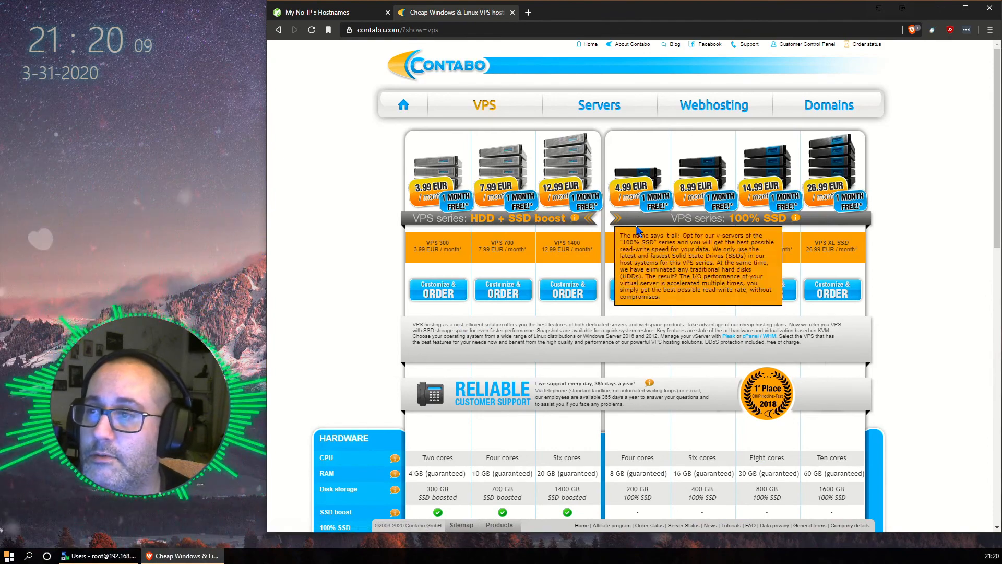
mouse_move(643, 373)
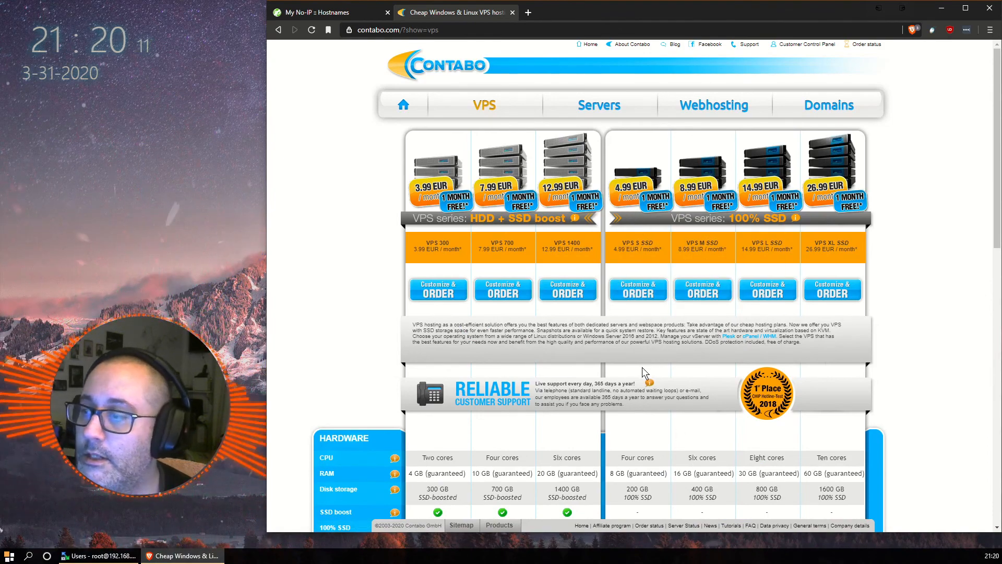
mouse_move(695, 377)
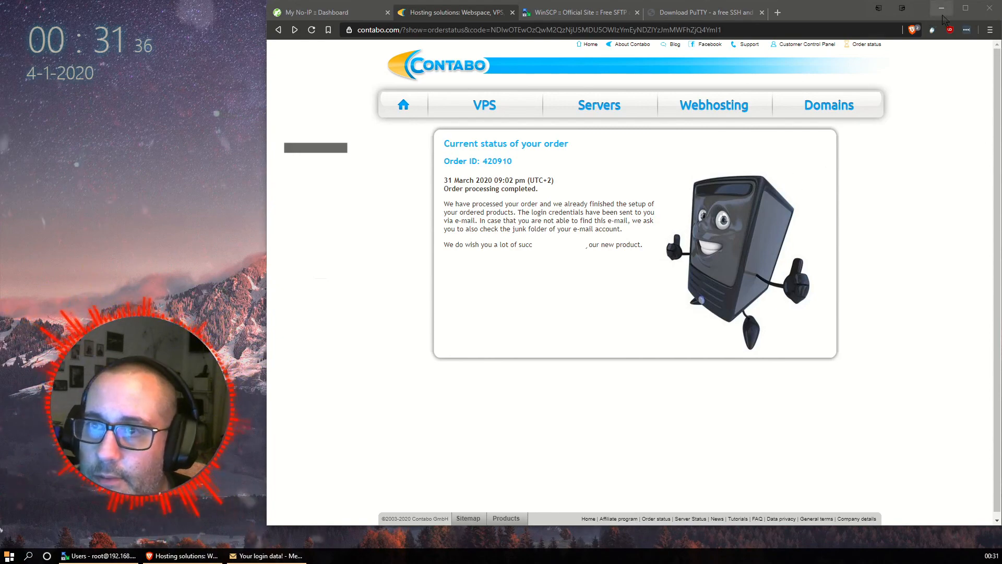
Open the Contabo 'Your login data!' e-mail with the VPS details in Outlook
click(259, 555)
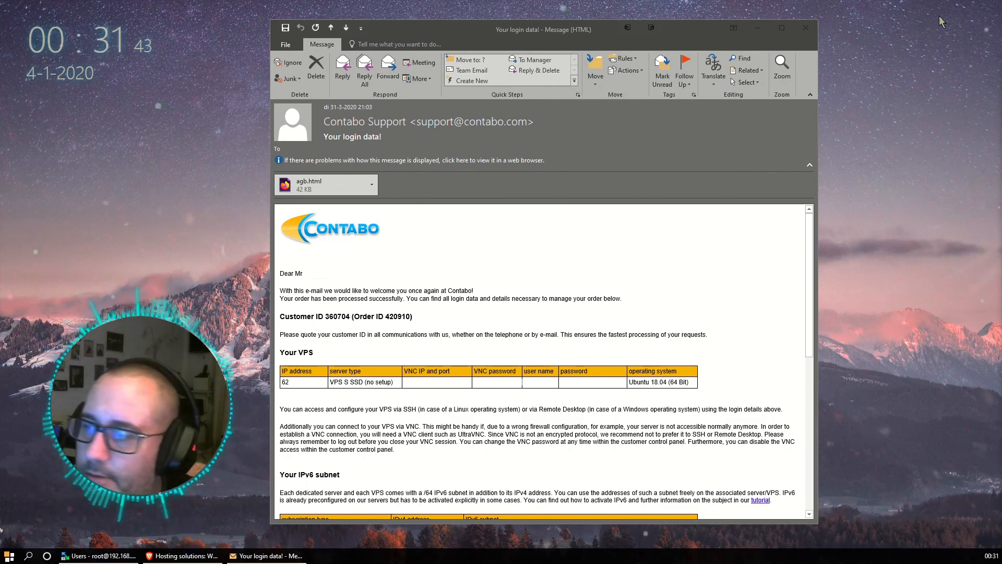
mouse_move(134, 281)
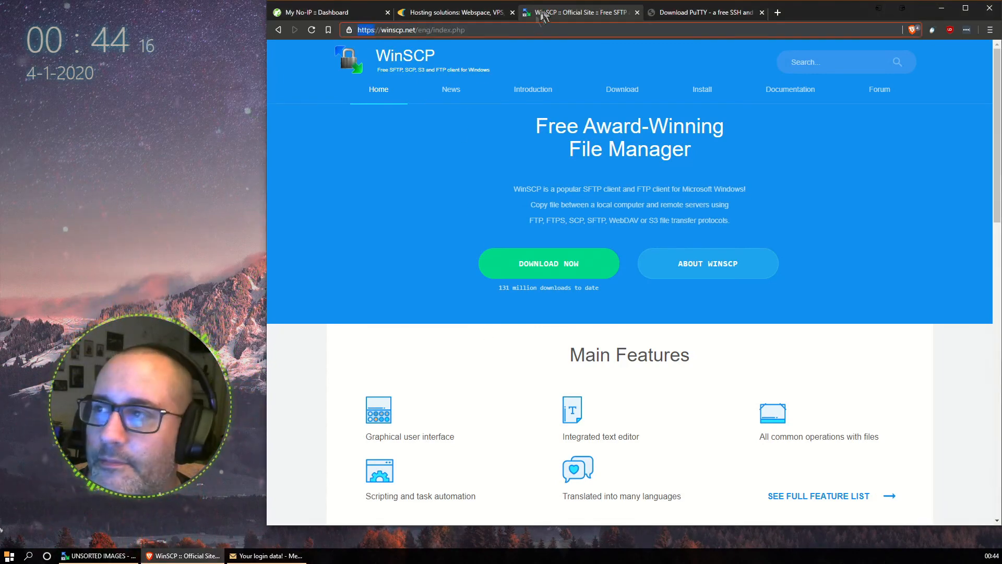
Visit the PuTTY download page, then return to the Contabo login data e-mail
click(702, 12)
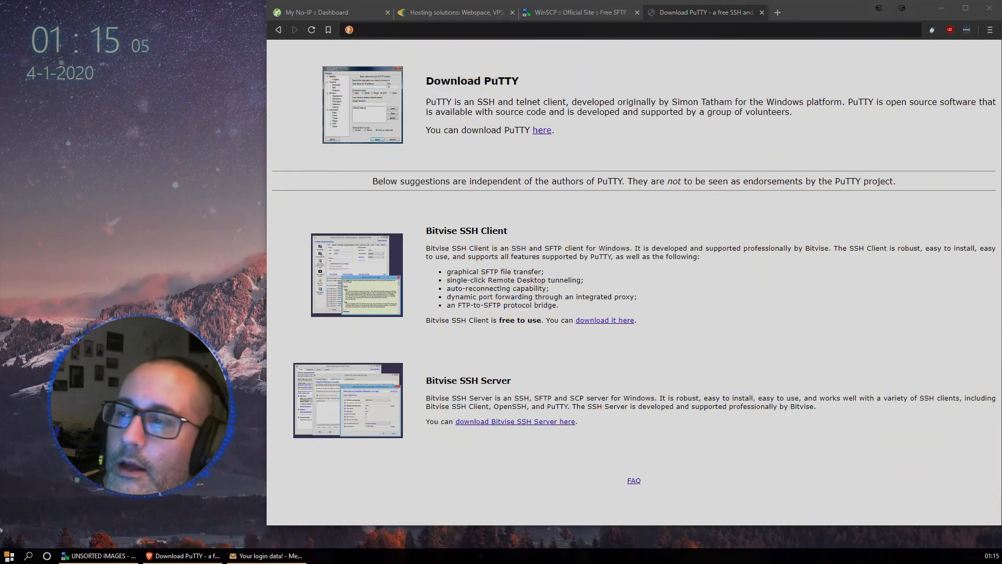
click(267, 554)
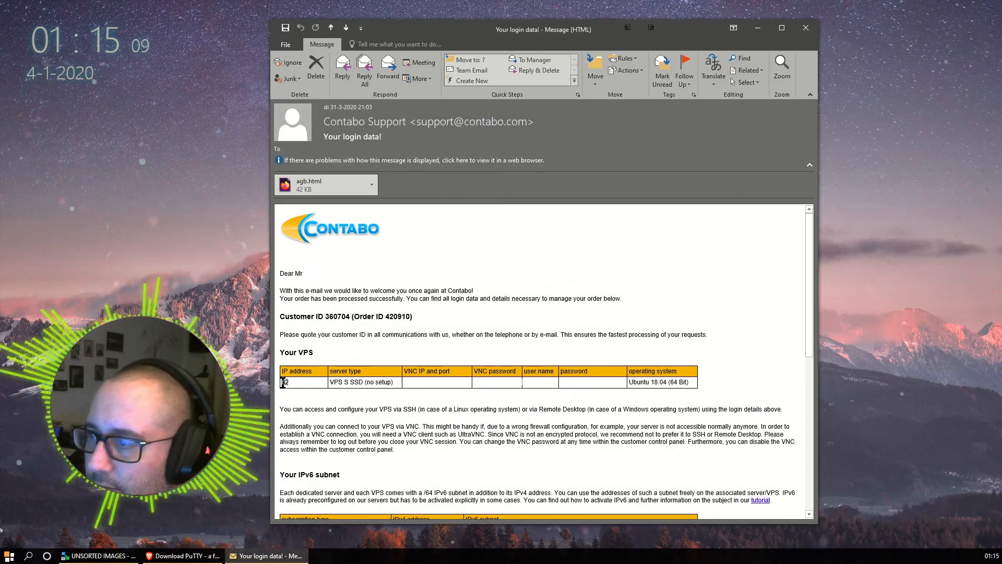
Save a WinSCP site for the VPS as root with its password and log in to /root
click(96, 554)
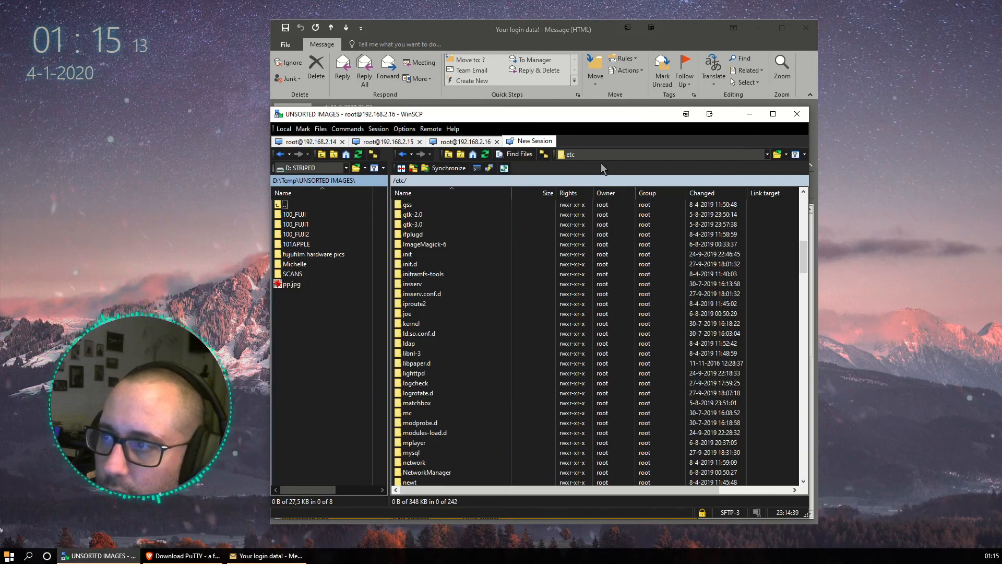
click(534, 141)
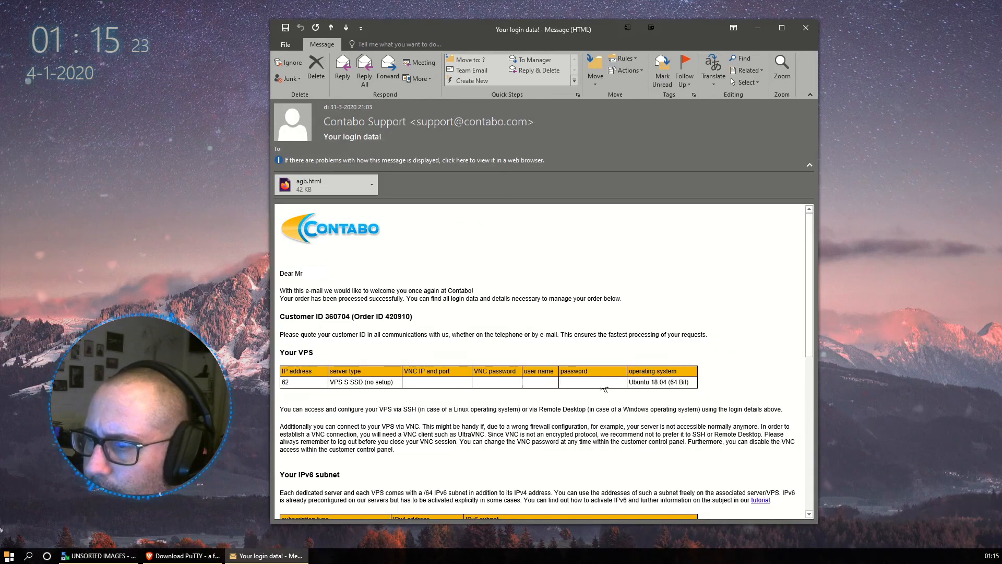
click(99, 554)
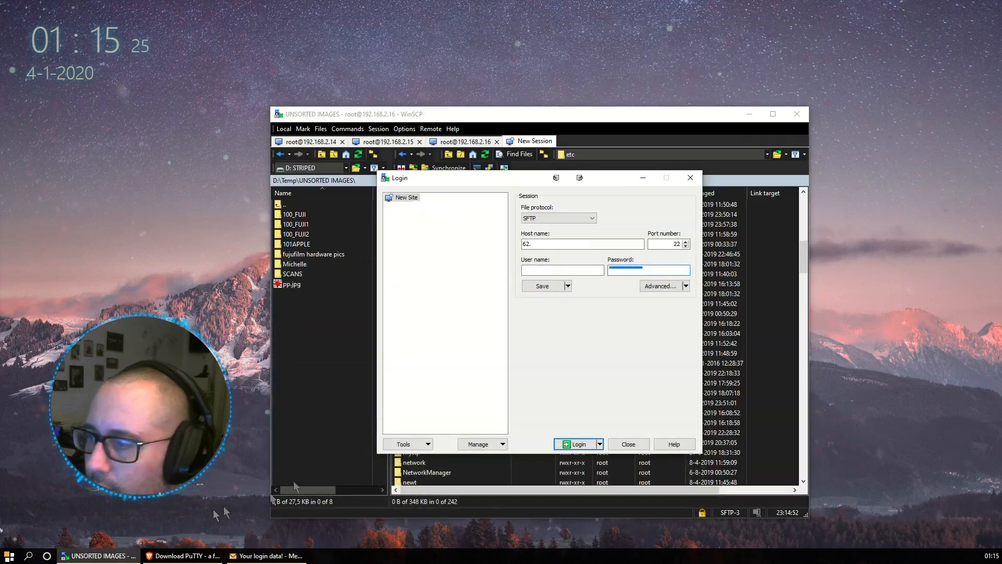
text(password)
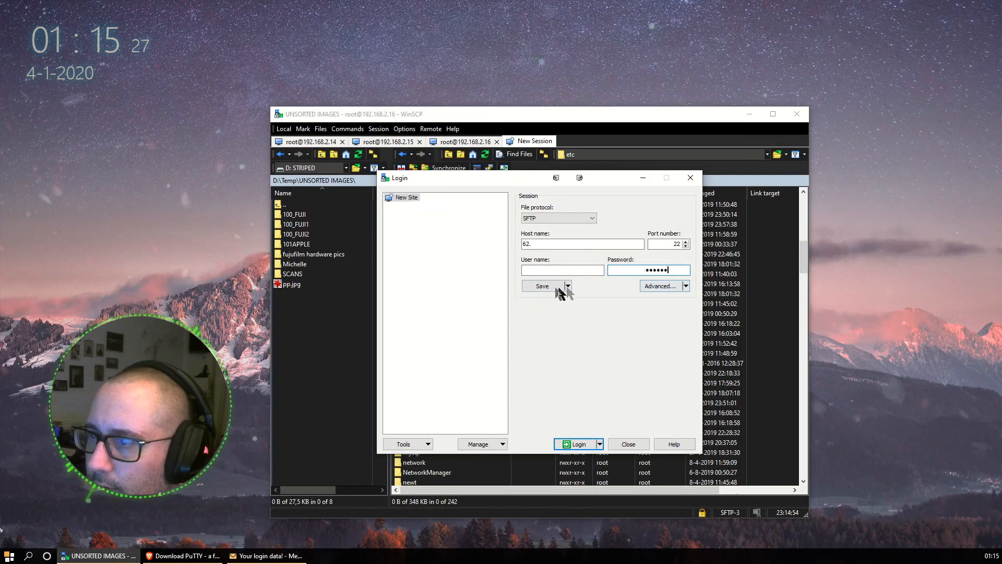
click(542, 286)
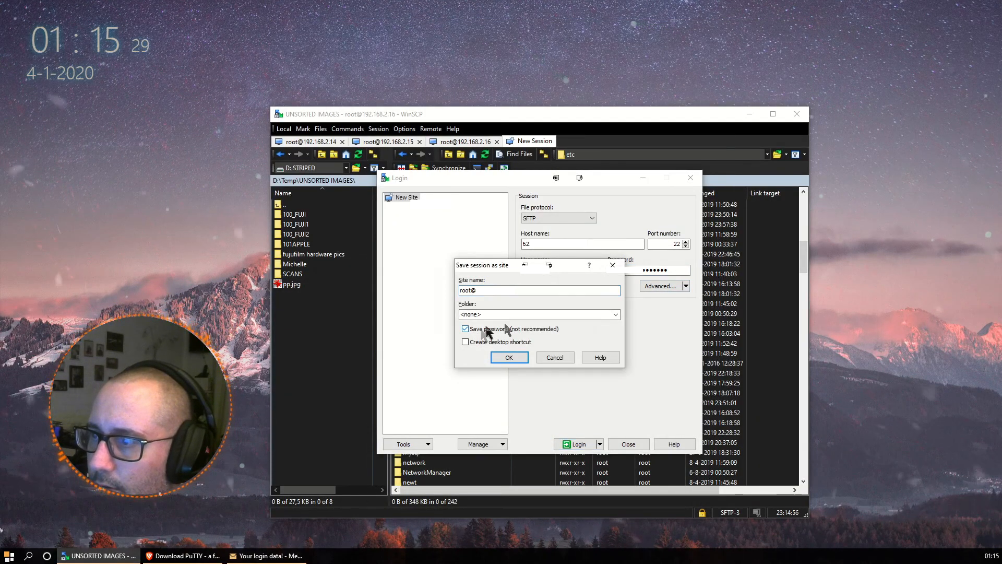
click(508, 357)
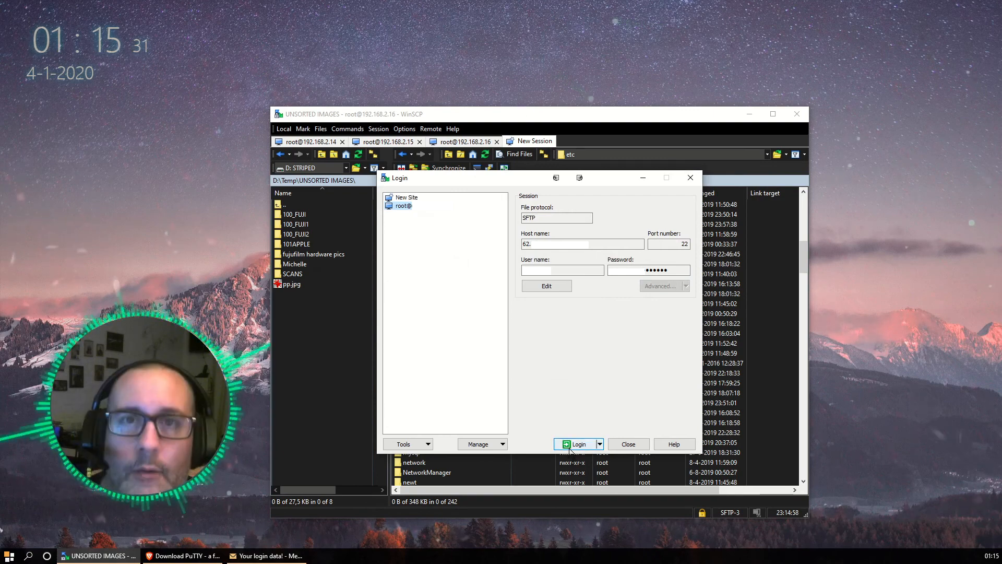
click(575, 444)
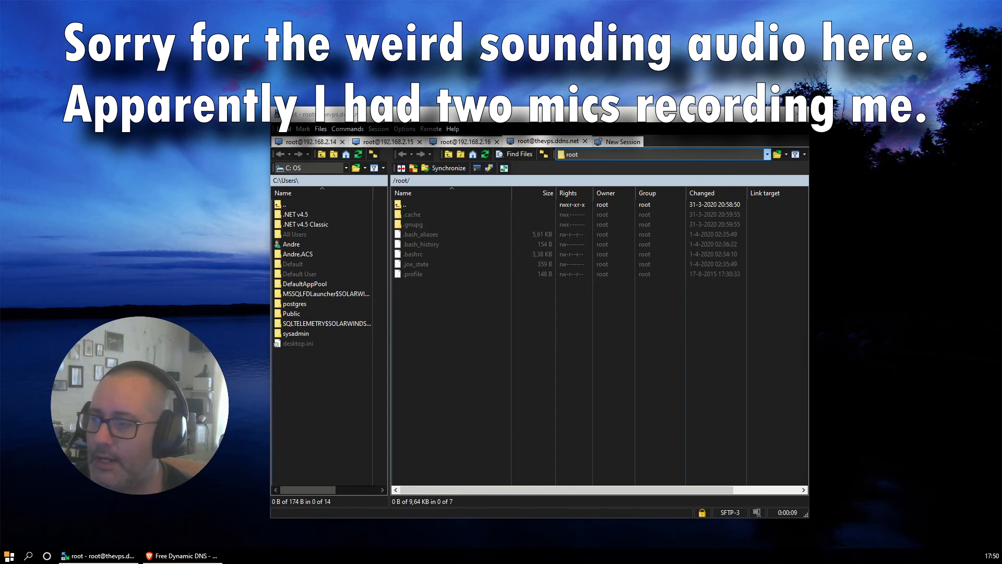
Bring the WinSCP session connected to the VPS back in front, listing /root
click(181, 554)
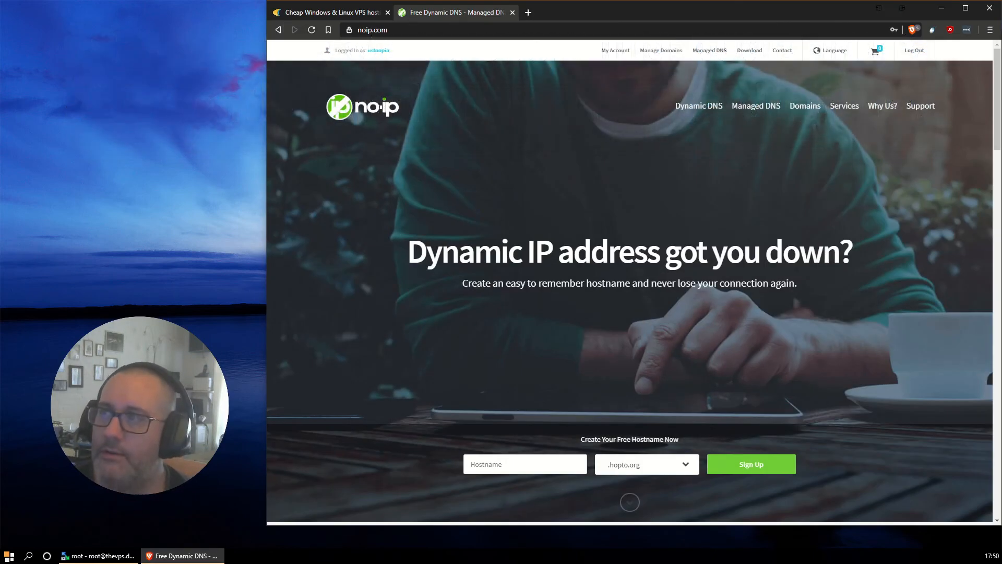
click(97, 554)
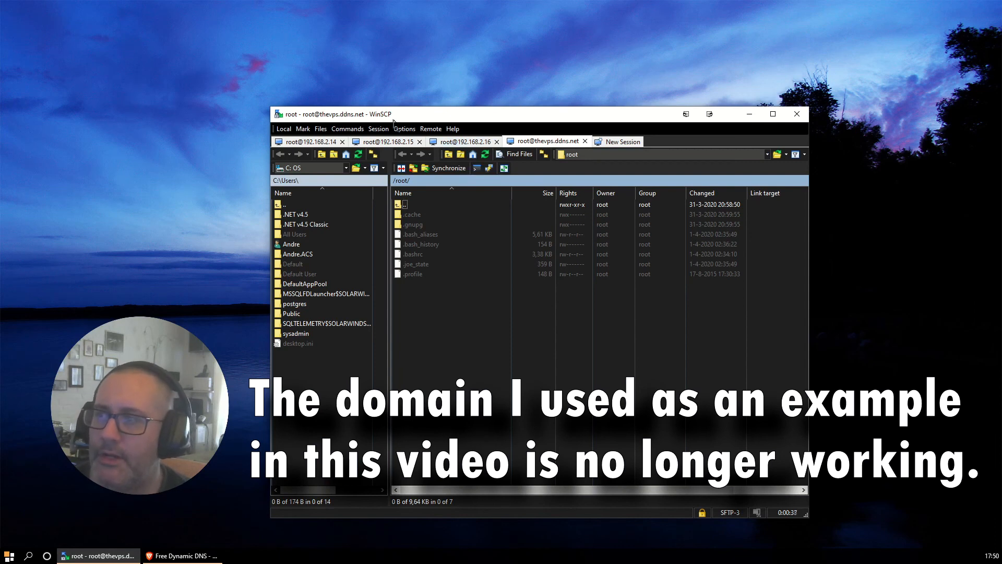
click(403, 129)
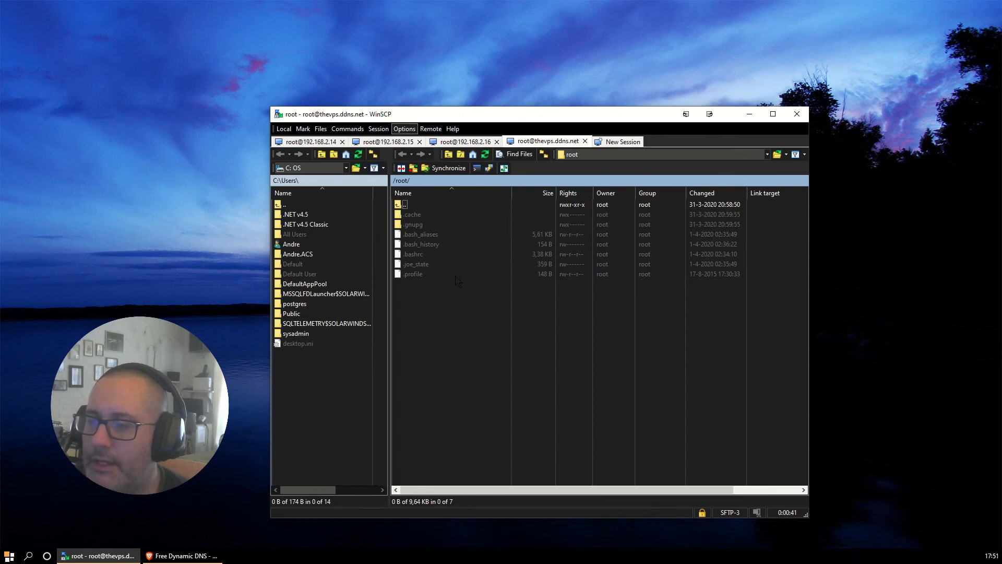
click(404, 129)
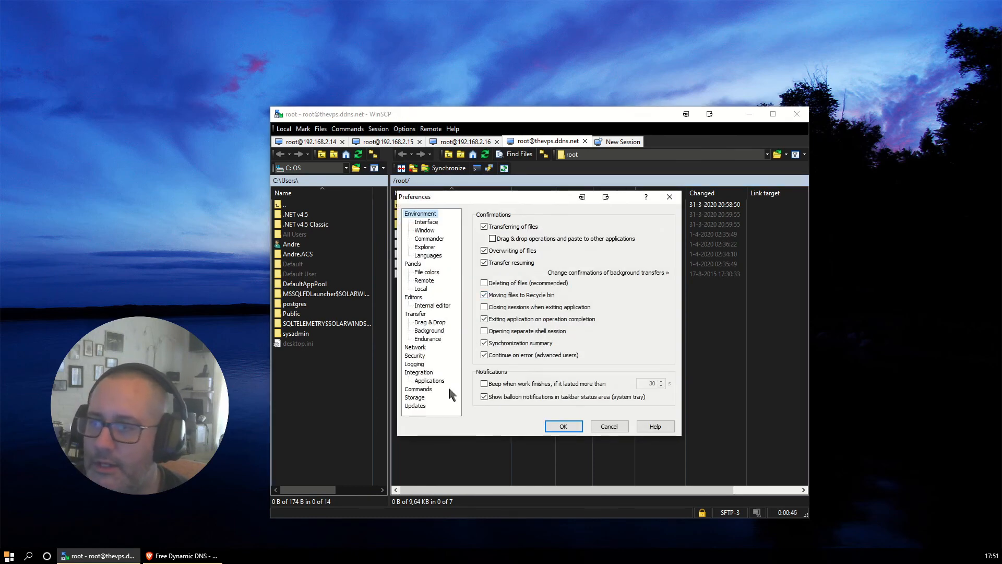
click(429, 380)
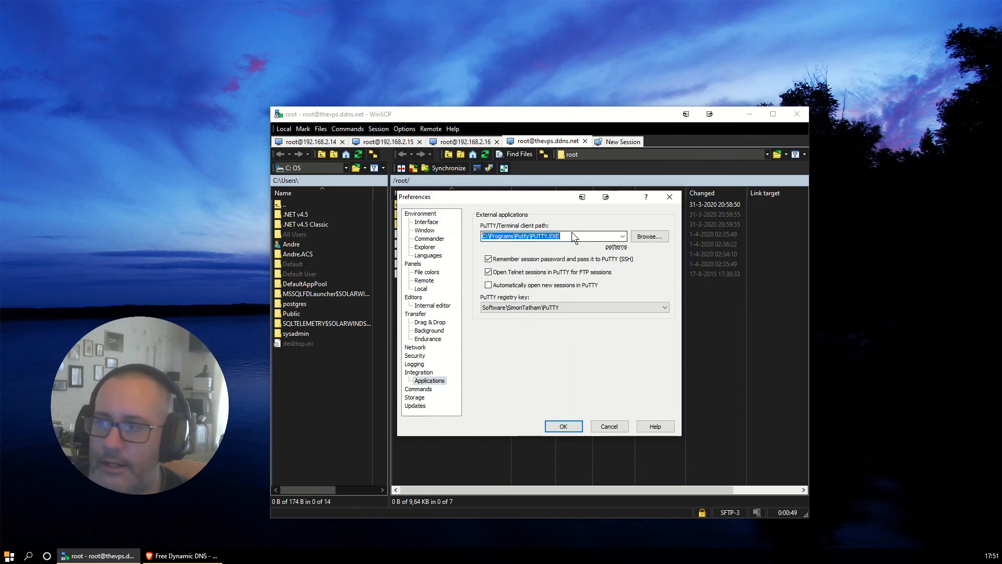
mouse_move(536, 274)
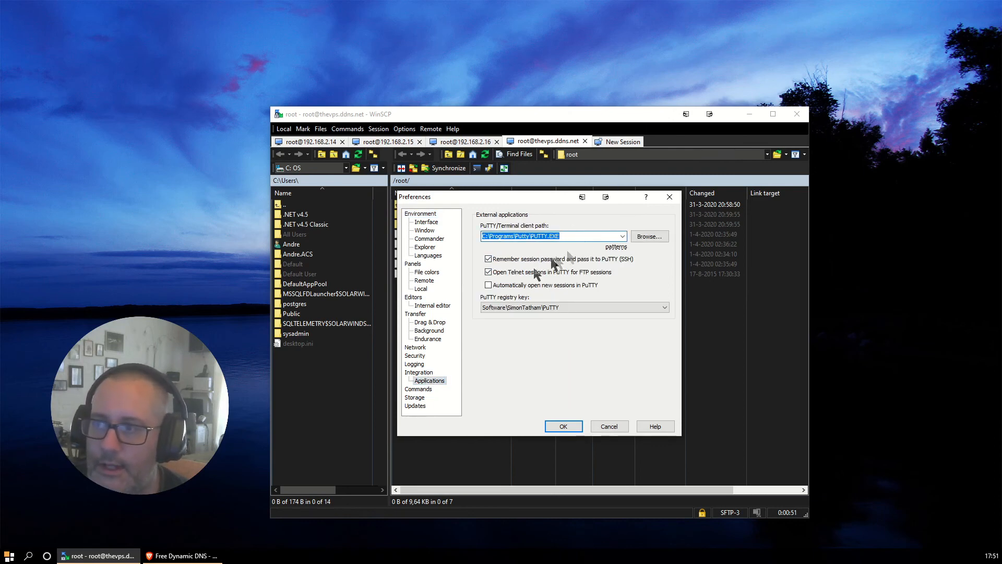
mouse_move(505, 306)
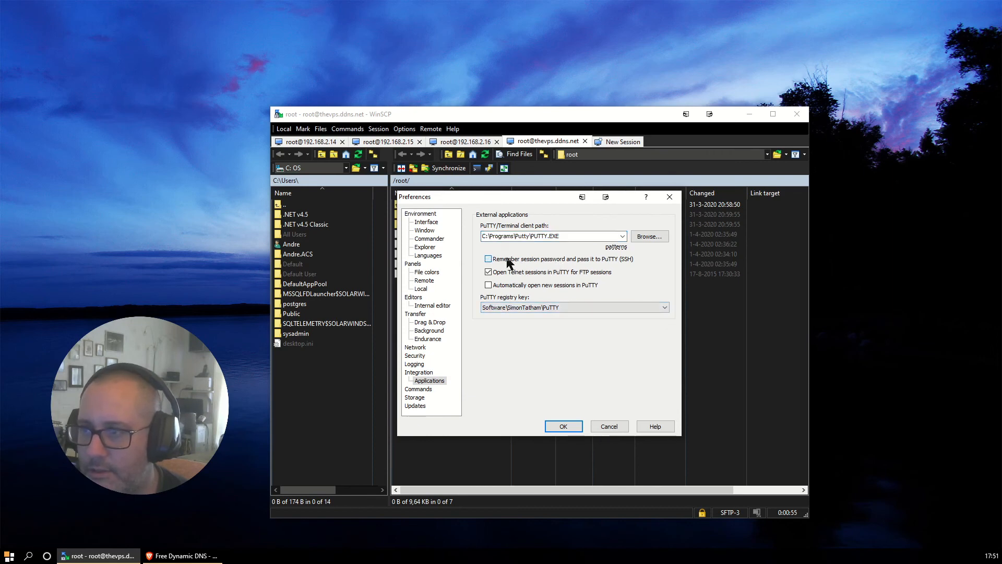
click(488, 259)
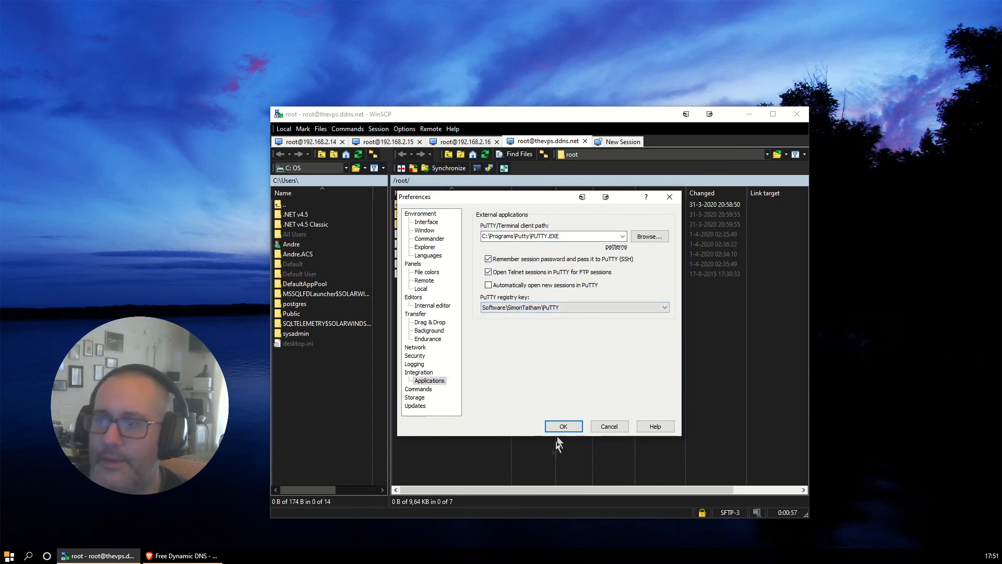
click(563, 426)
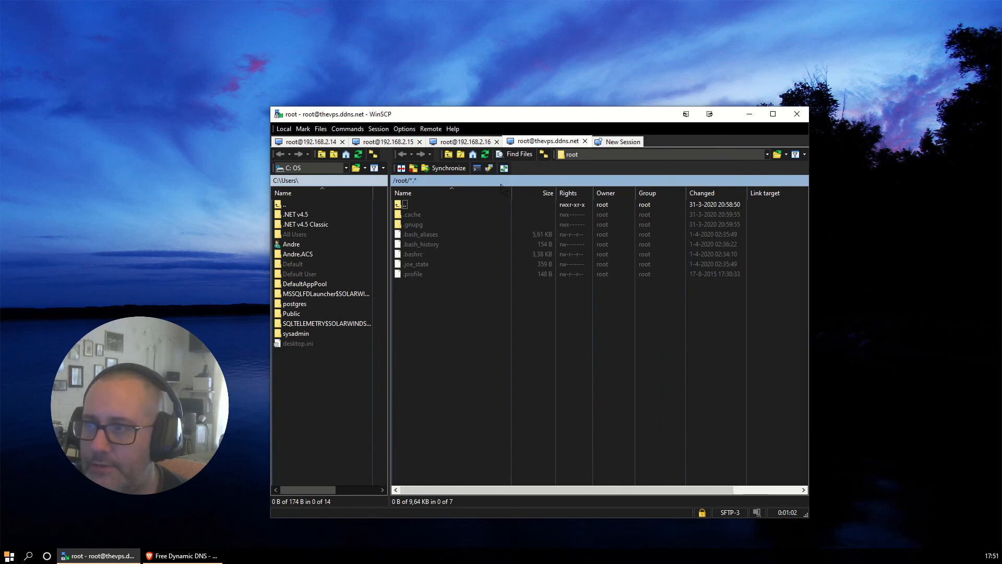
Open the server session in PuTTY and change the root password with passwd
click(489, 167)
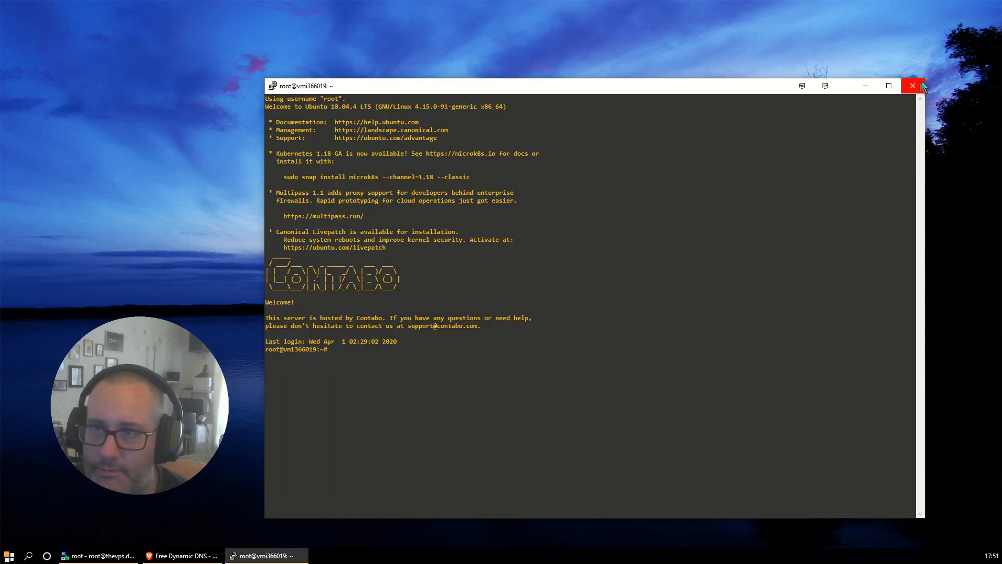
text(passwd)
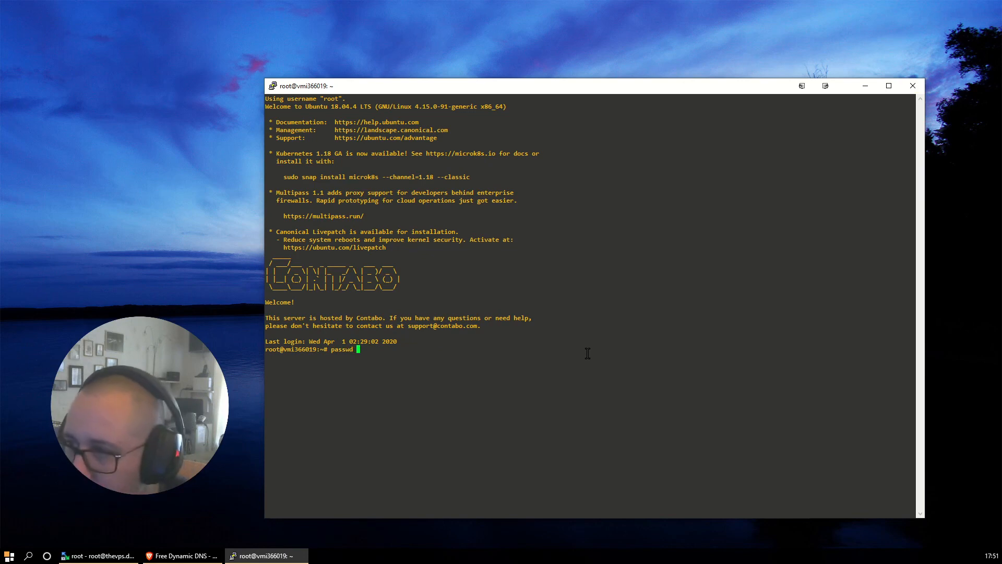
key(Return)
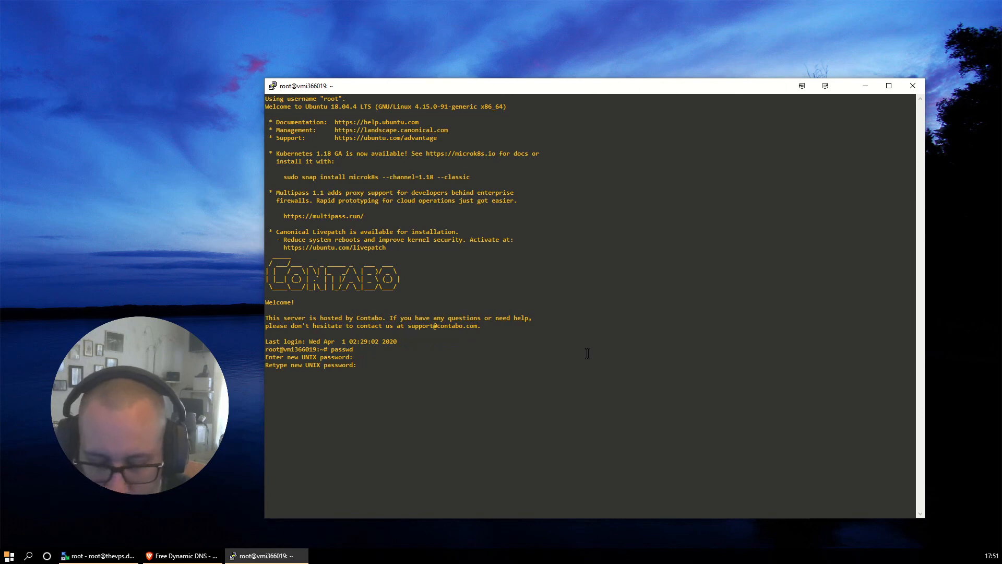
key(Return)
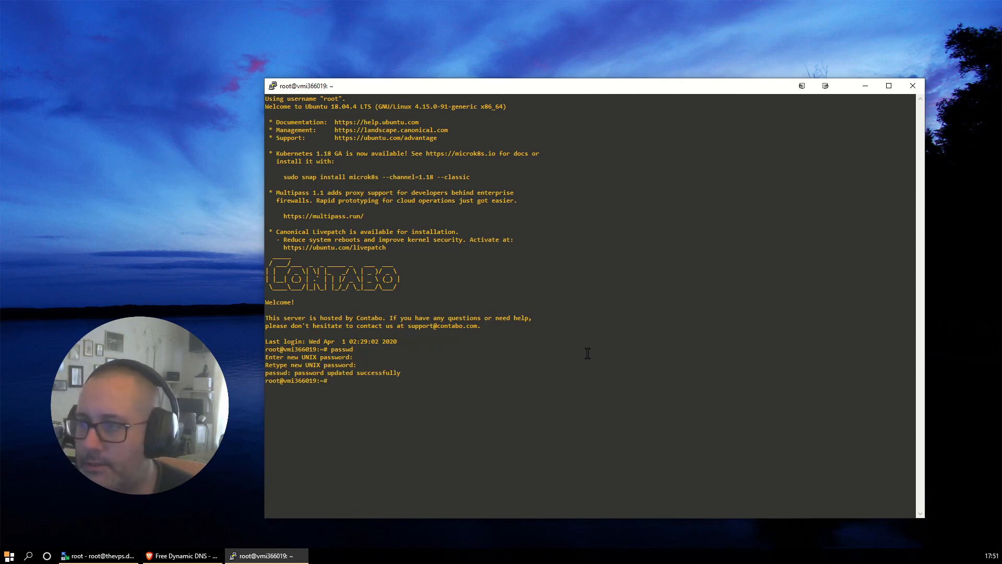
Run apt update, then install the joe, nano and vim-nox editors
text(apt upda)
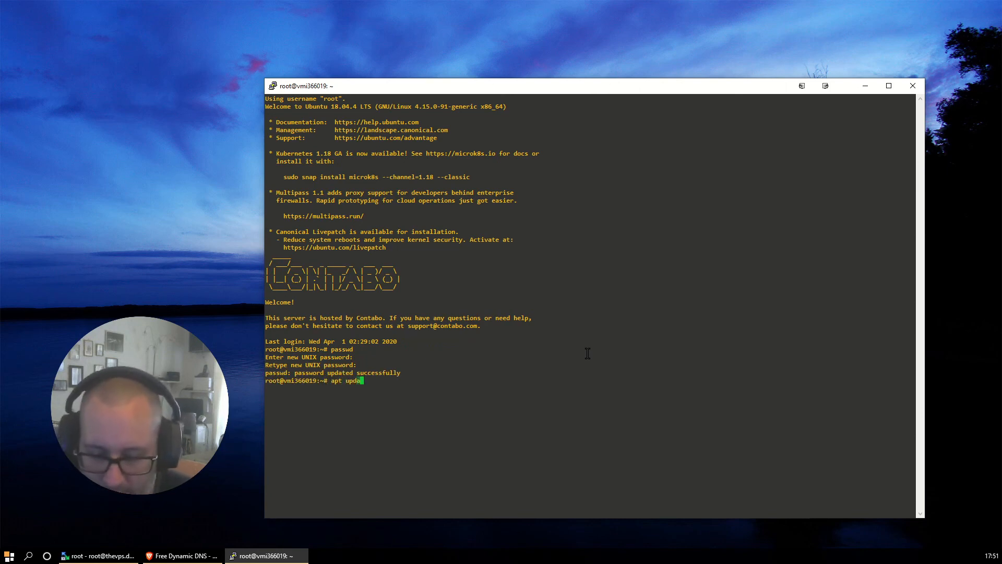
key(Return)
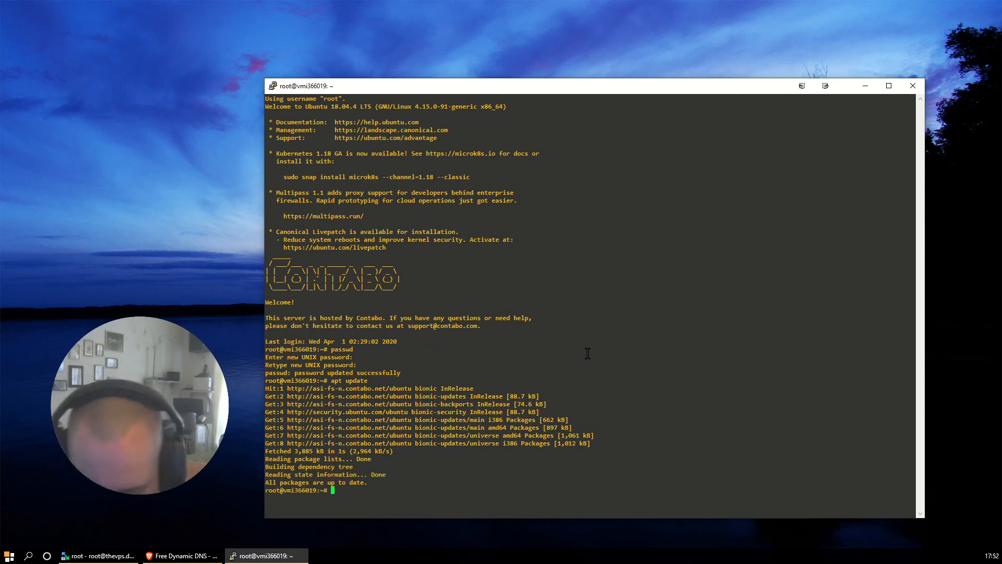
text(apt)
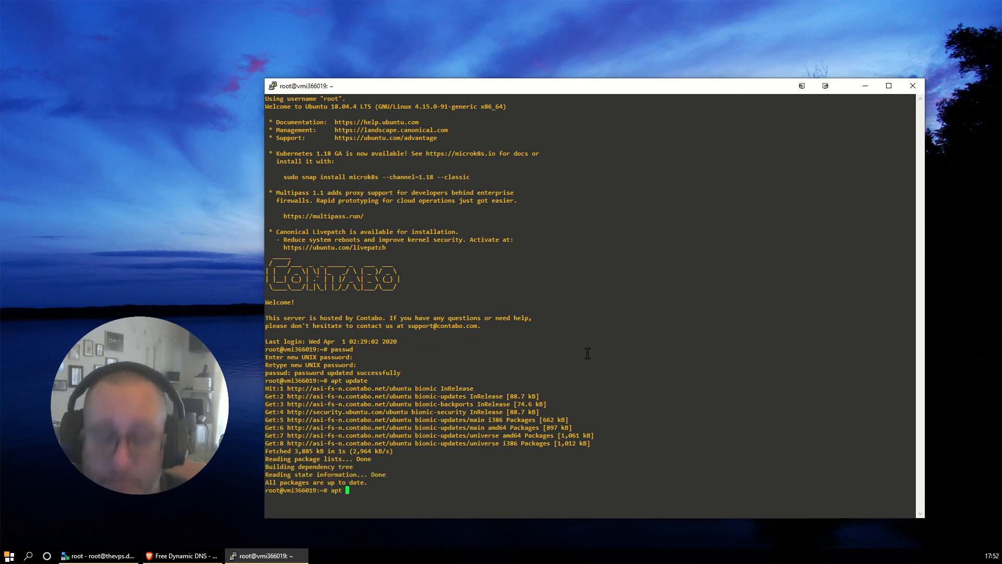
text(install)
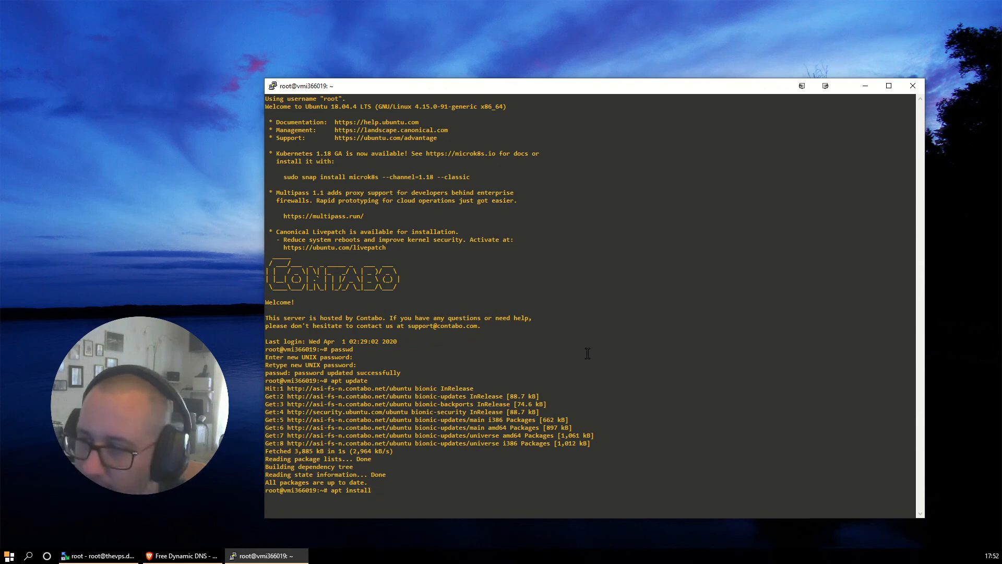
text(joe)
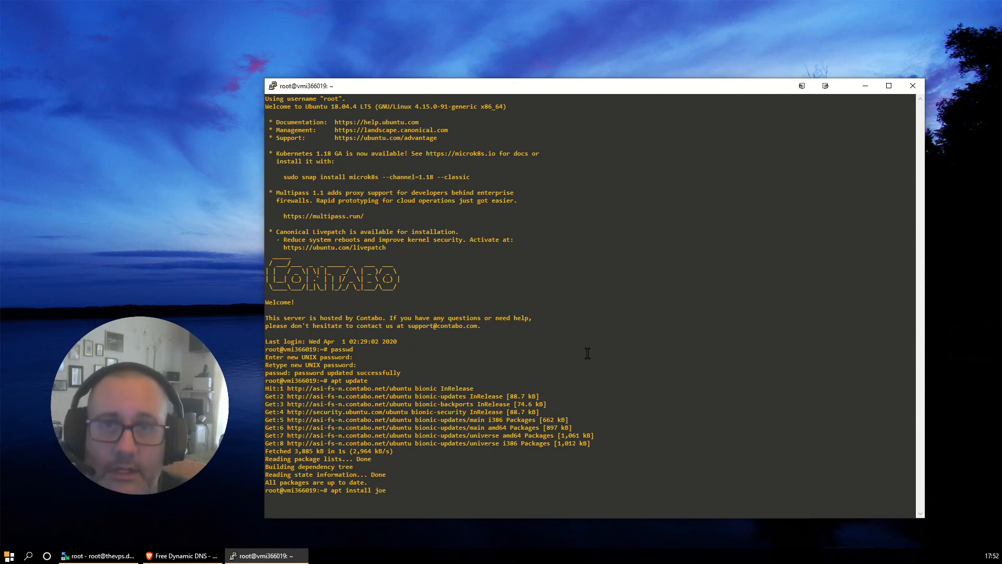
text(nano)
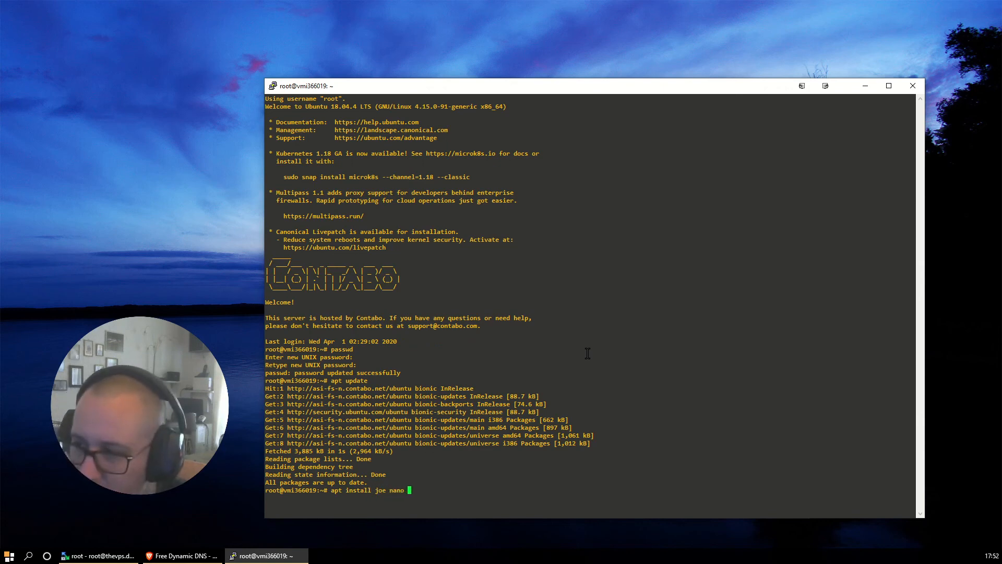
text(vi,)
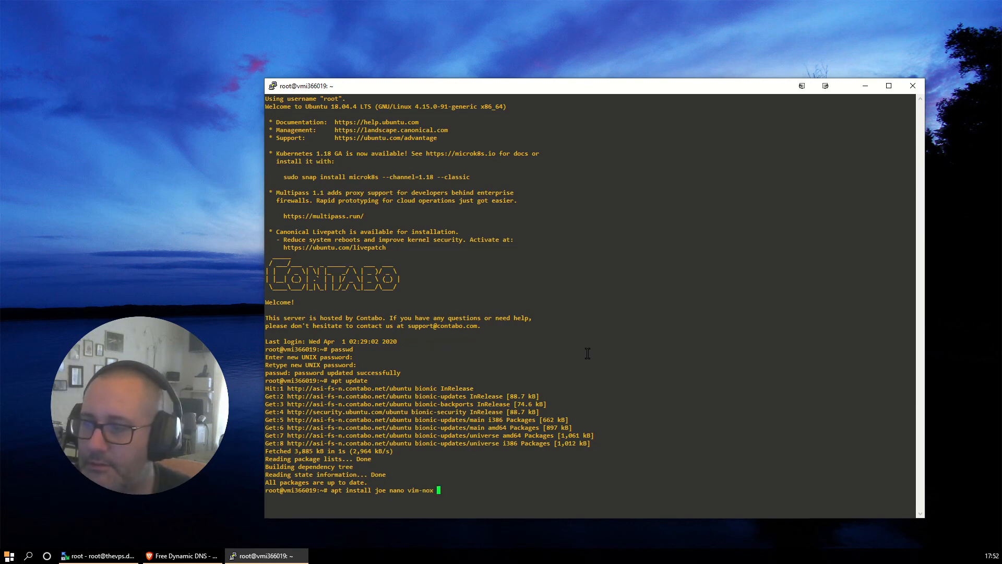
key(Return)
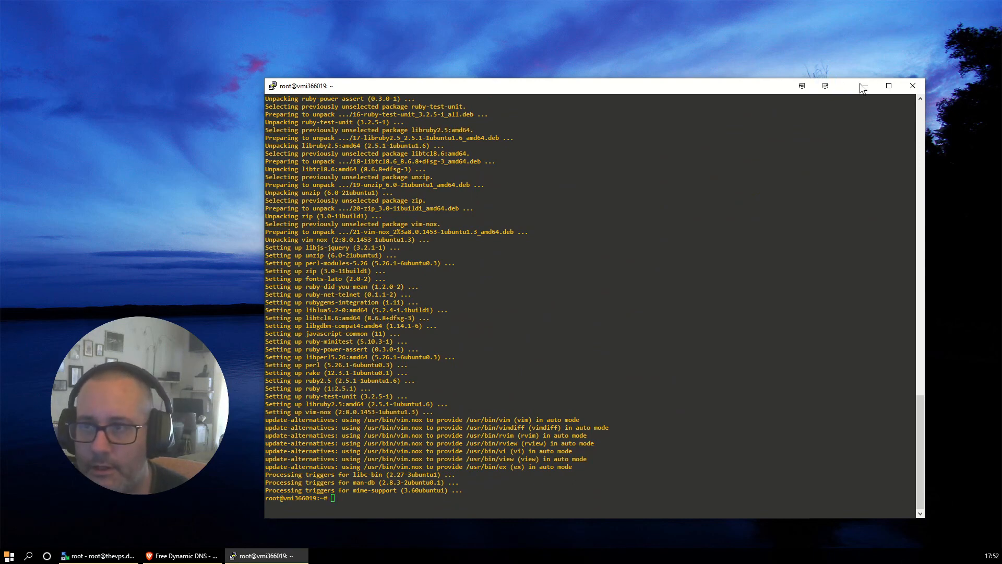
mouse_move(630, 305)
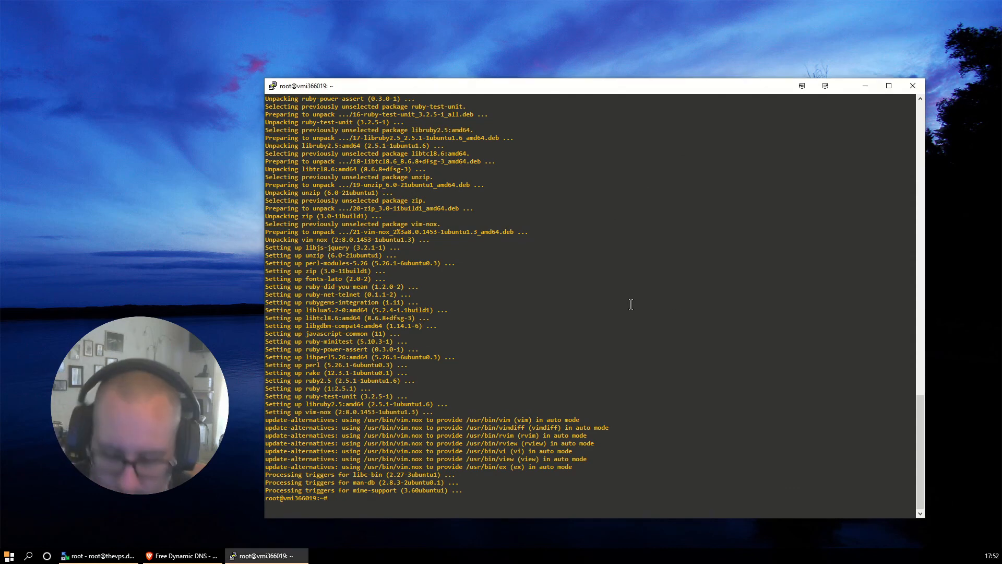
Edit sshd_config in joe to set Port 22222, then restart SSH with systemctl restart ssh
text(joe /)
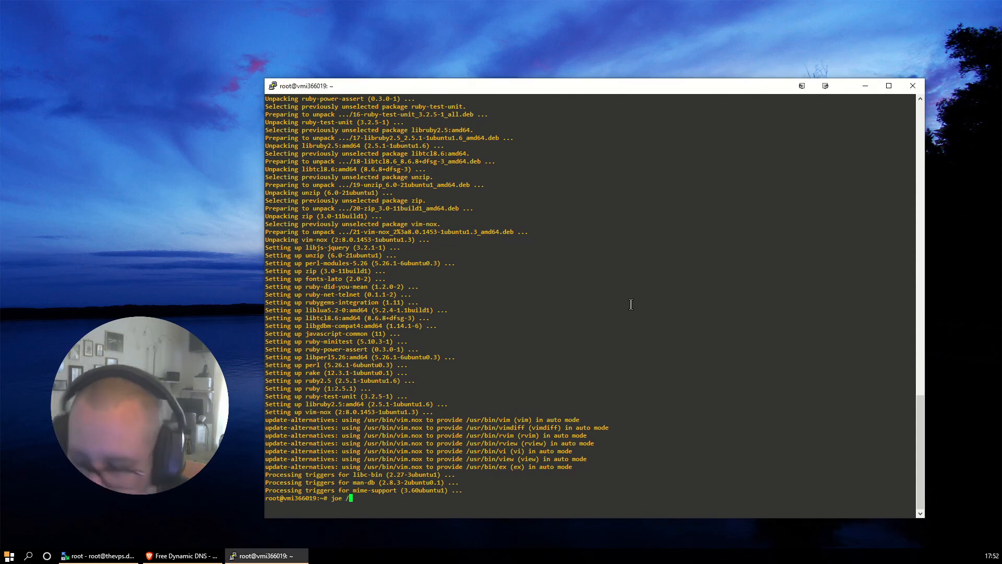
text(etc/ssh)
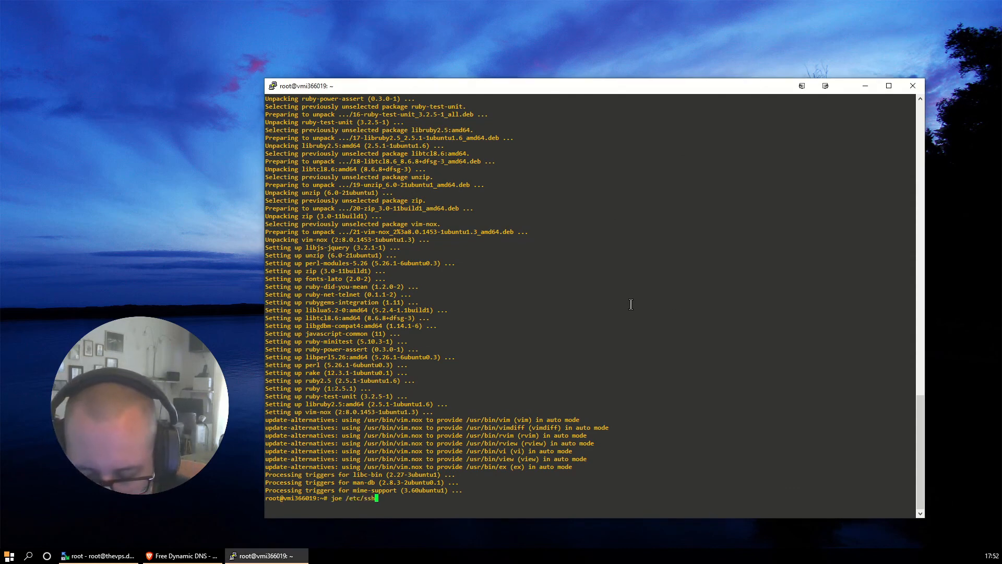
key(Return)
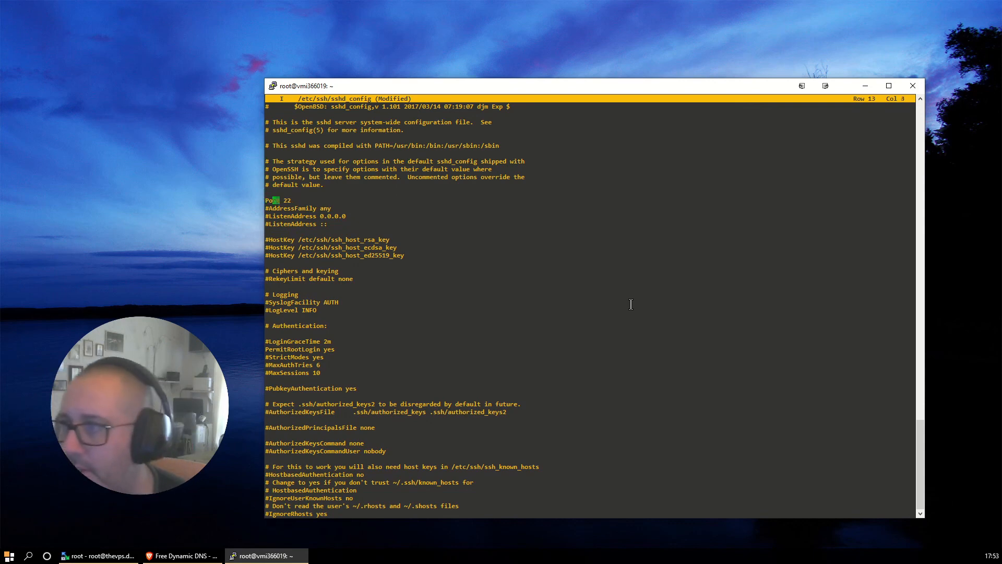
text(222)
text(syste)
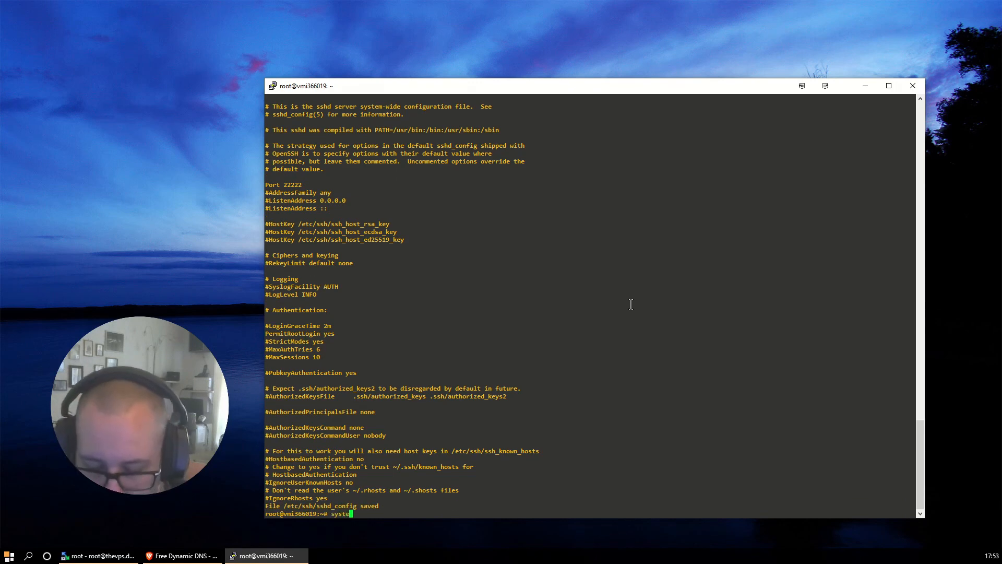
text(mctl rest)
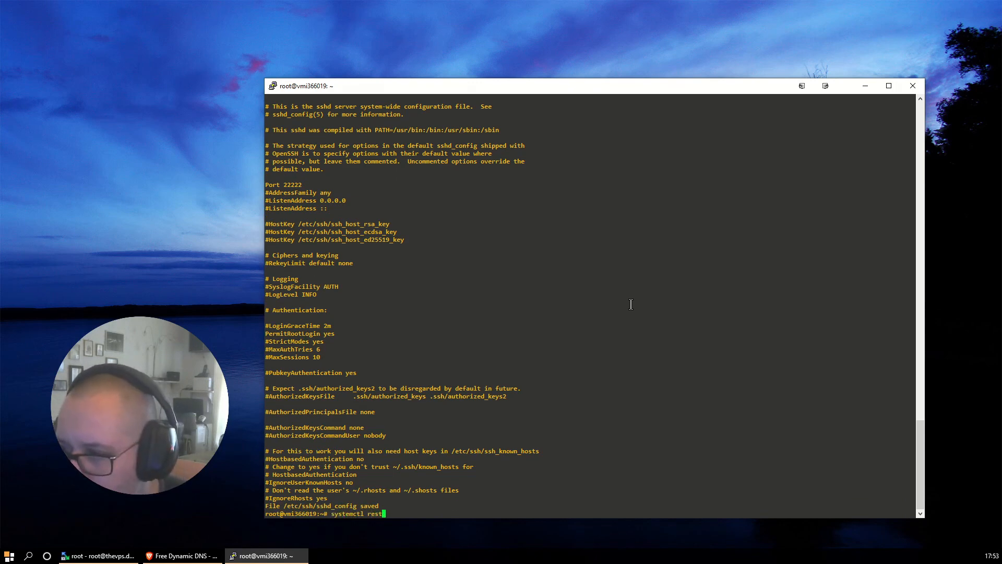
text(art ssh)
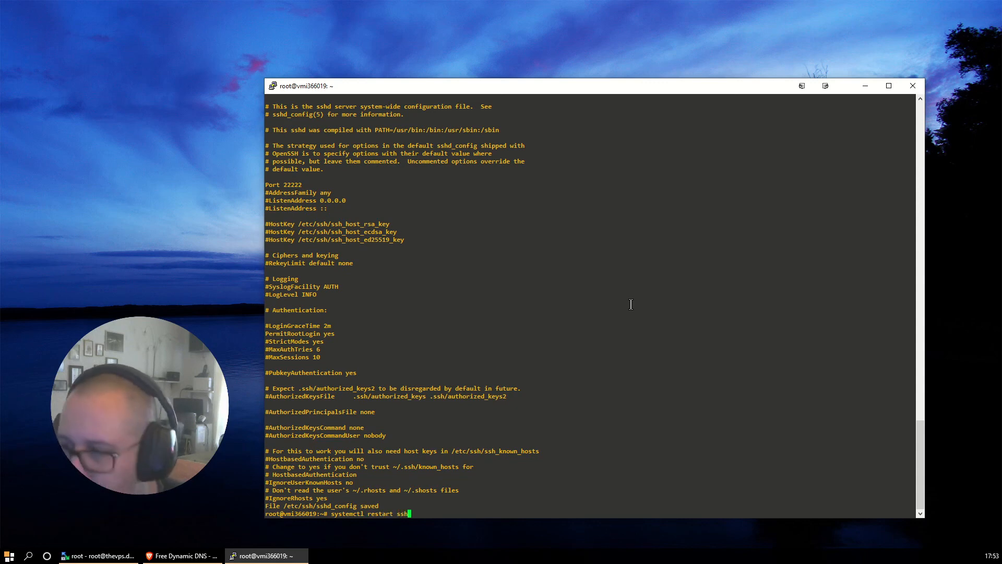
key(Return)
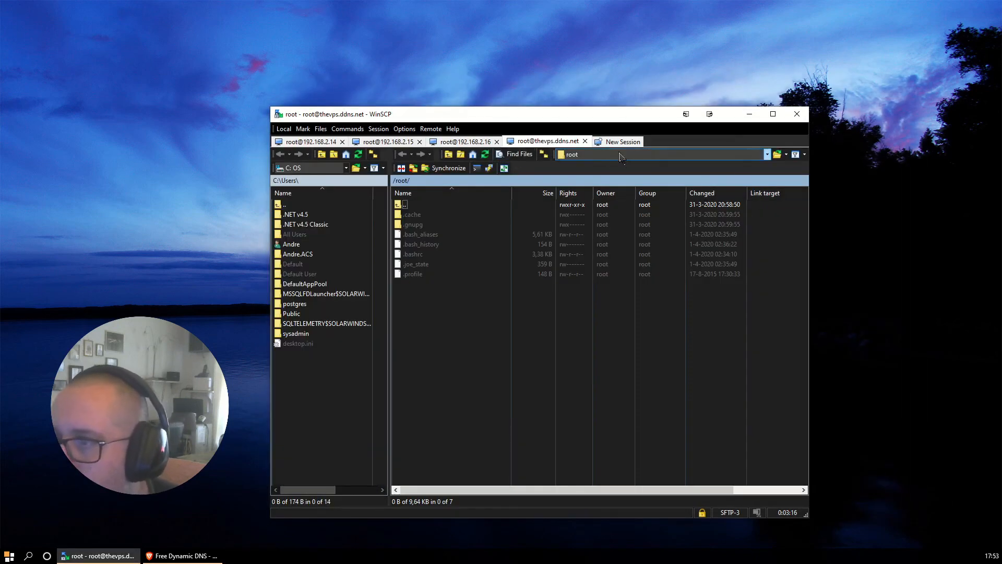
click(622, 141)
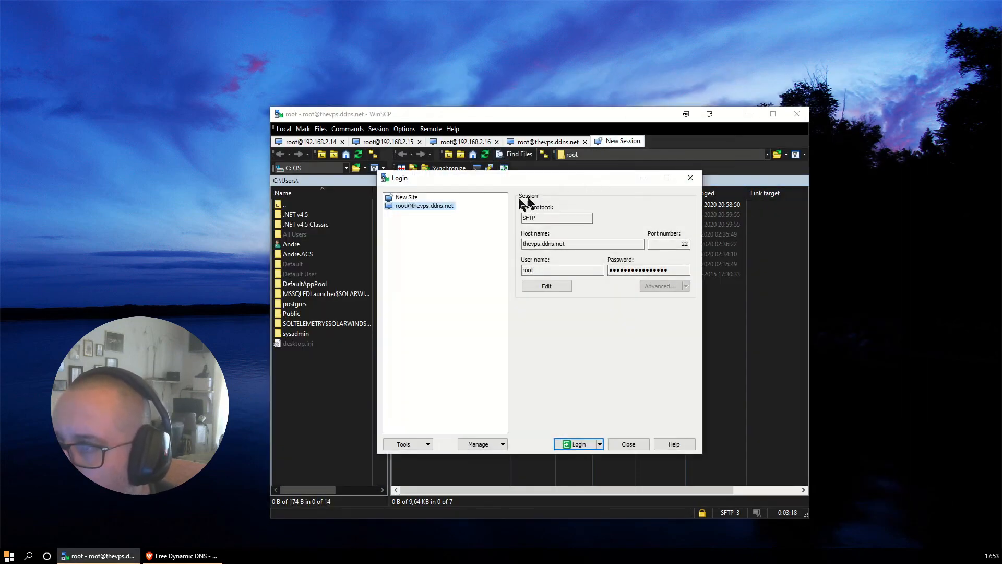
click(545, 286)
text(22)
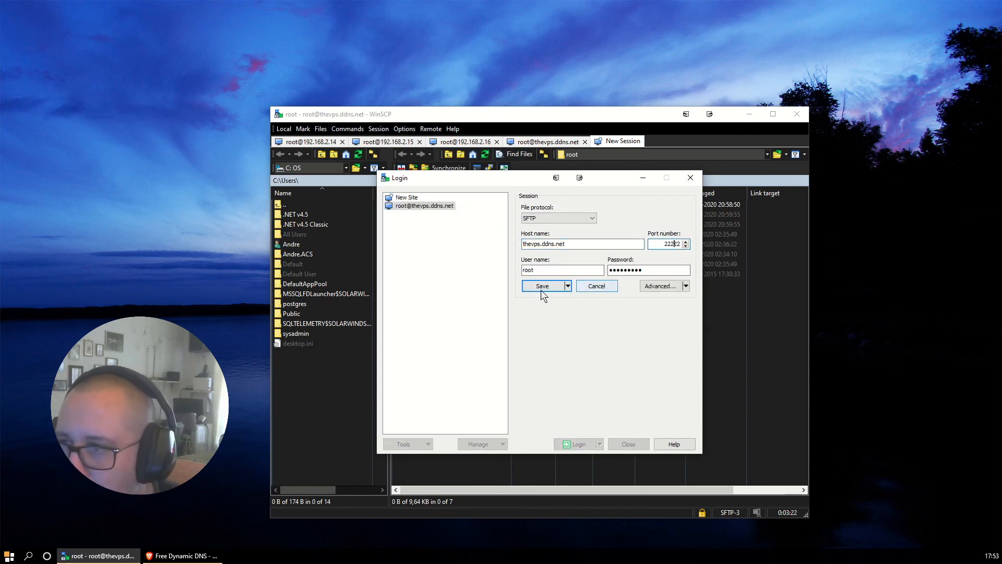
click(575, 444)
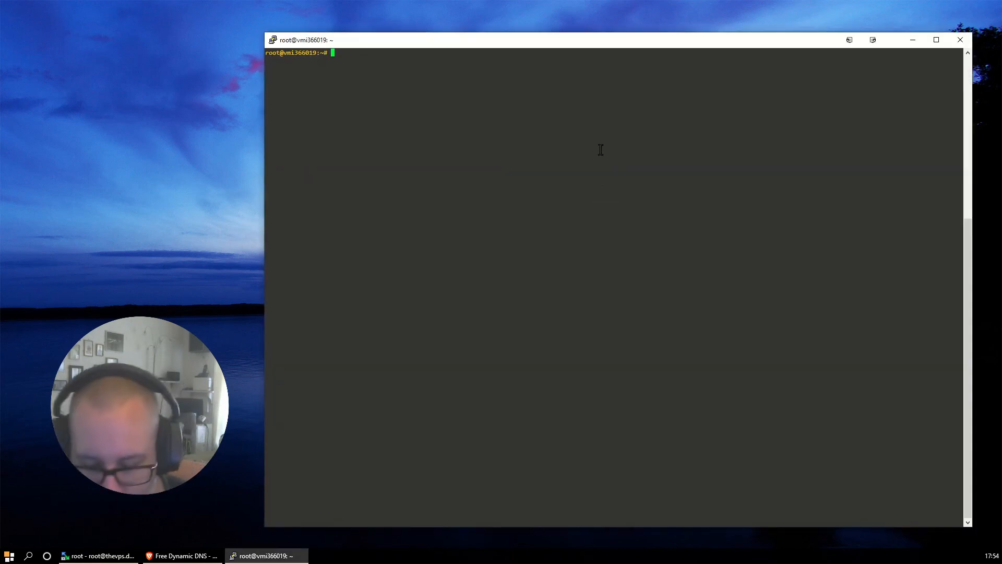
Install ufw, allow port 22222/tcp and your own IP, and check ufw status
text(apt install ufw)
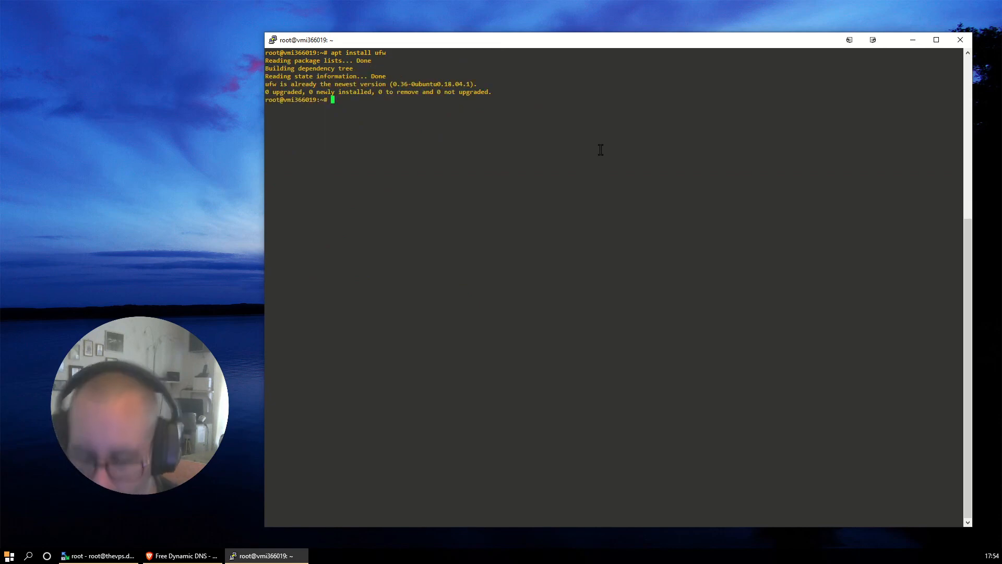
text(ufw allow)
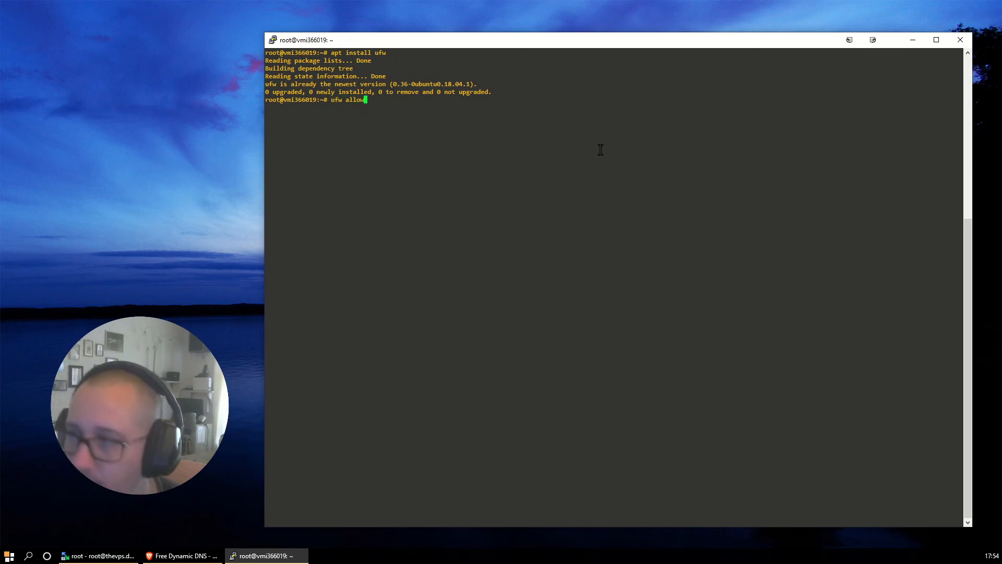
text(22)
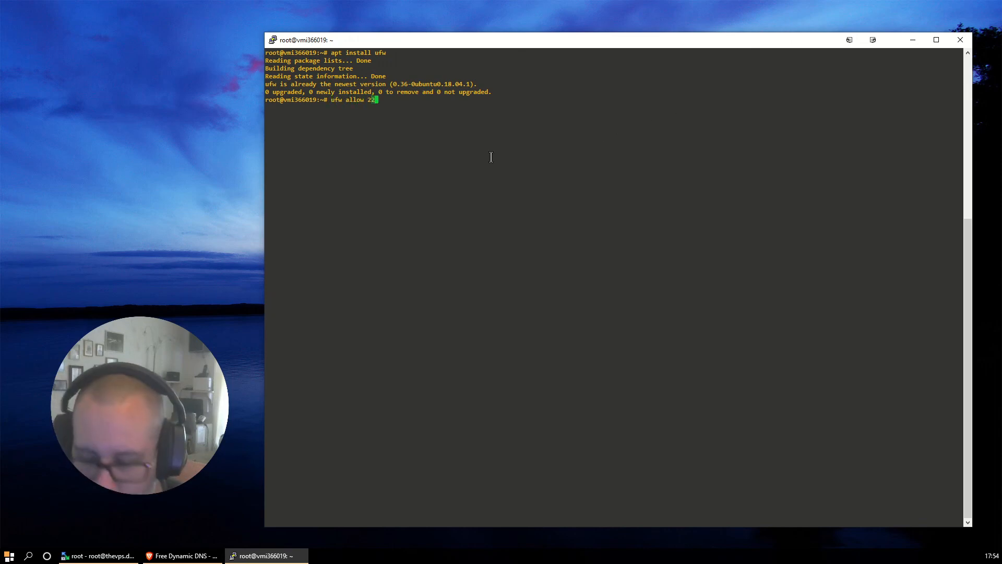
text(222/tcp)
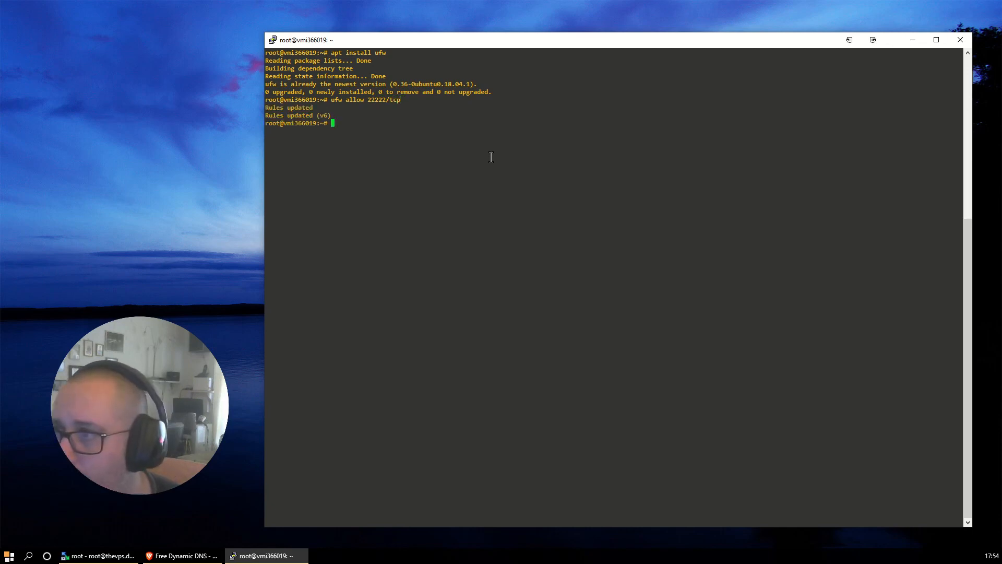
text(ufw status)
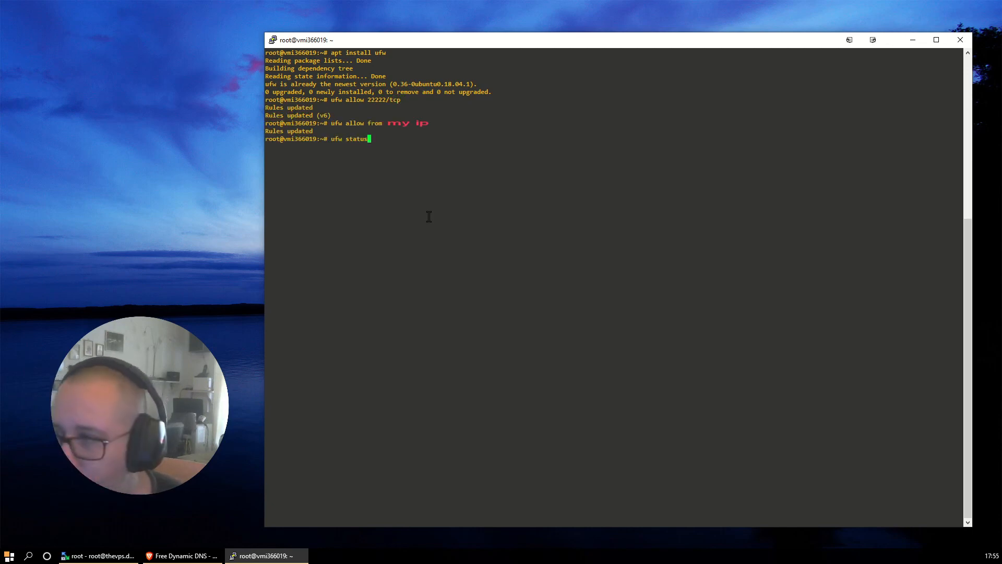
key(Return)
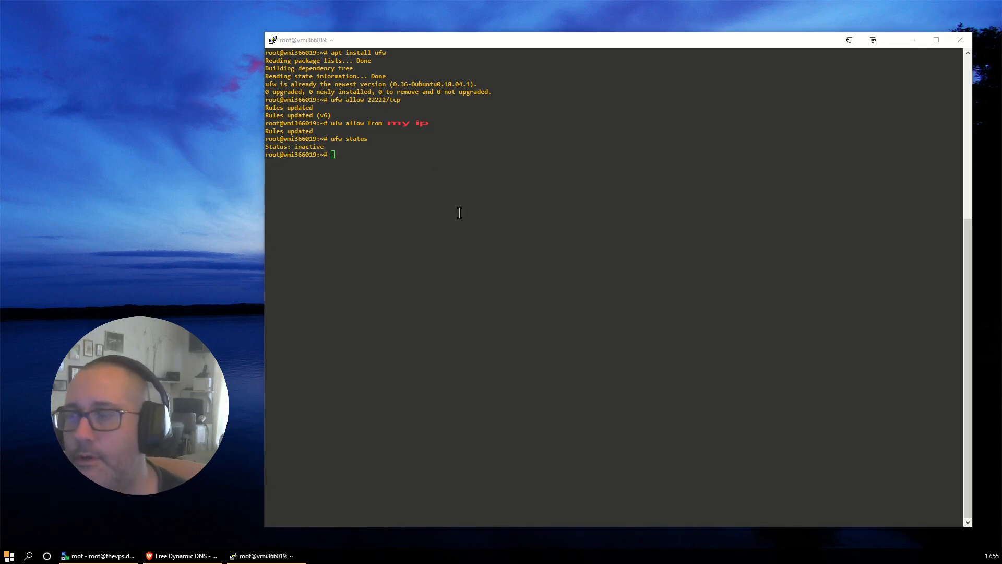
Look up well-known ports in /etc/services, then allow ssh and port 443 in ufw
text(less /etc/services)
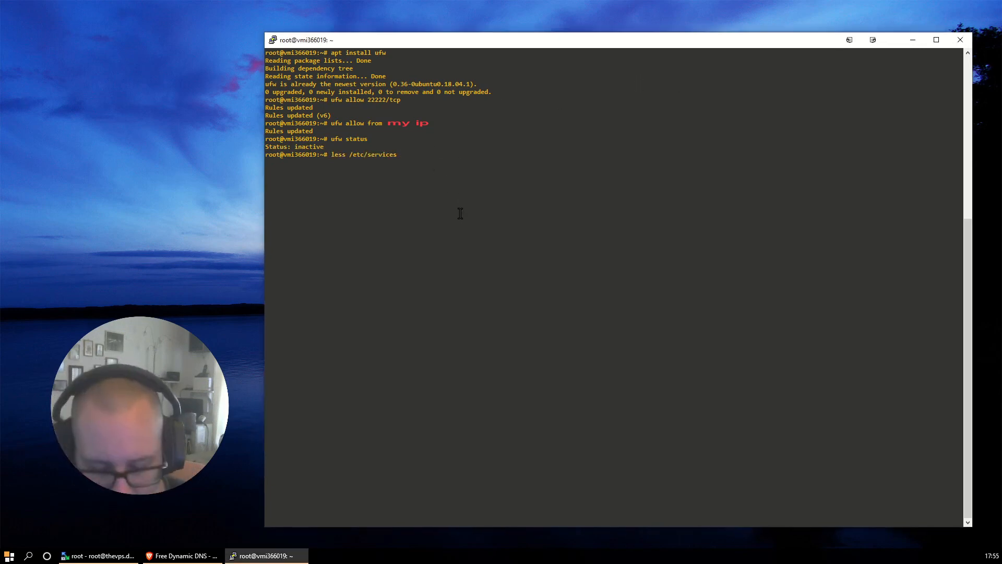
key(Return)
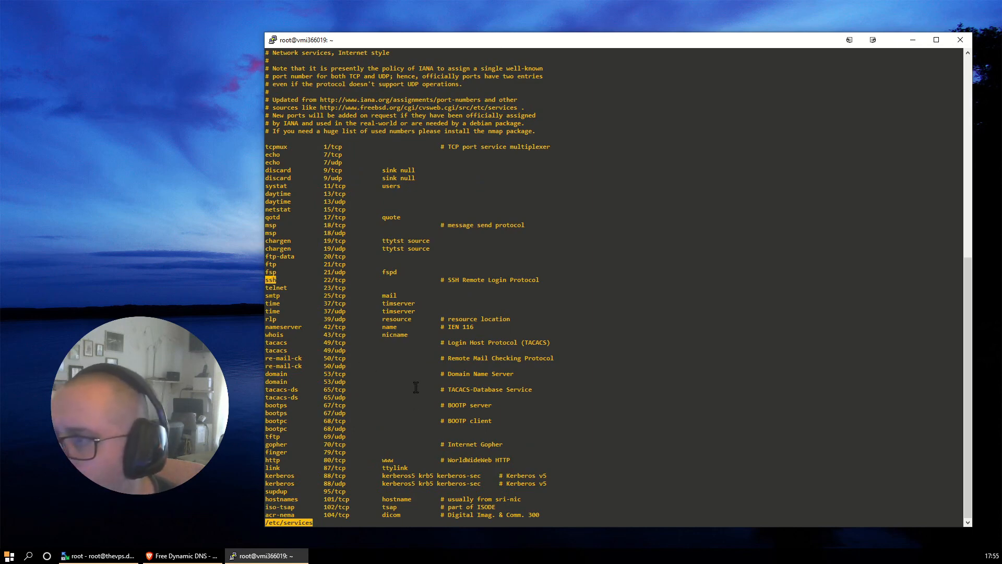
key(q)
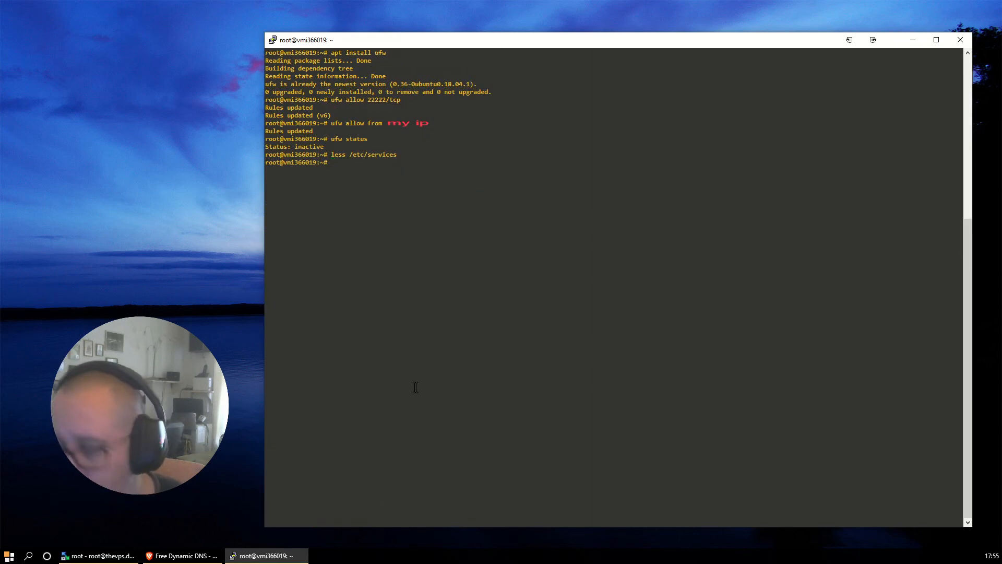
text(ufw allow)
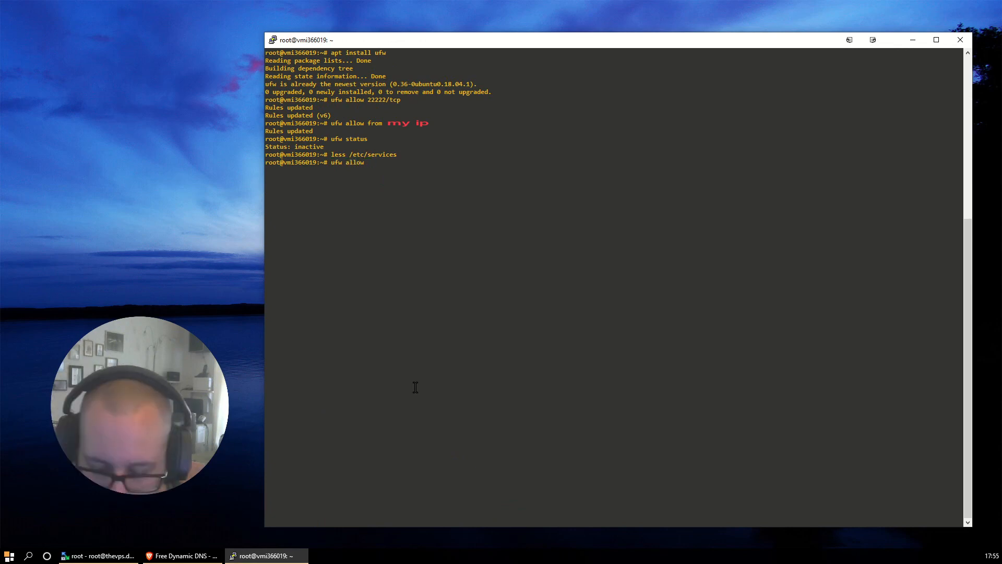
text(ssh)
text(u)
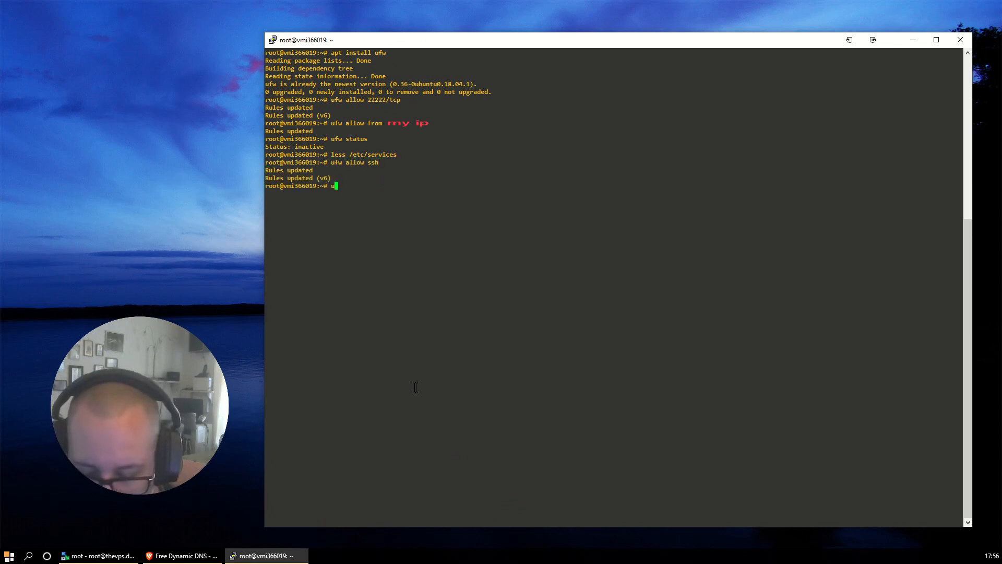
text(fw allow)
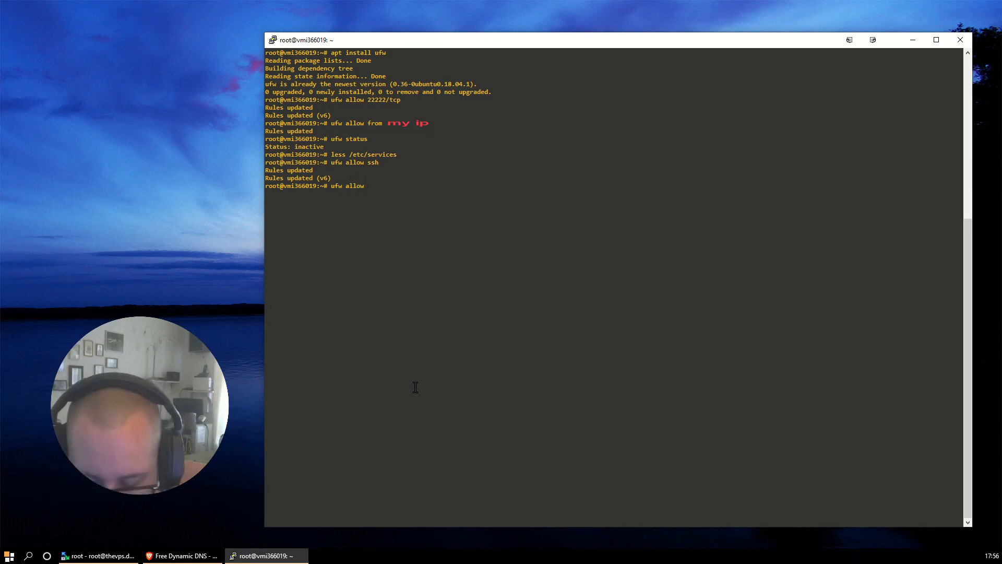
text(443)
text(ufw allow 8)
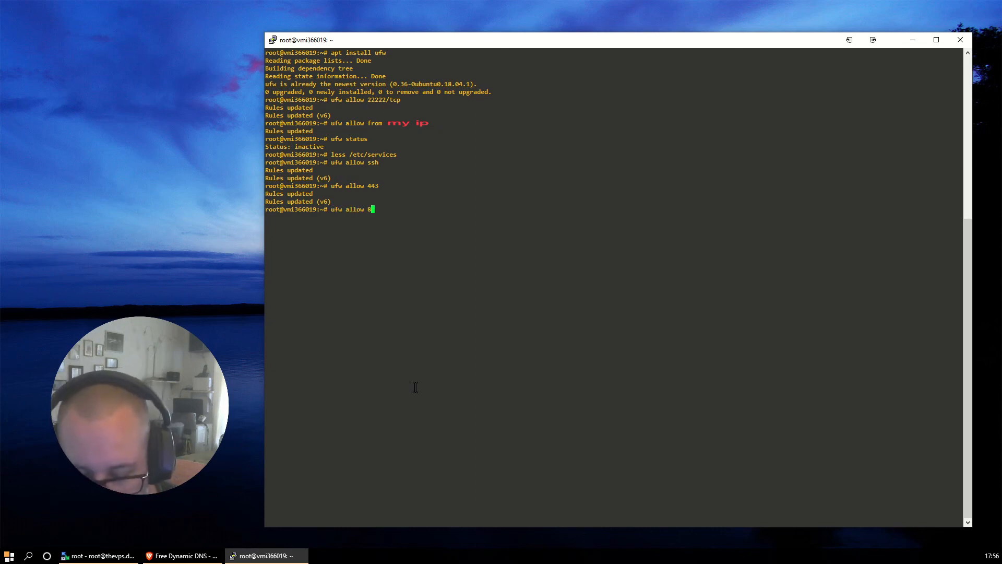
Add ufw allow rules for port 80/tcp and port 10000
text(0/tcp)
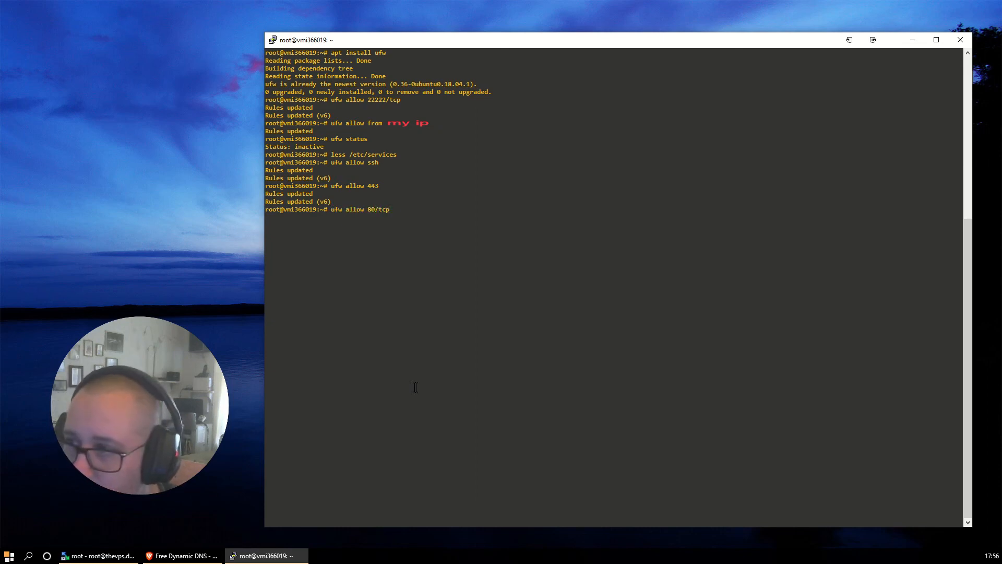
key(Return)
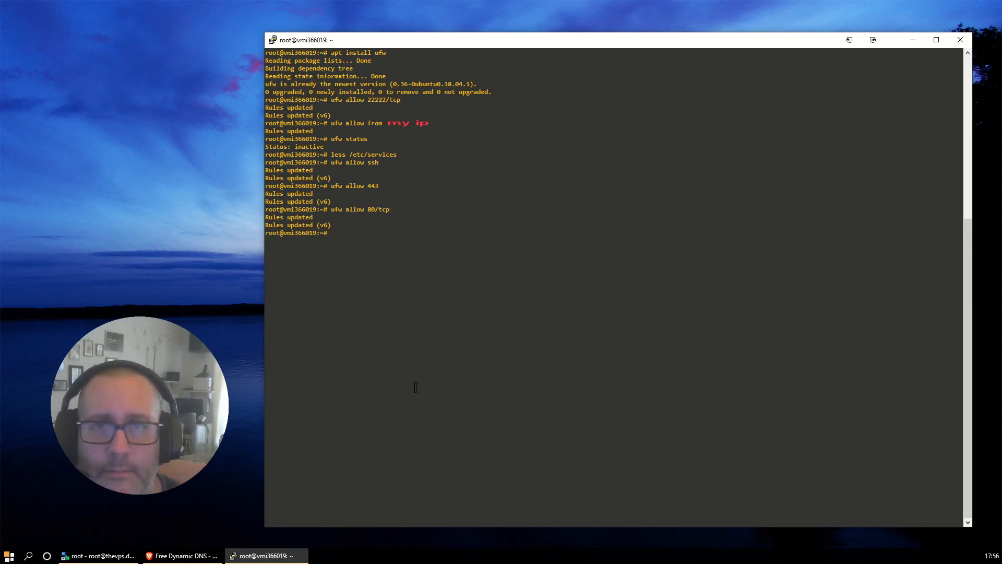
text(ufw)
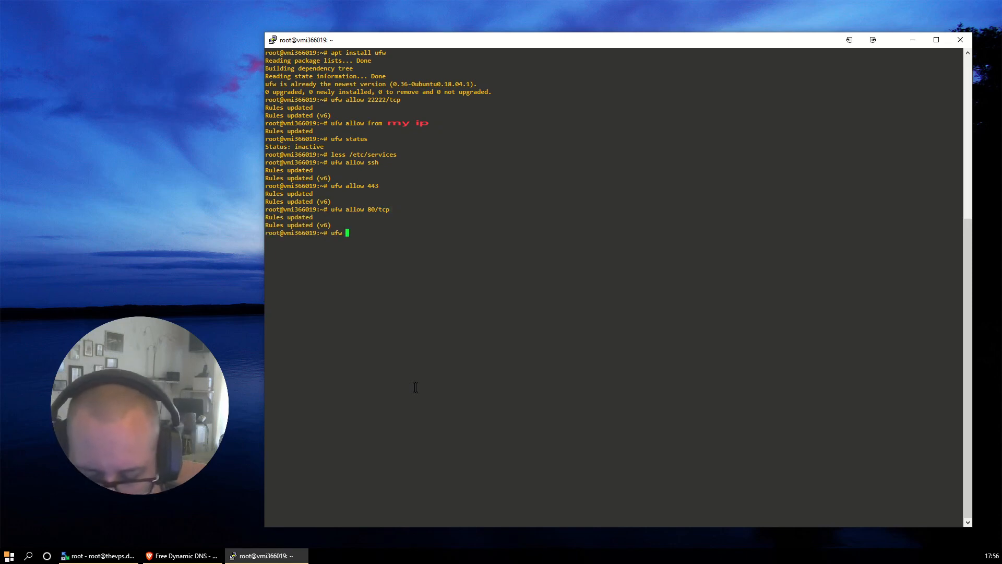
text(allow 10000)
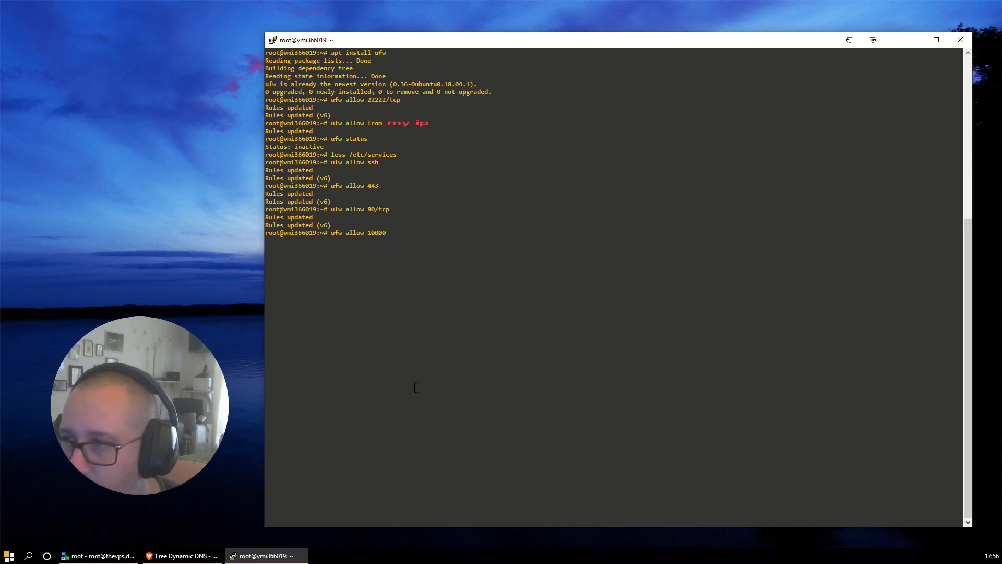
key(Return)
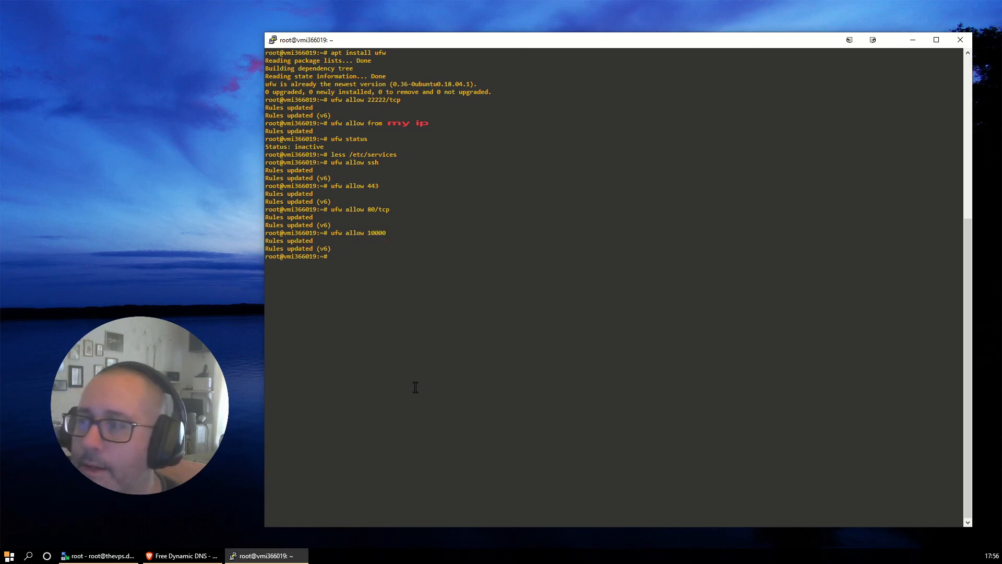
text(uf)
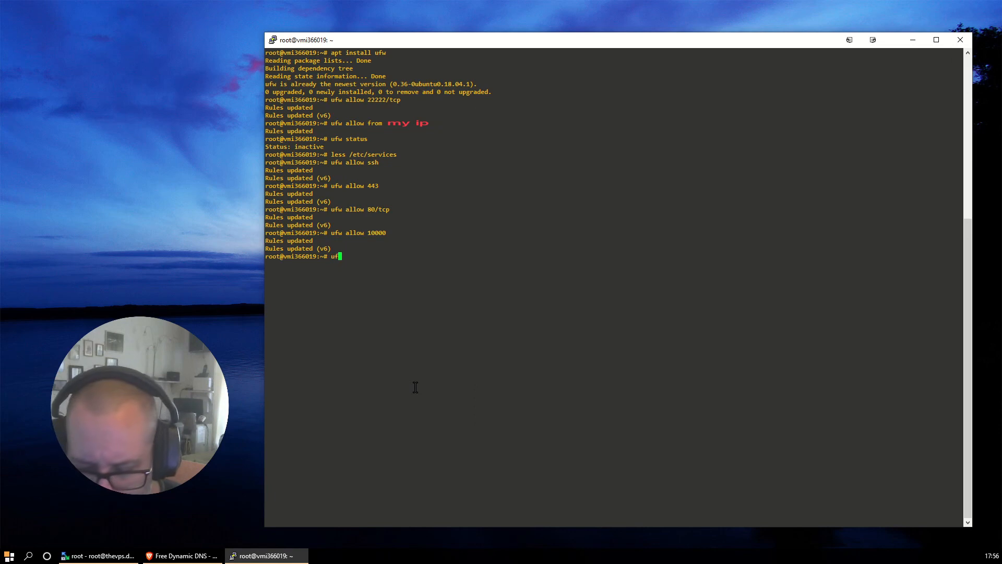
Enable ufw, confirm with y, and show its verbose status with all allow rules
text(enab)
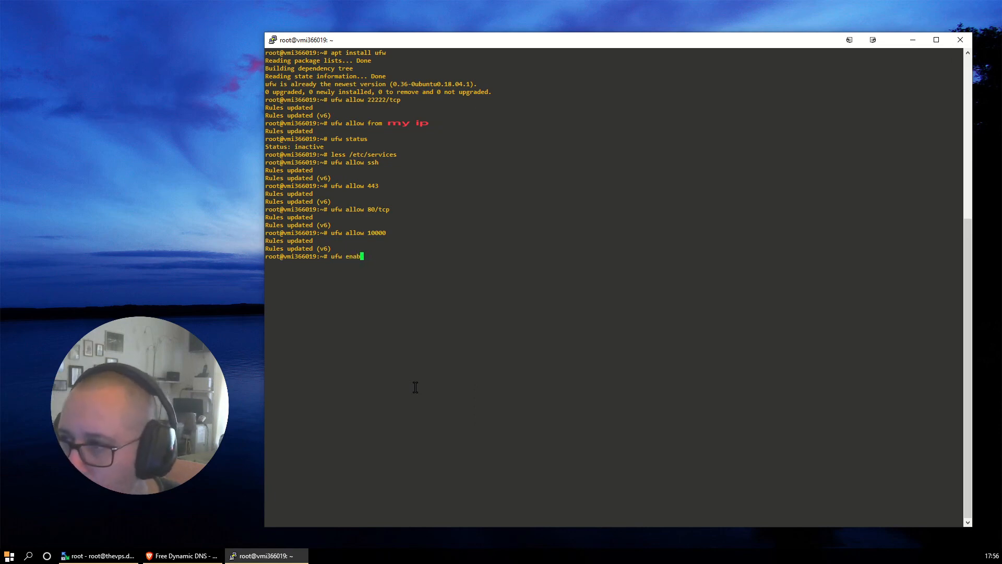
key(Return)
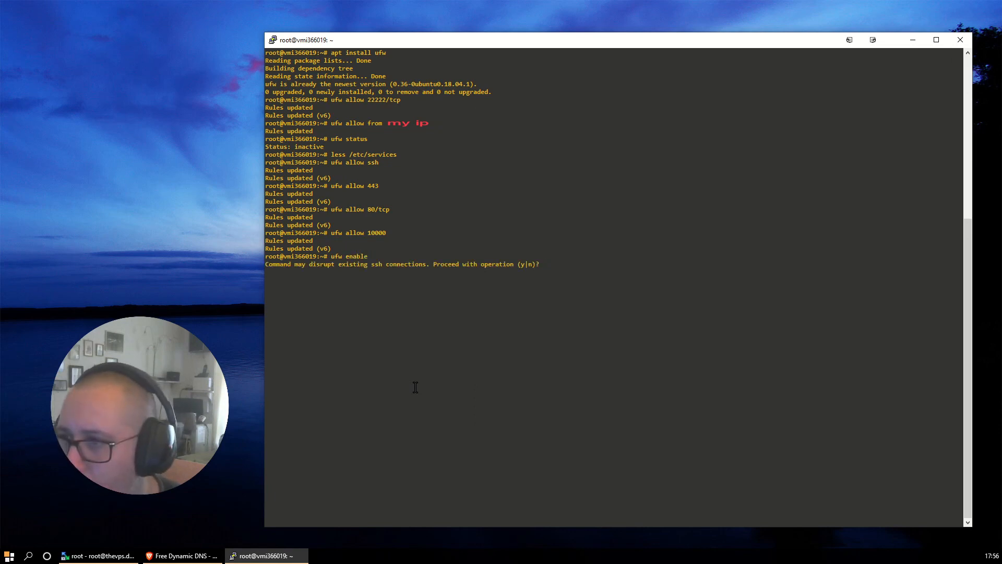
text(y)
text(ufw s)
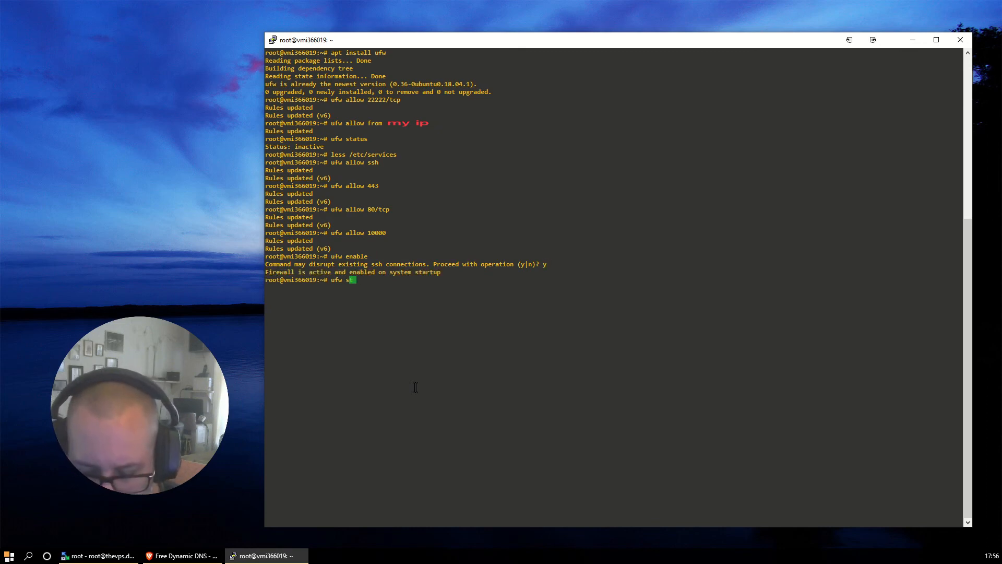
text(tatus verbose)
key(Return)
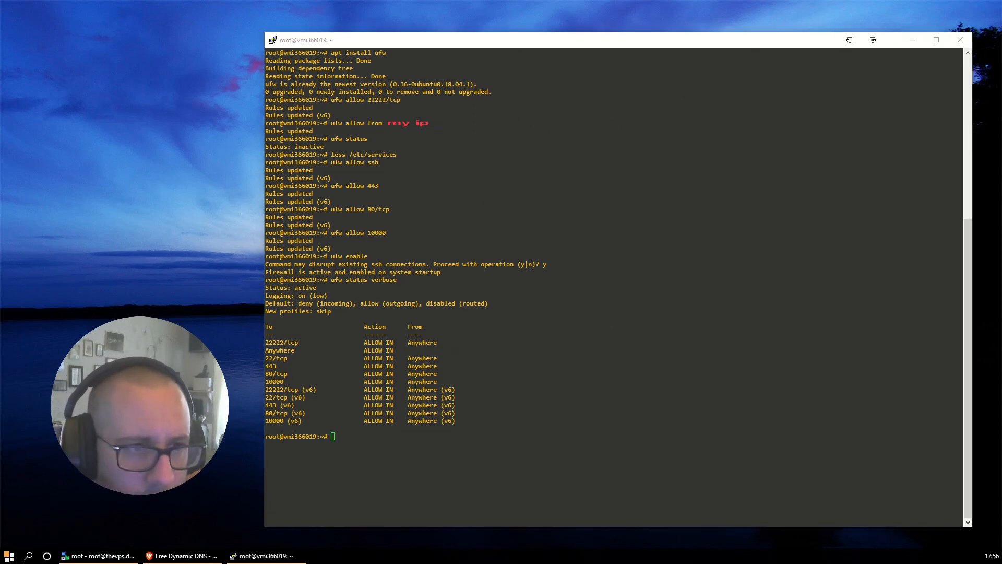
Write webmin.list with the Webmin repo line, import the jcameron signing key, and run apt update
text(sh -c 'echo "deb http://download.webmin.com/download/repository sarge contrib" > /etc/apt/sources.list.d/webmin.list')
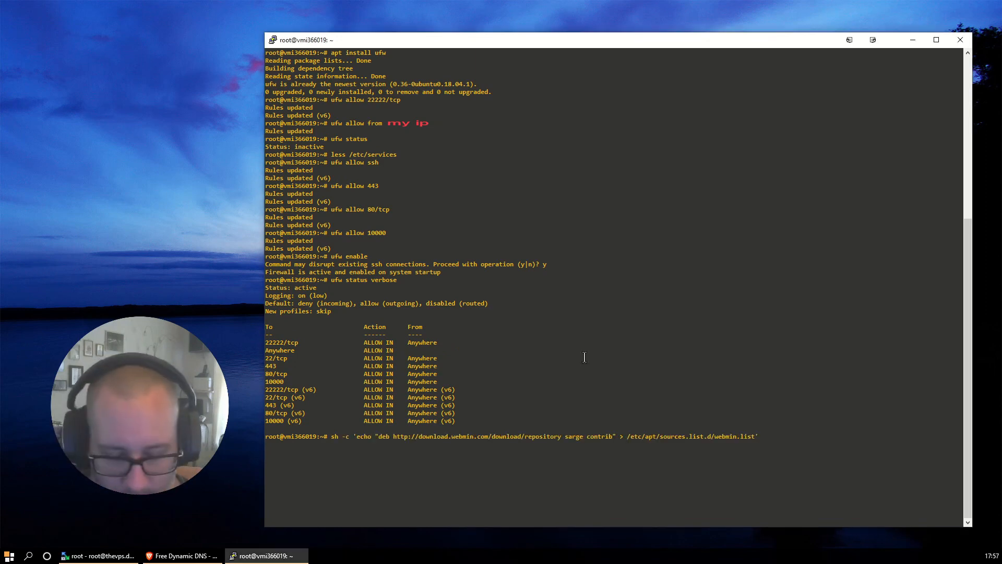
key(Return)
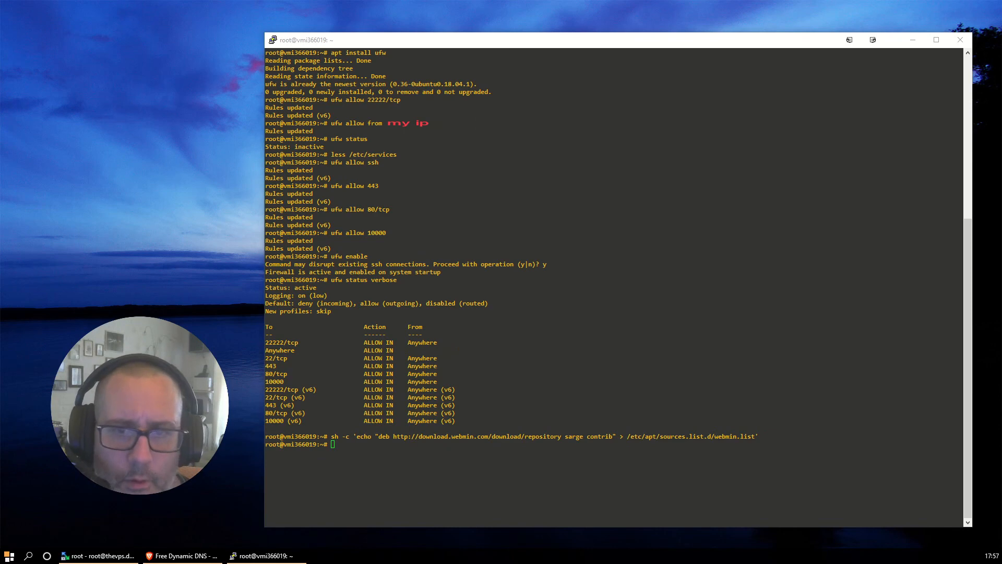
text(wget -qO - http://www.webmin.com/jcameron-key.asc | apt-key add -)
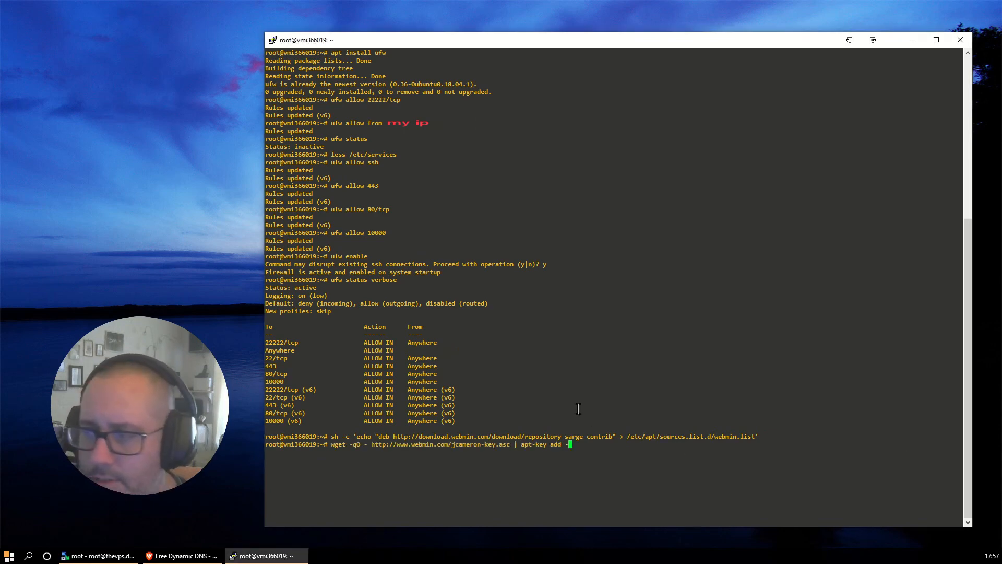
key(Return)
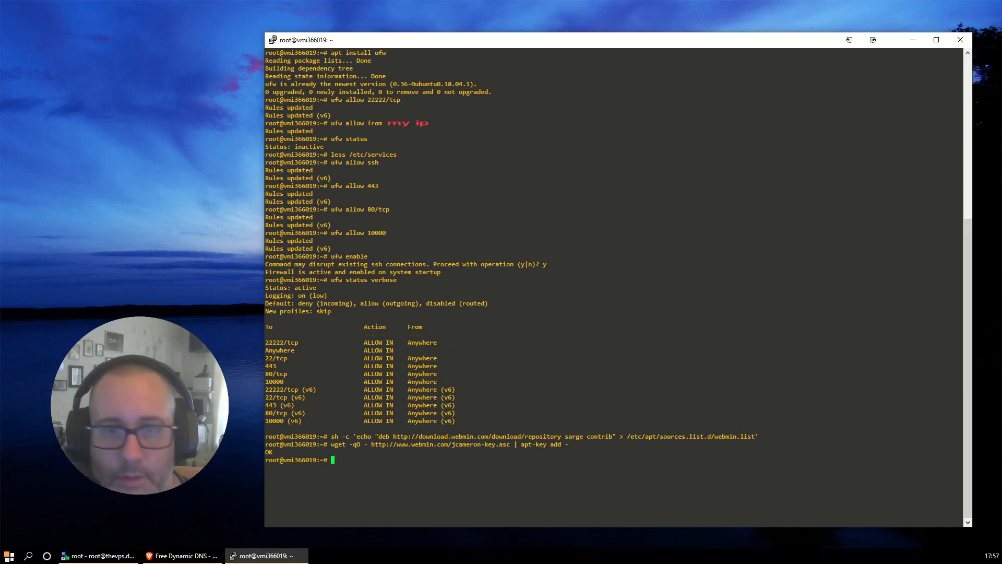
text(apt update)
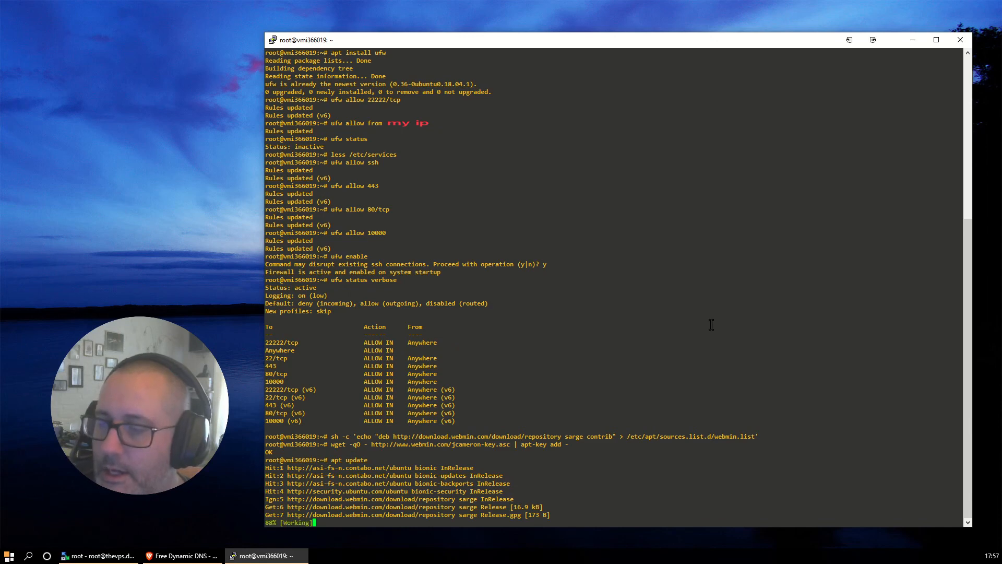
scroll(down, 3)
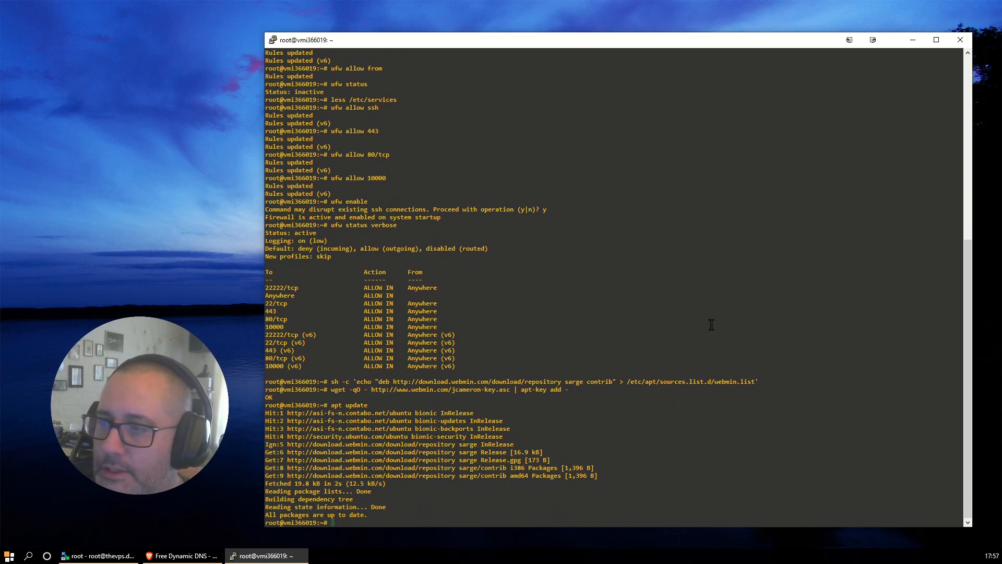
Run 'apt install webmin ntp ntpdate net-tools' and let the packages install
text(apt)
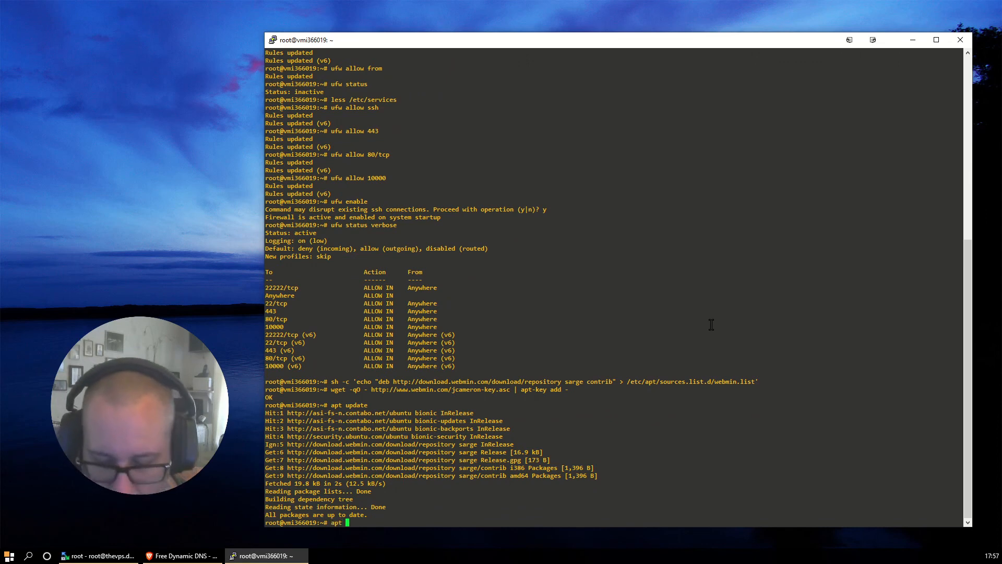
text(install web)
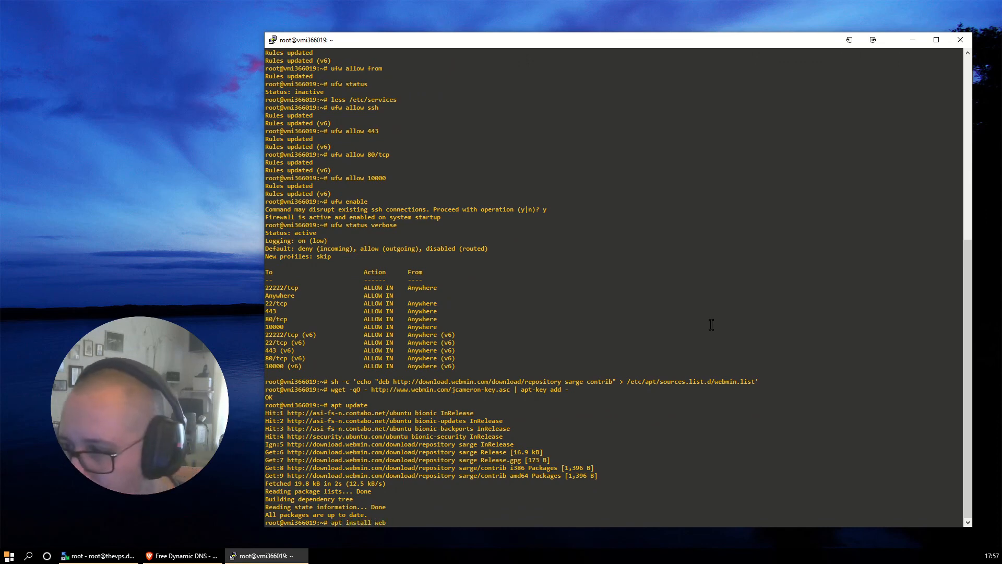
text(min)
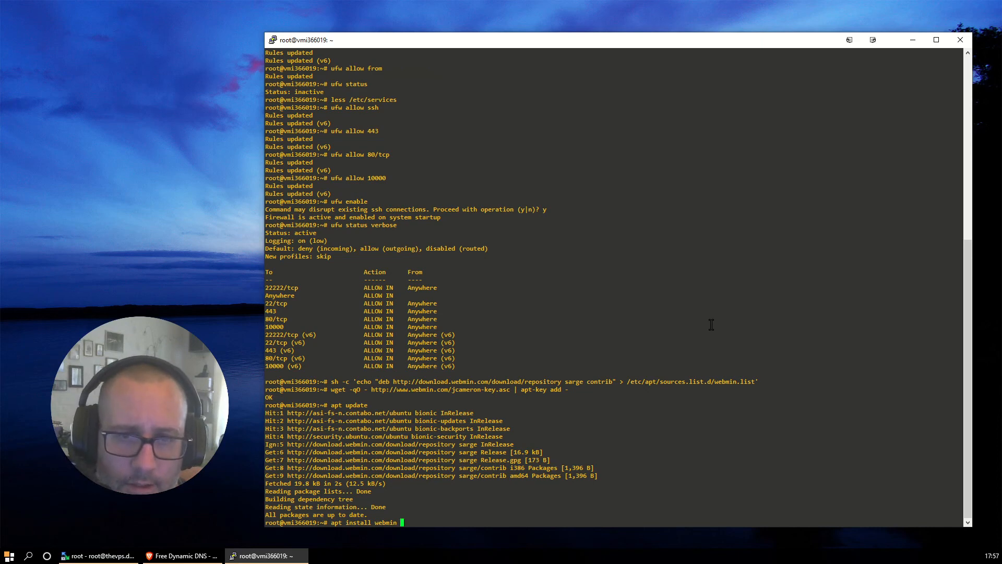
text(ntp n)
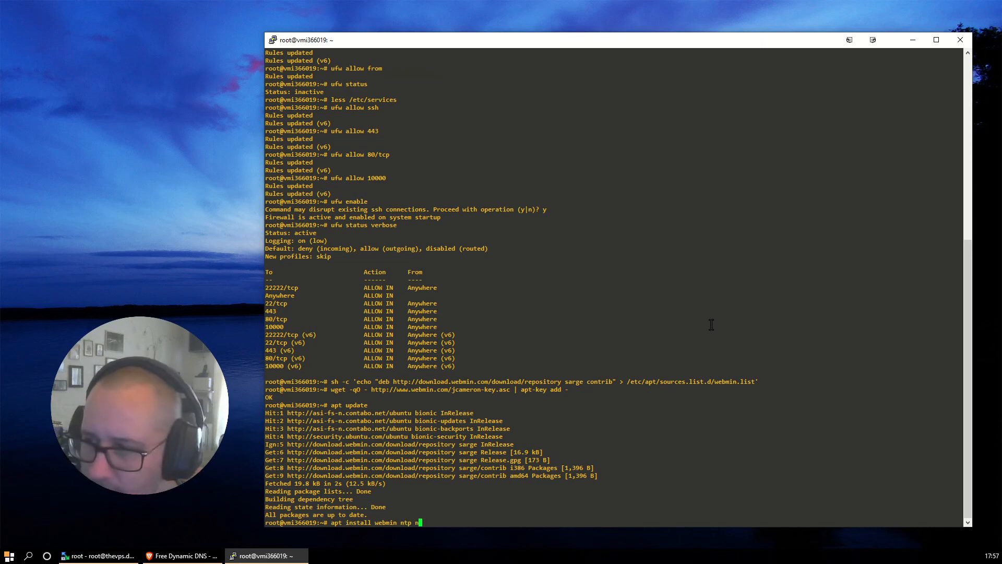
text(t)
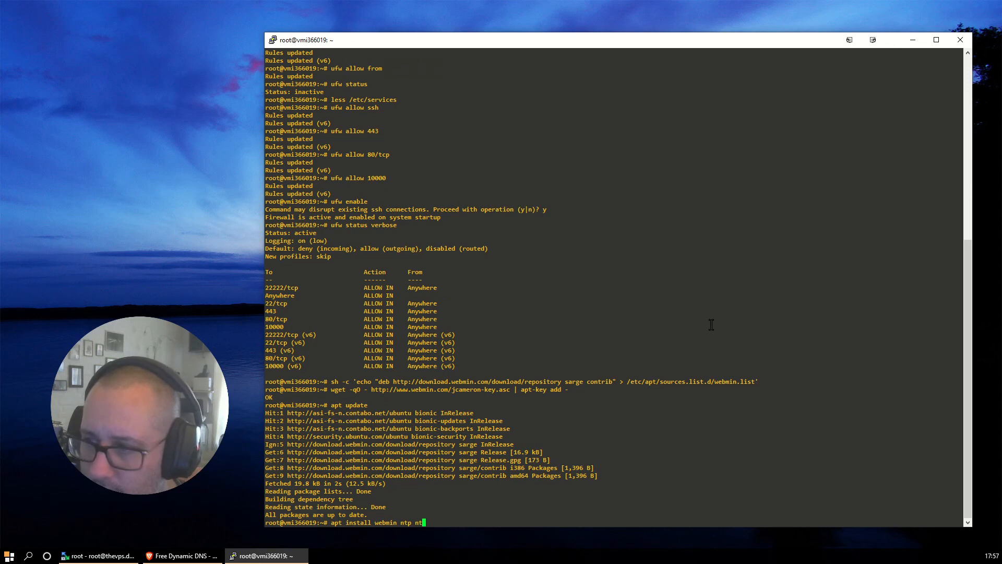
text(pdate)
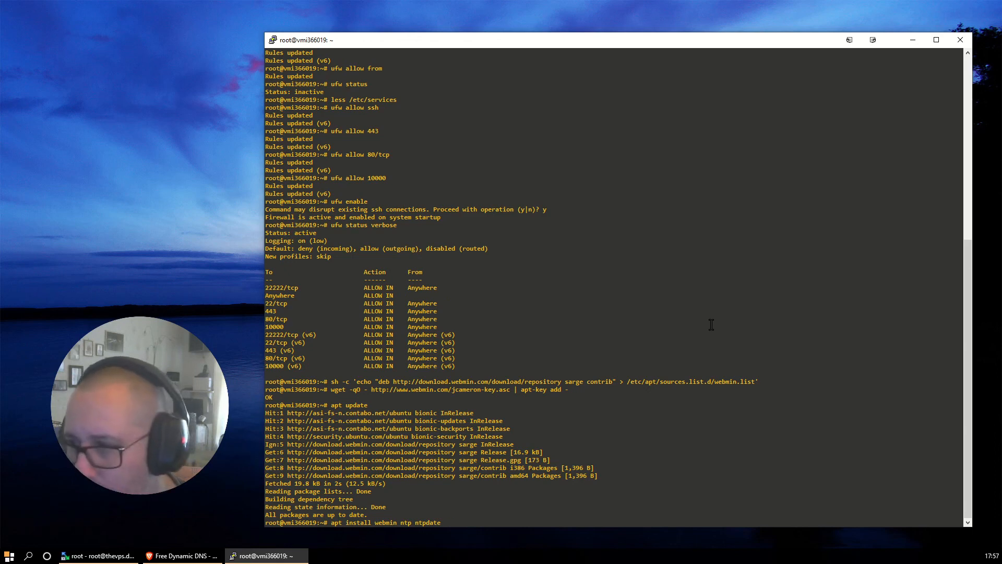
text(net-tools)
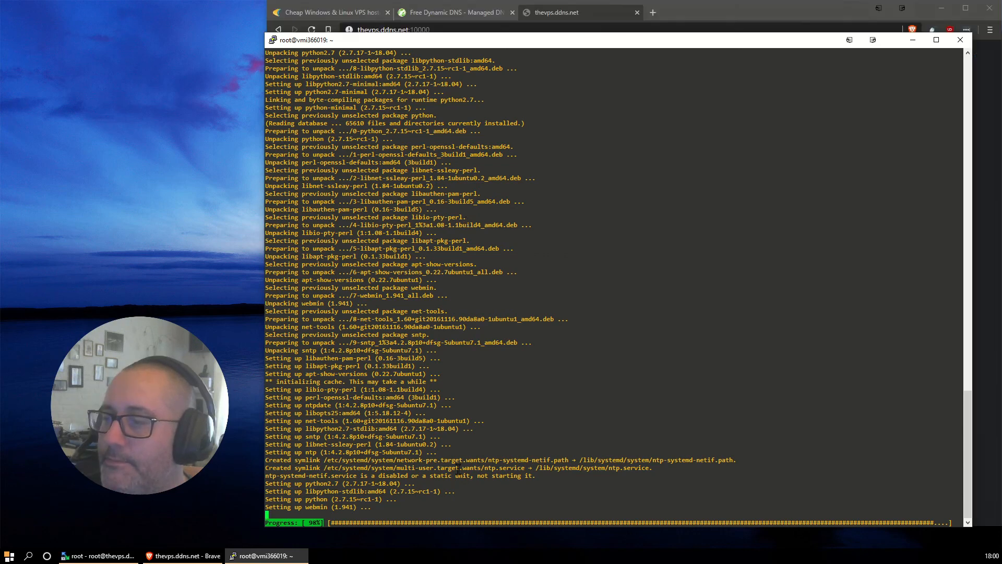
mouse_move(228, 525)
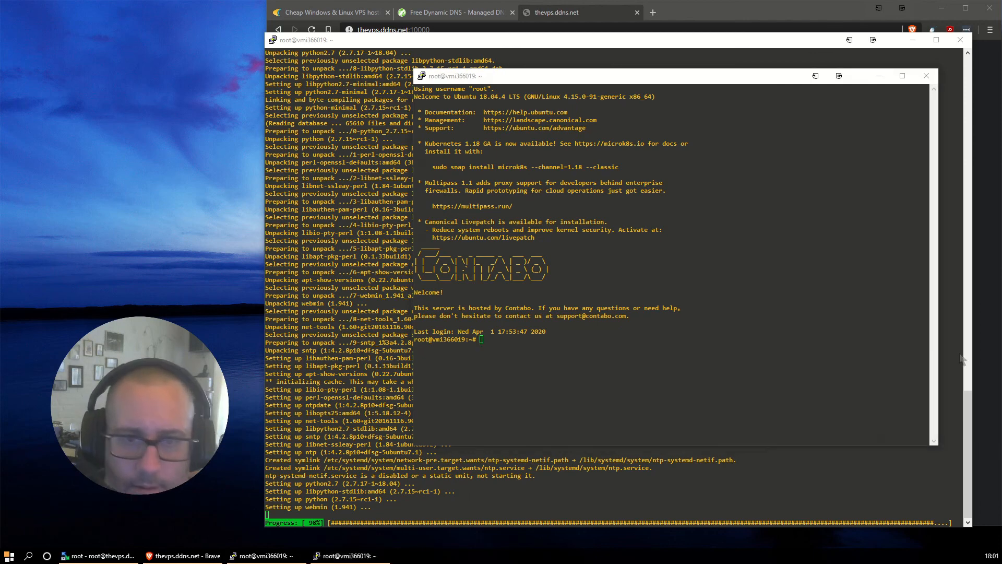
Set the hostname to thevps with hostnamectl and add thevps.ddns.net thevps to /etc/hosts
text(hostnamectl set-hostname thevps)
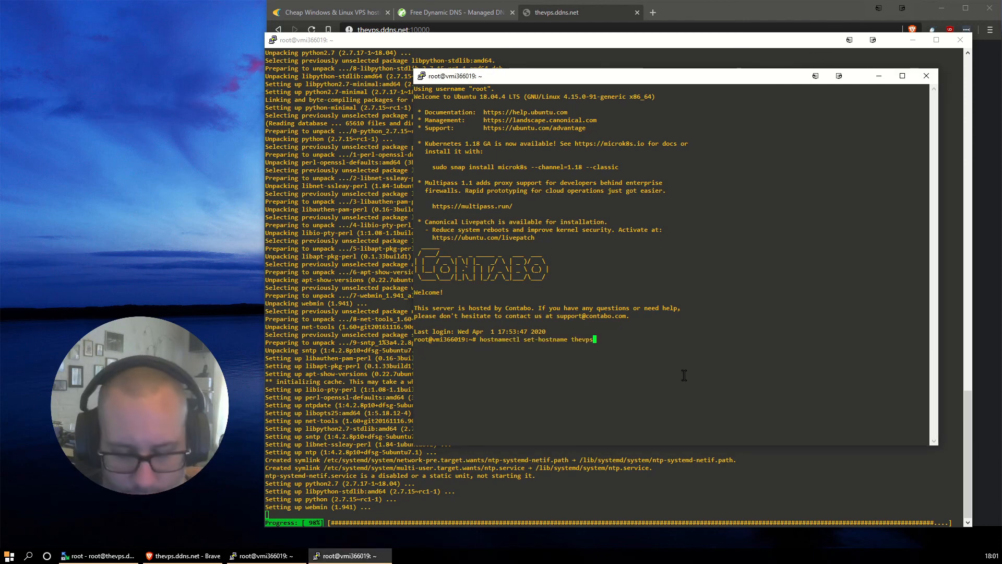
key(Return)
text(joe /etc/hosts)
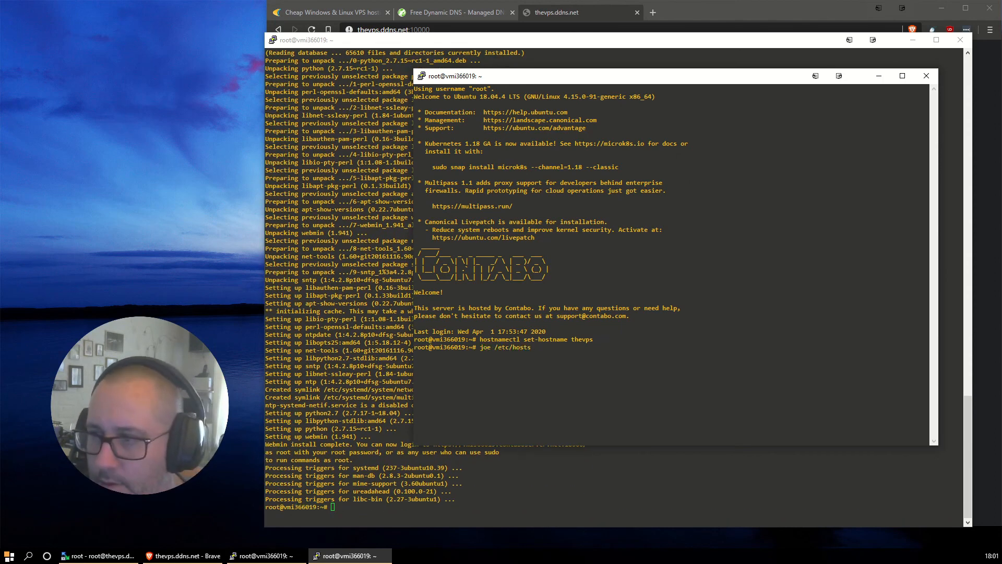
key(Return)
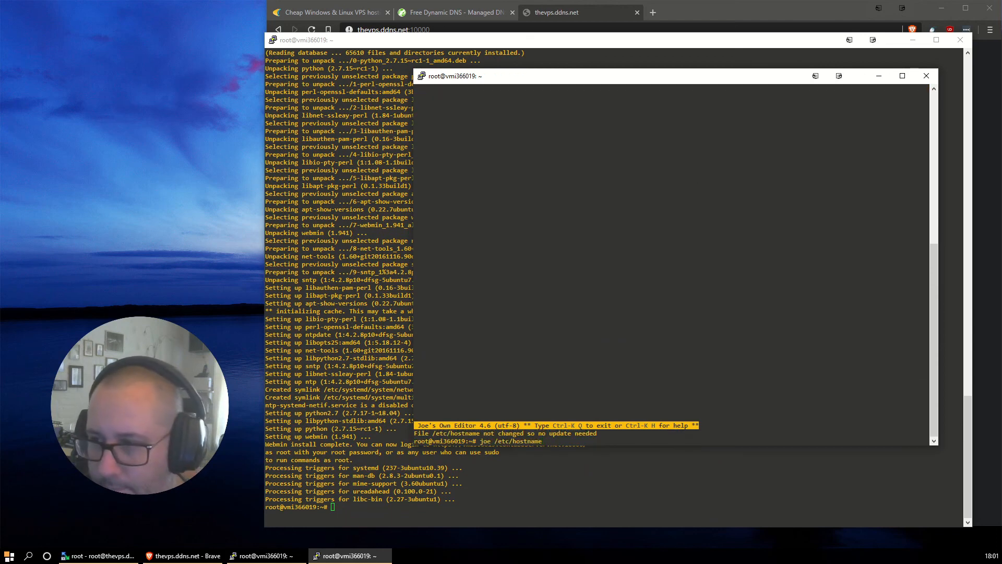
key(Return)
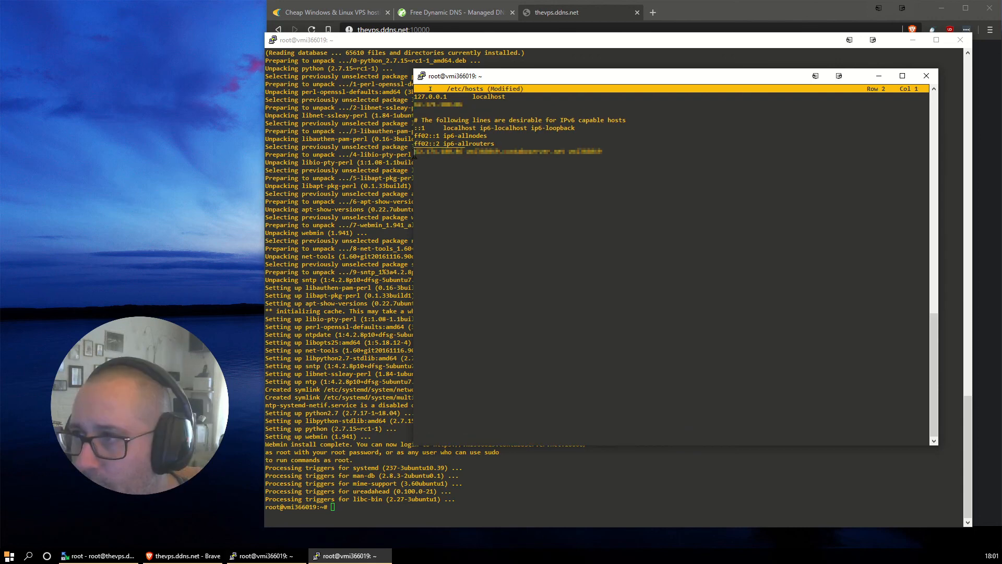
text(thevps.ddns.net         thevps)
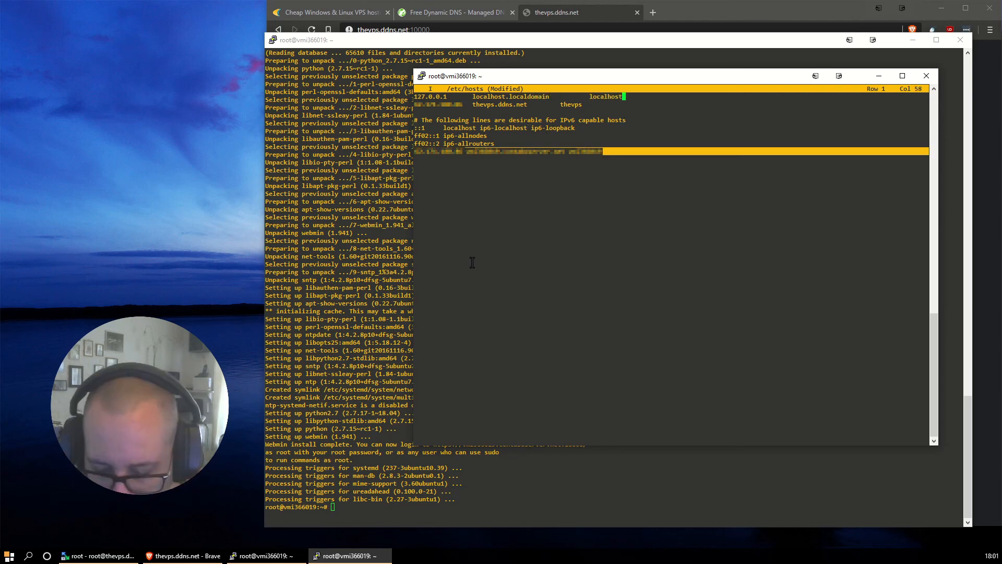
click(925, 75)
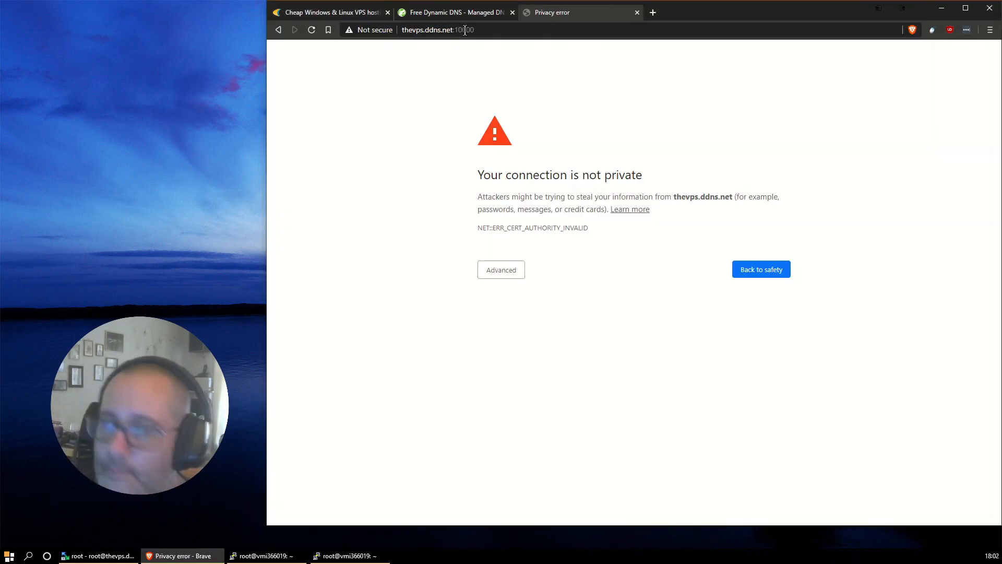
Proceed past the certificate warning via Advanced and sign in to Webmin as root
click(500, 270)
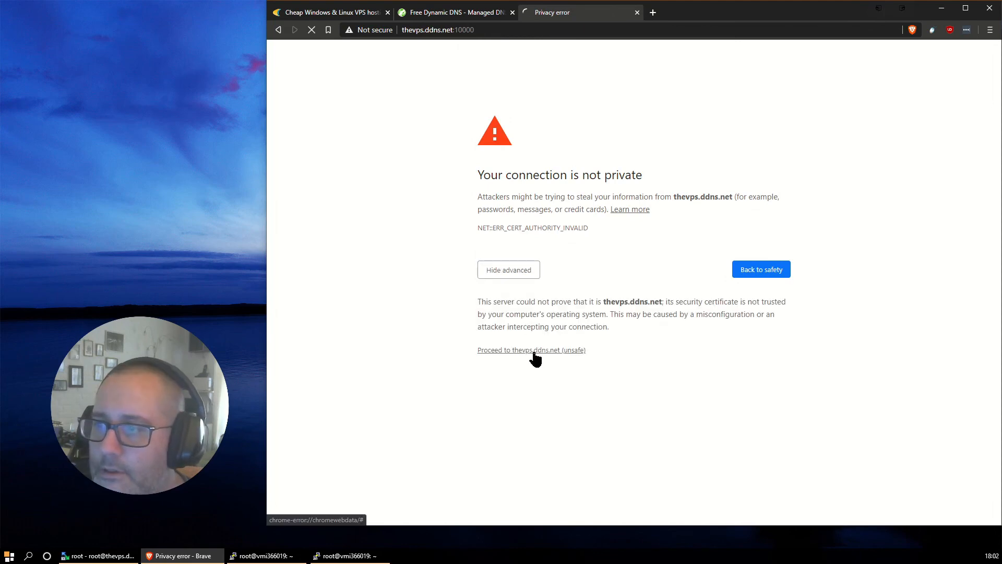
click(530, 349)
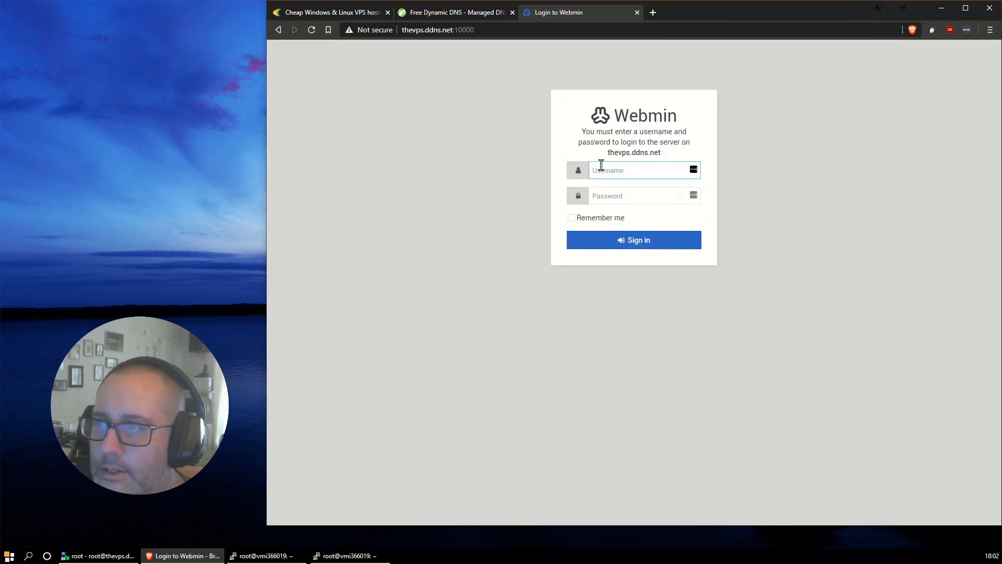
text(root)
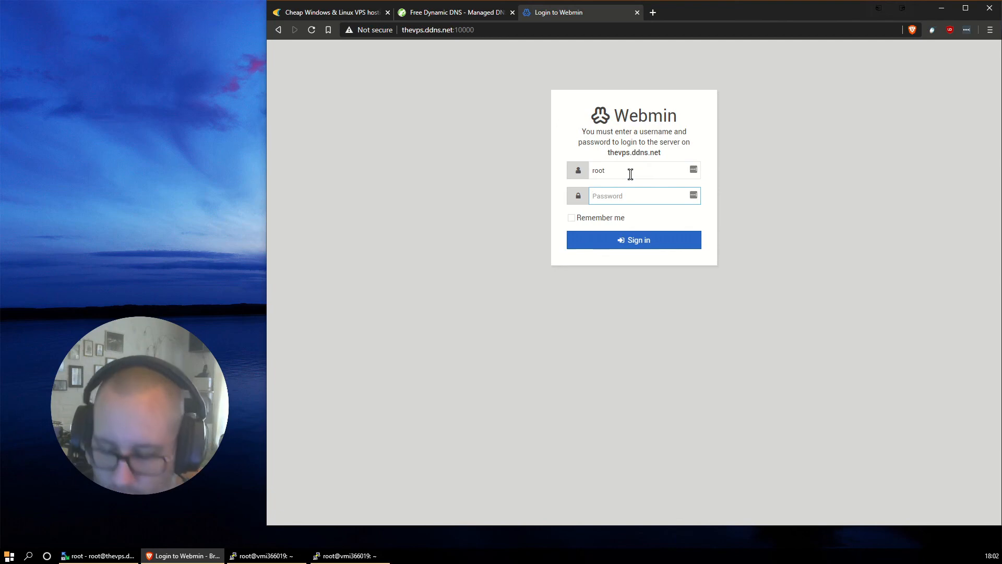
text(password)
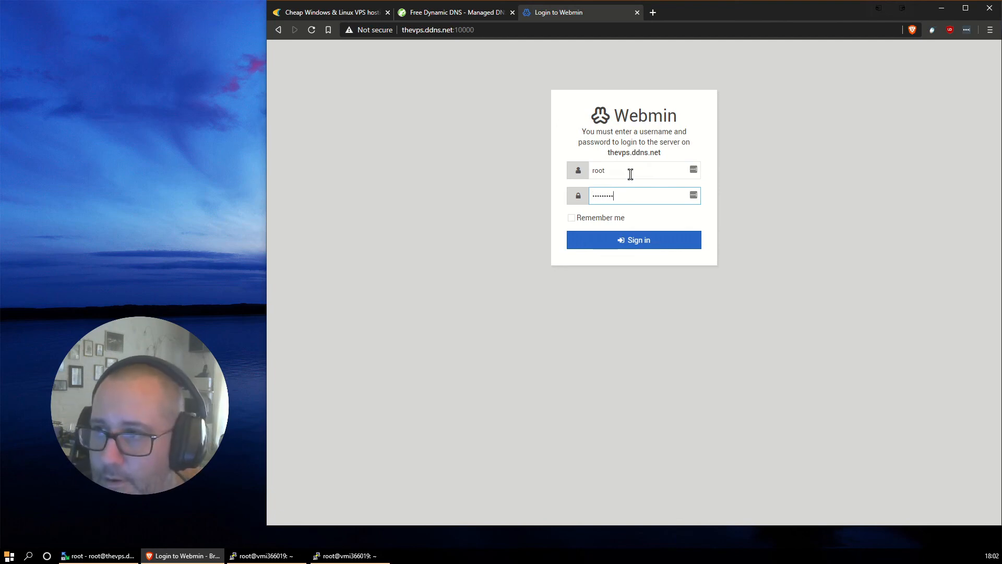
click(633, 240)
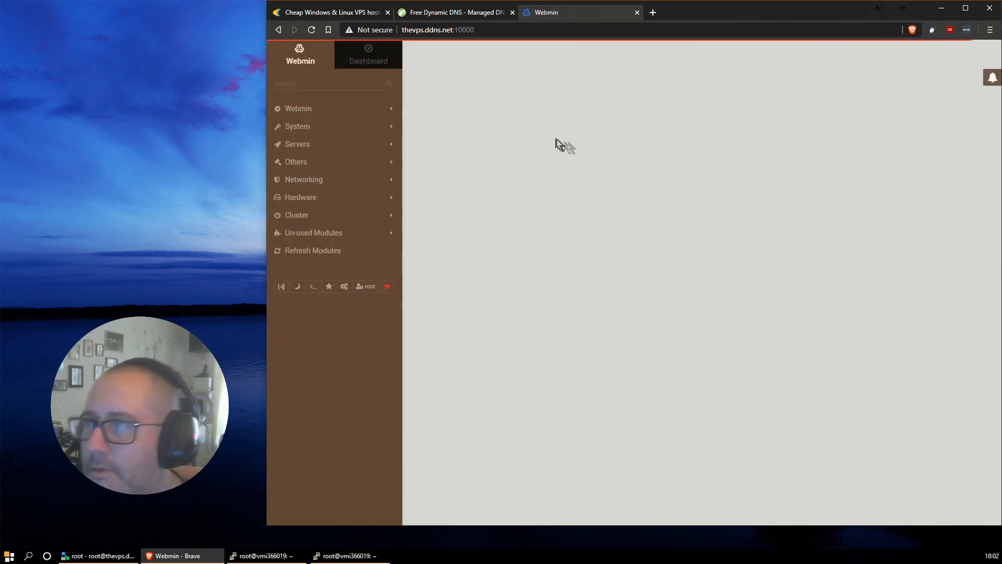
From the dashboard, expand System and open the Users and Groups module
click(368, 54)
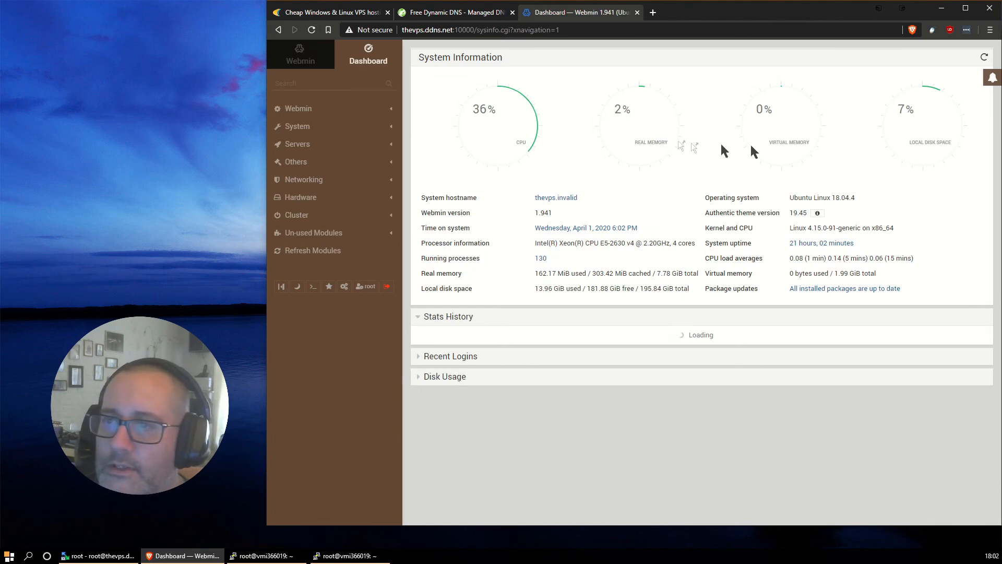
click(298, 126)
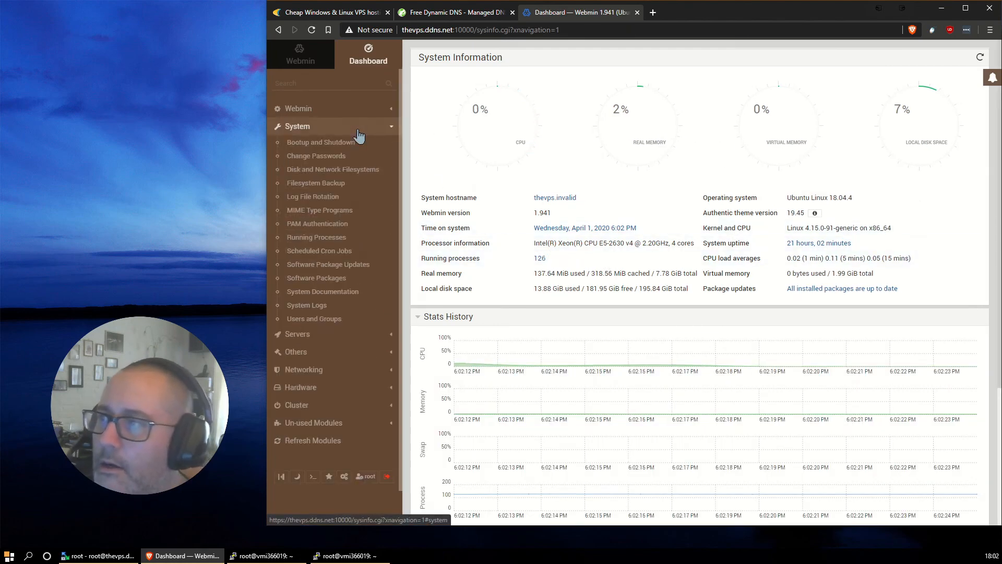
mouse_move(314, 319)
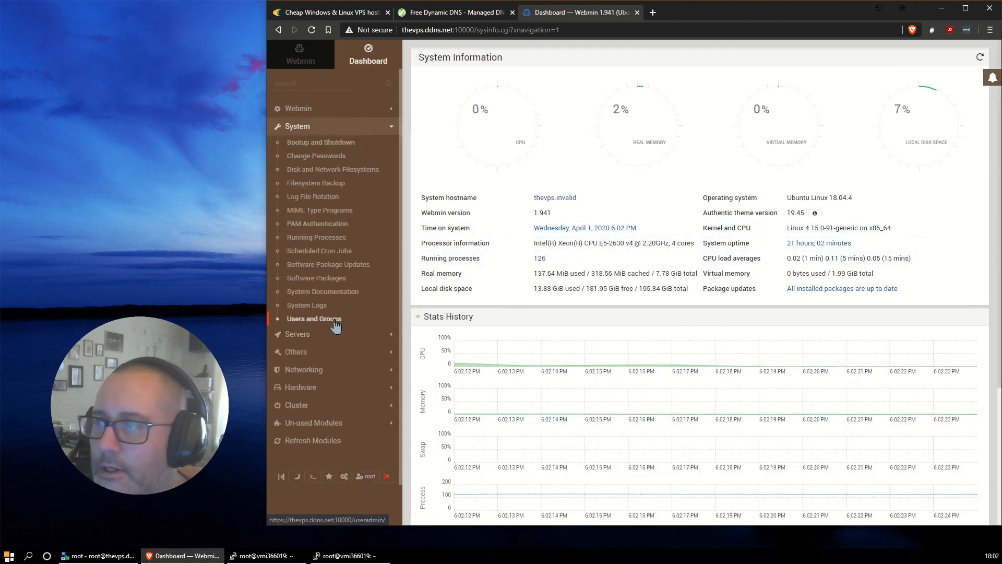
click(314, 318)
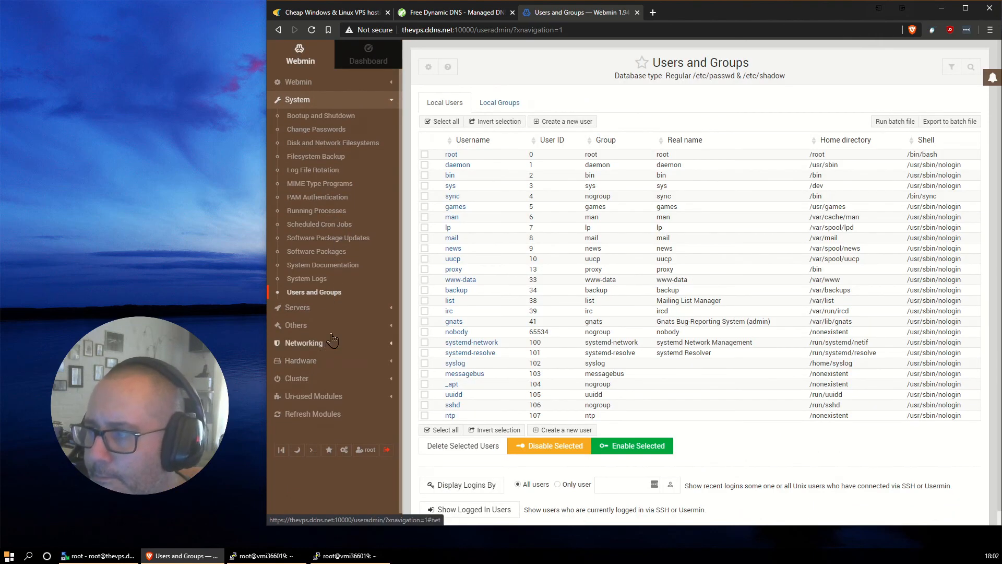
Expand the Servers, Others and Hardware categories to browse their modules
click(298, 307)
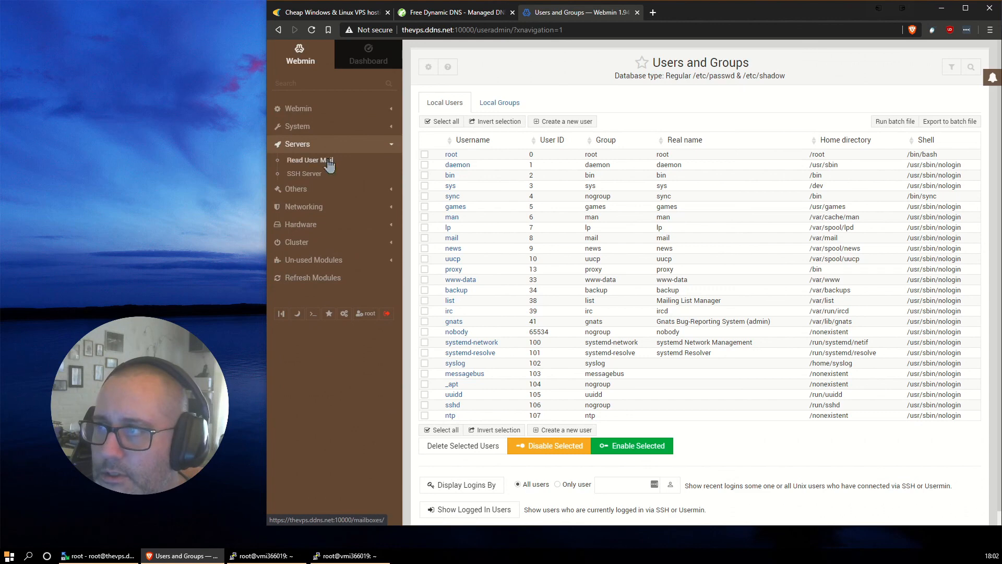
mouse_move(309, 160)
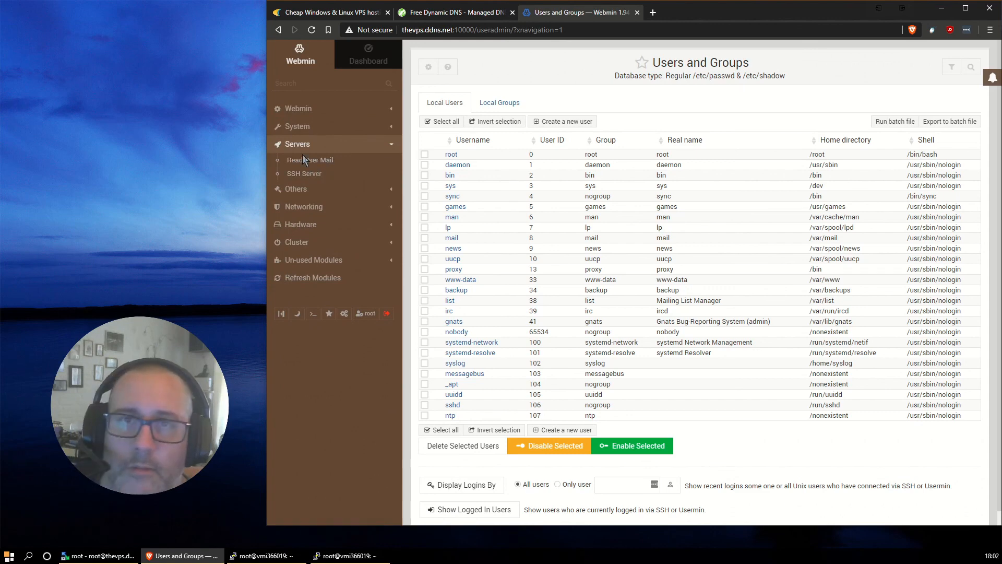
mouse_move(323, 184)
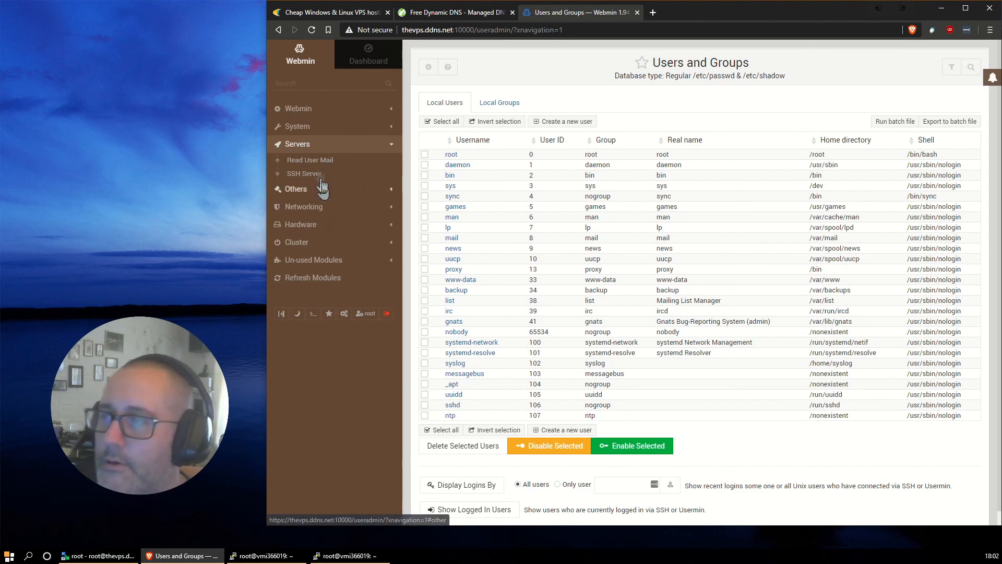
mouse_move(324, 173)
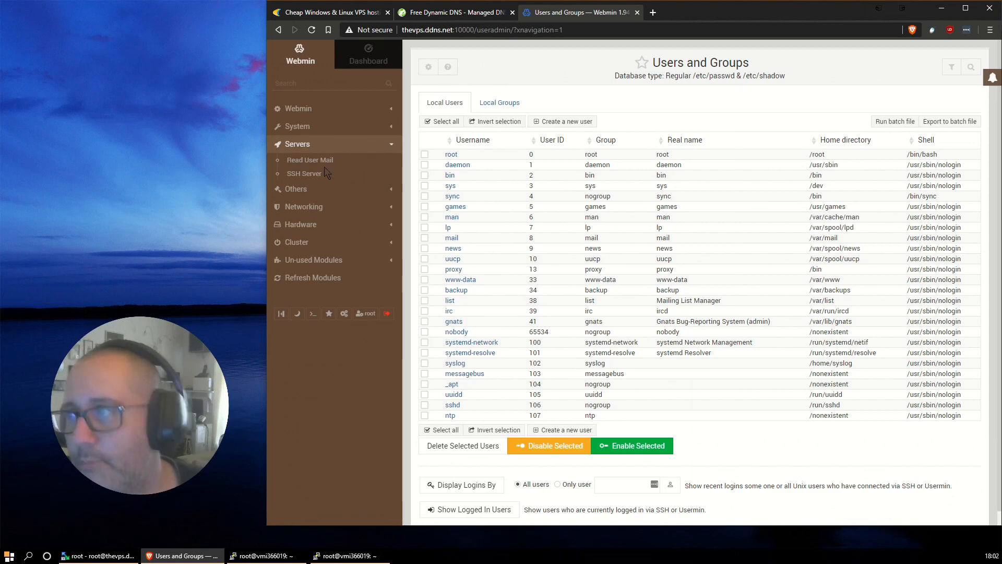
mouse_move(343, 189)
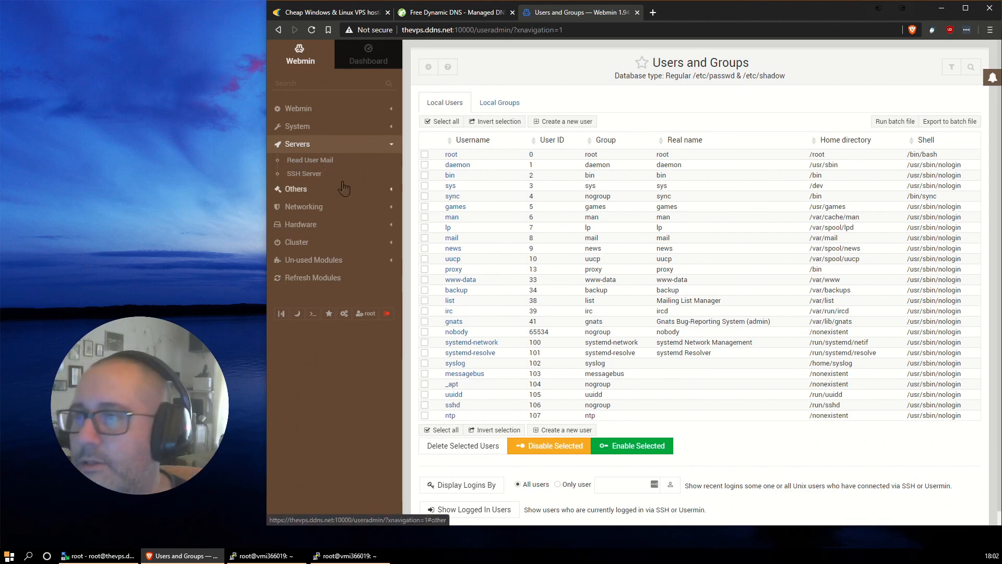
mouse_move(328, 282)
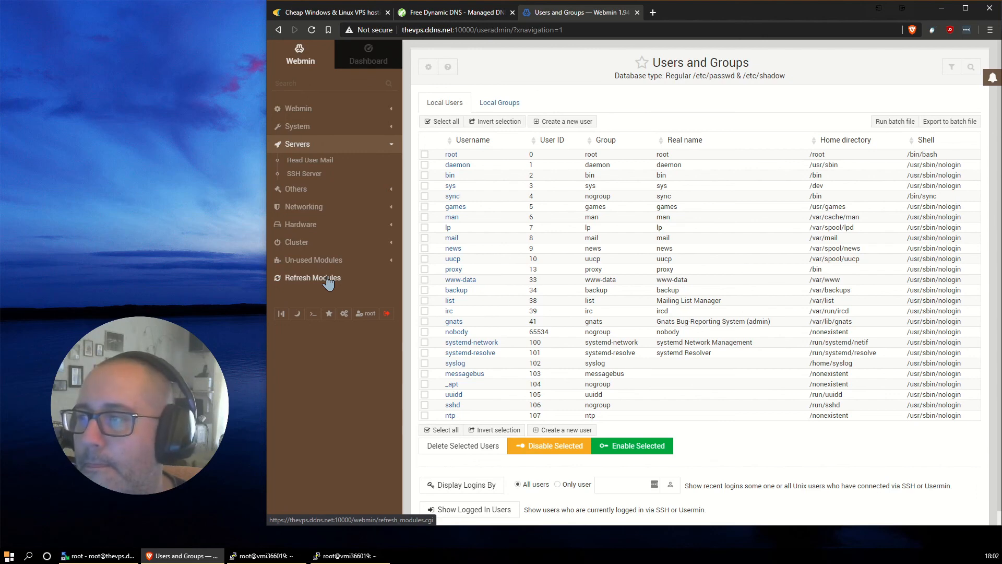
click(296, 189)
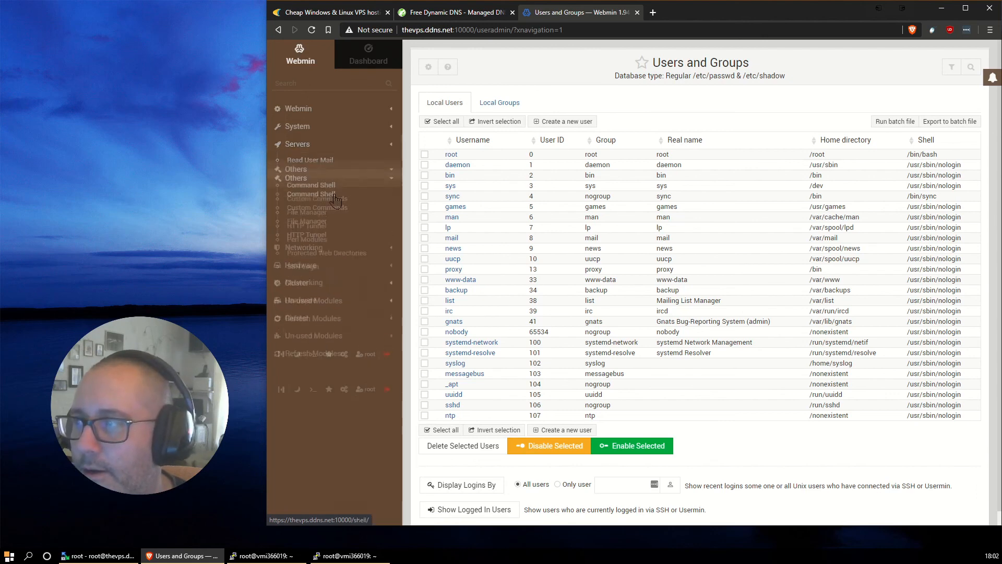
click(296, 161)
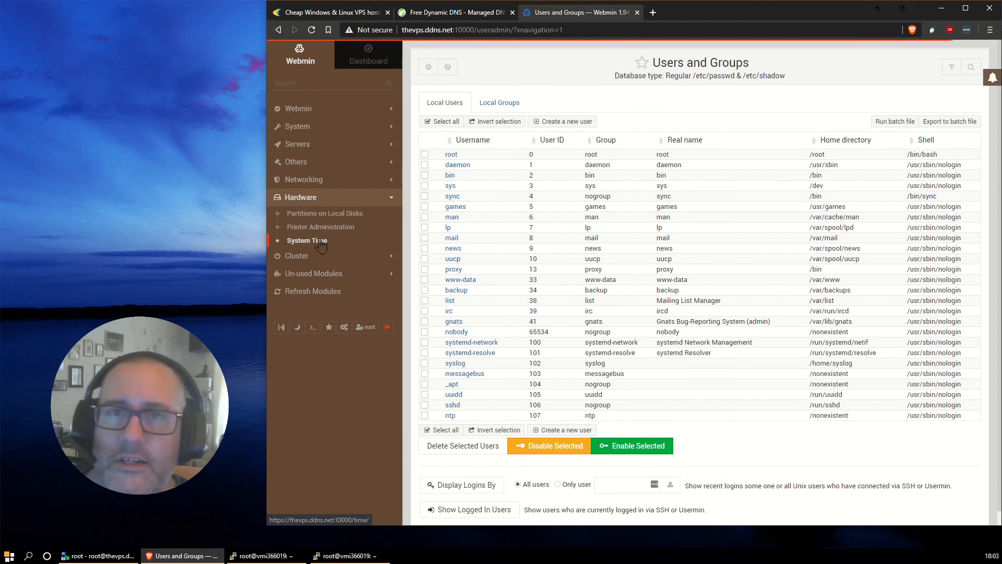
mouse_move(638, 210)
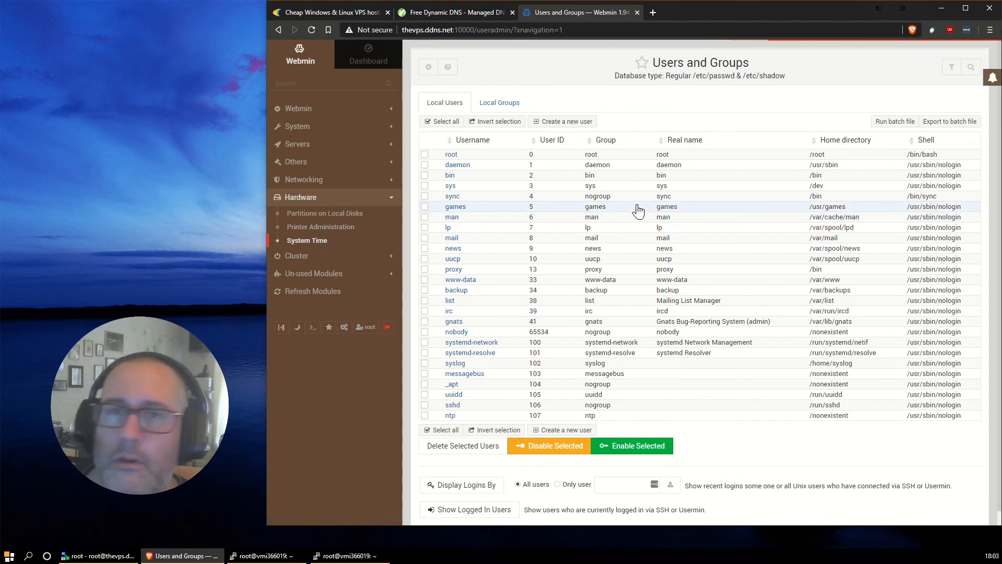
Open Hardware > System Time, glance at the timezone, and land on the Time server sync tab
click(307, 241)
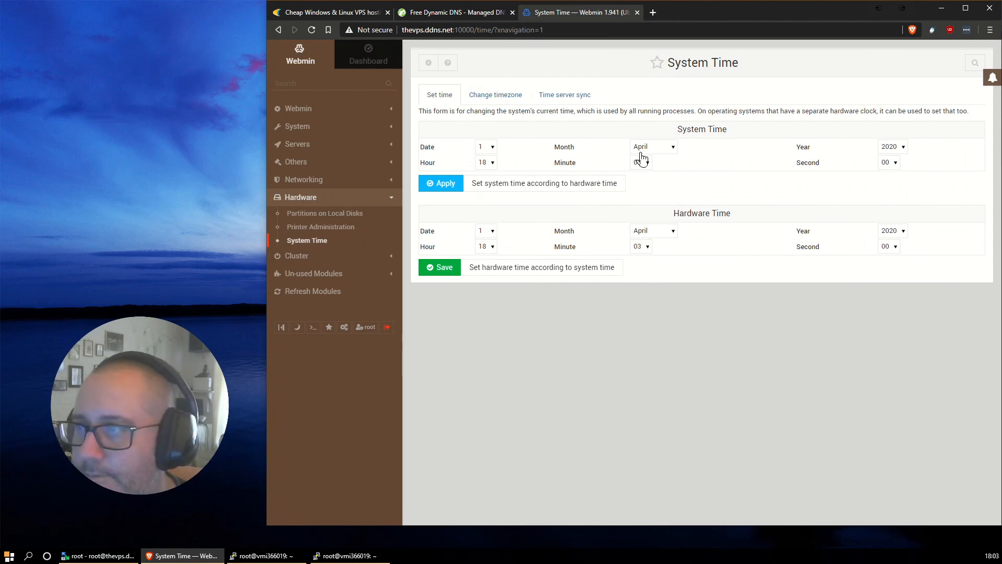
click(565, 95)
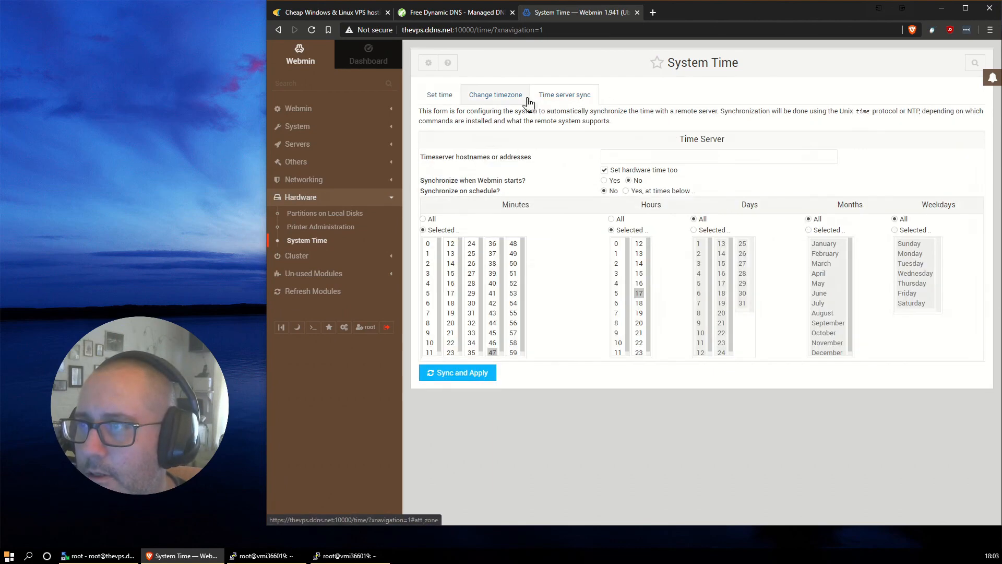
click(495, 95)
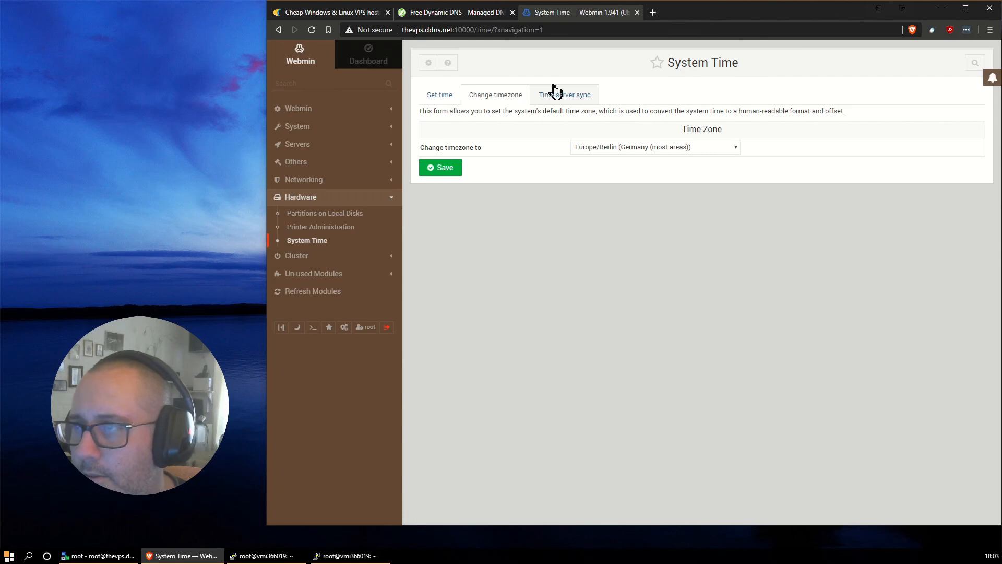
click(564, 95)
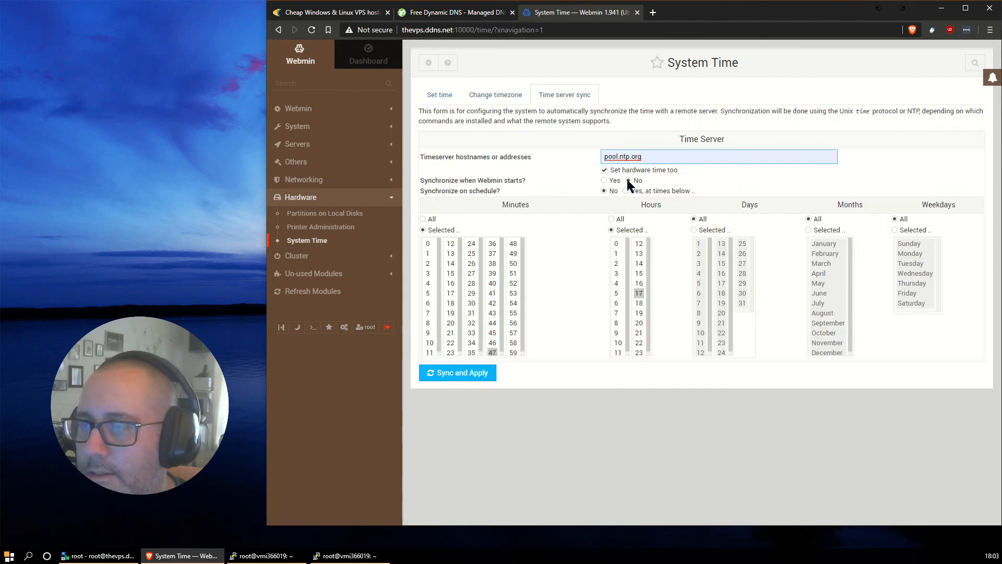
Set the time server to pool.ntp.org, choose 'Yes, at times below', and run Sync and Apply
click(629, 180)
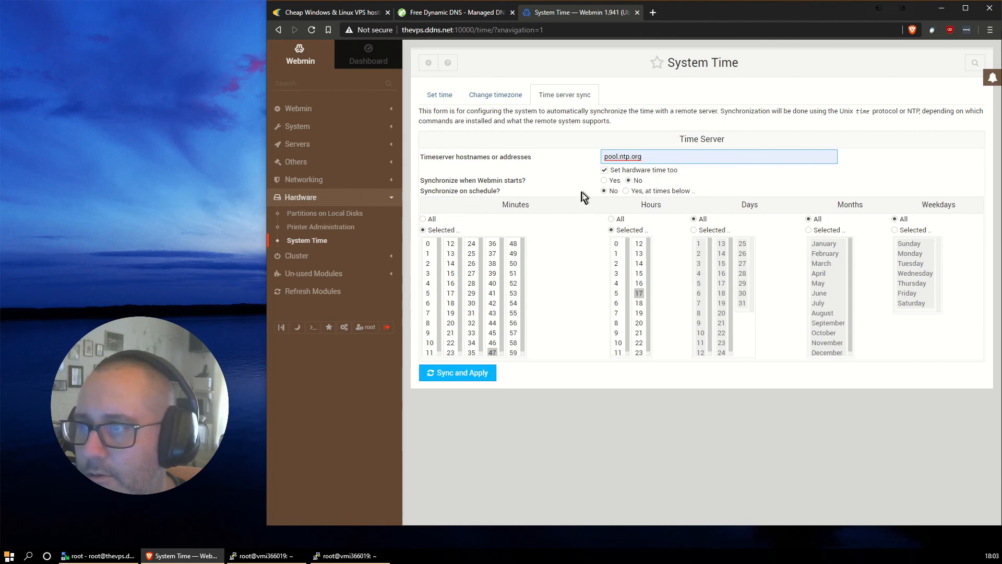
click(624, 190)
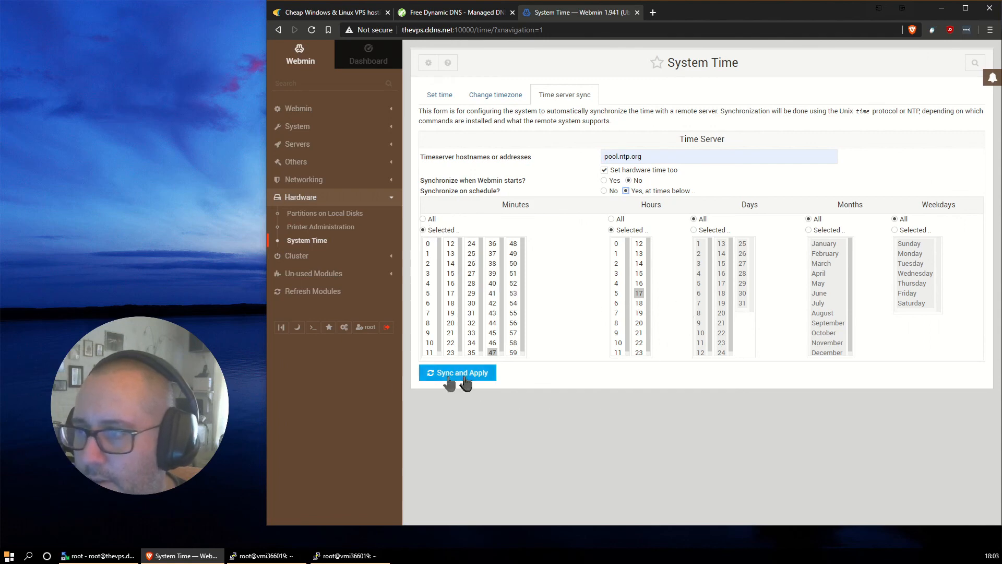
click(457, 372)
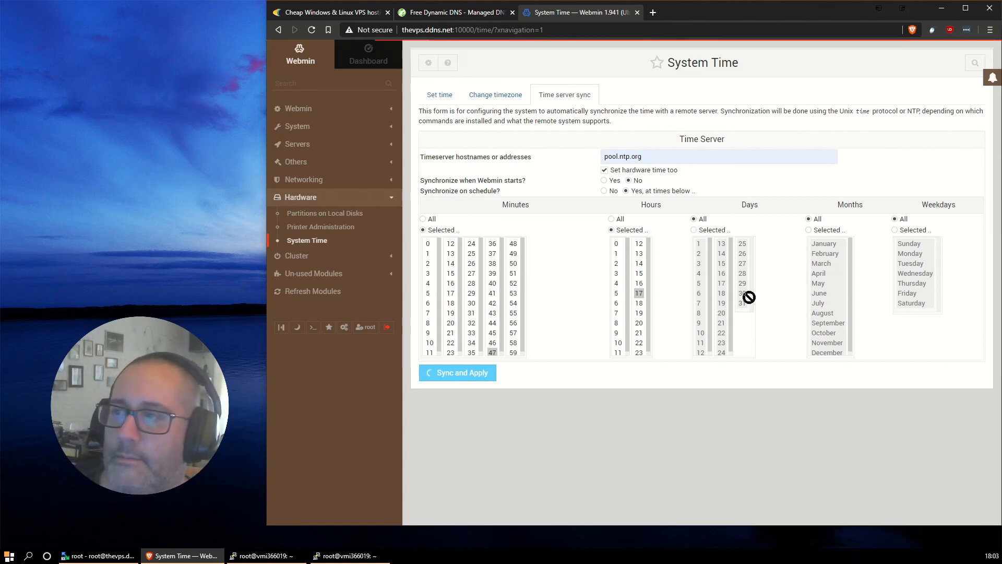
click(457, 373)
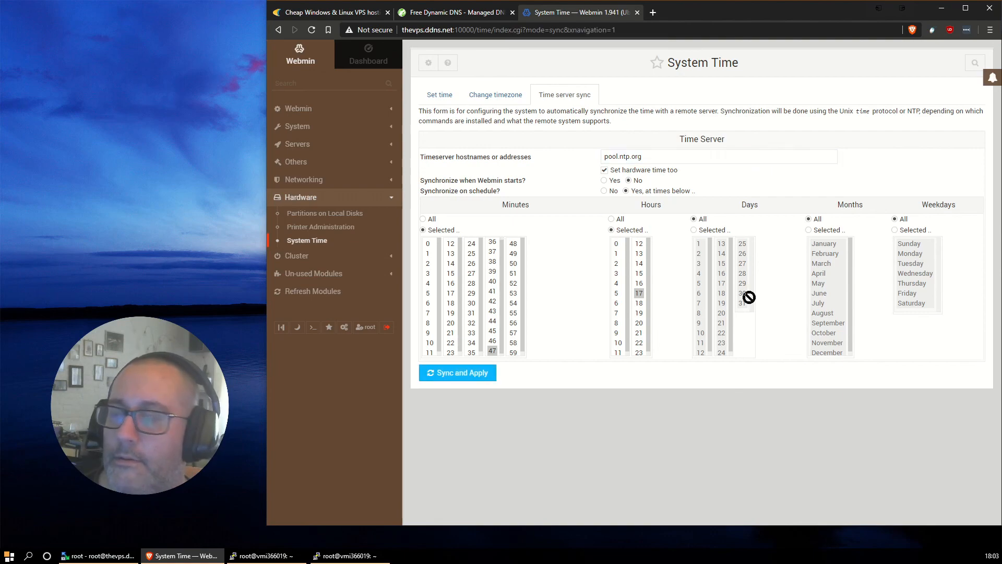
click(457, 371)
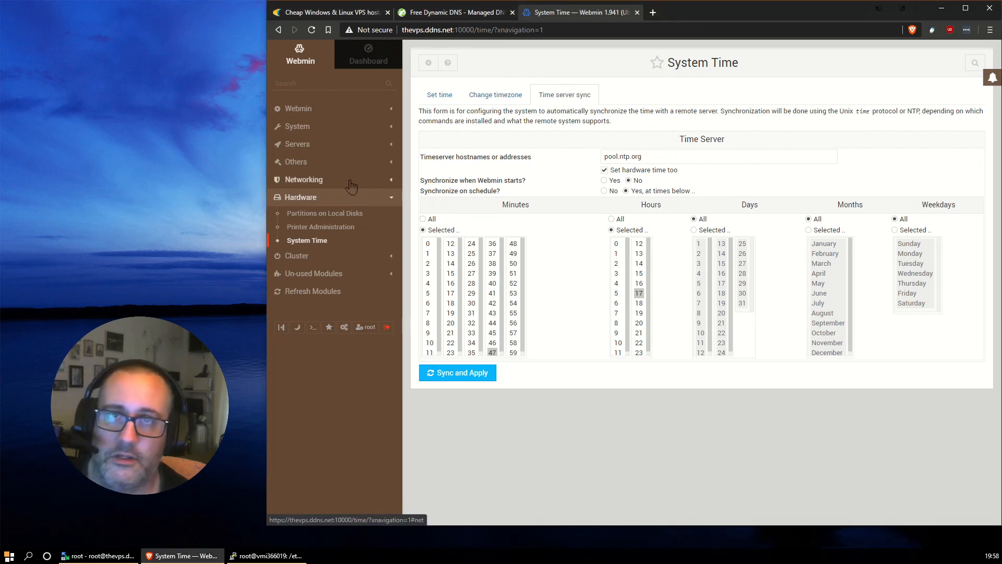
Expand Networking and open the Network Configuration module
click(304, 178)
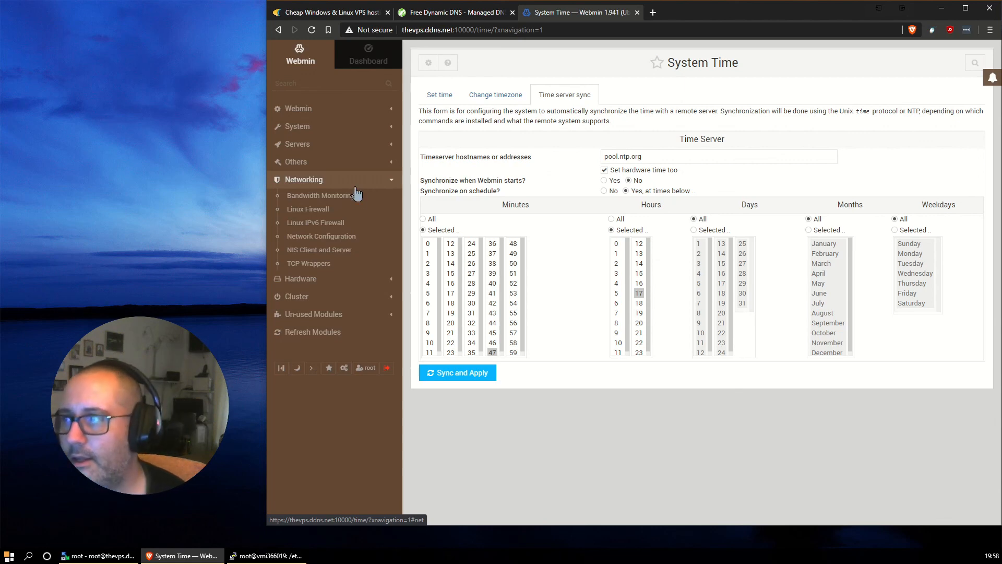
mouse_move(321, 236)
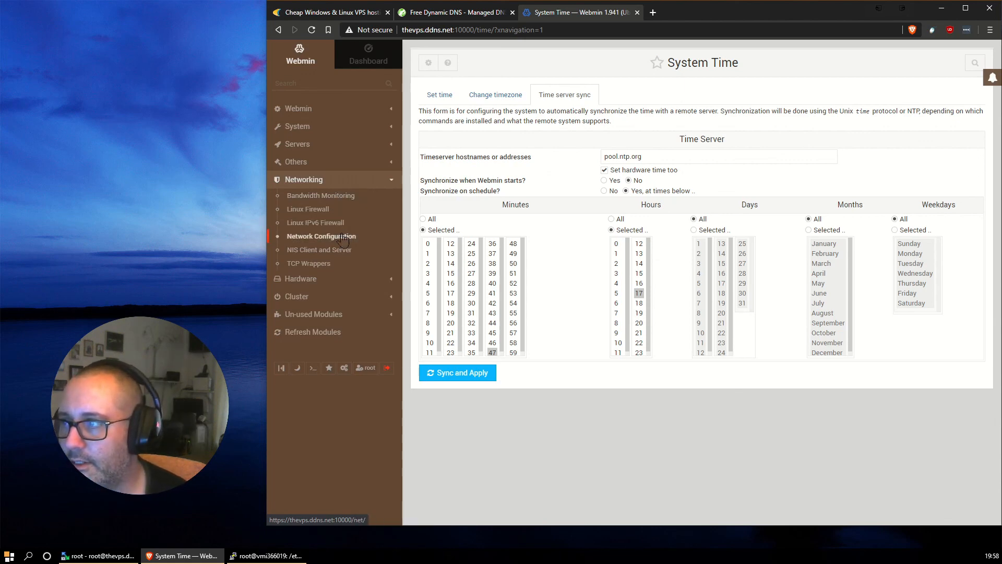
click(321, 236)
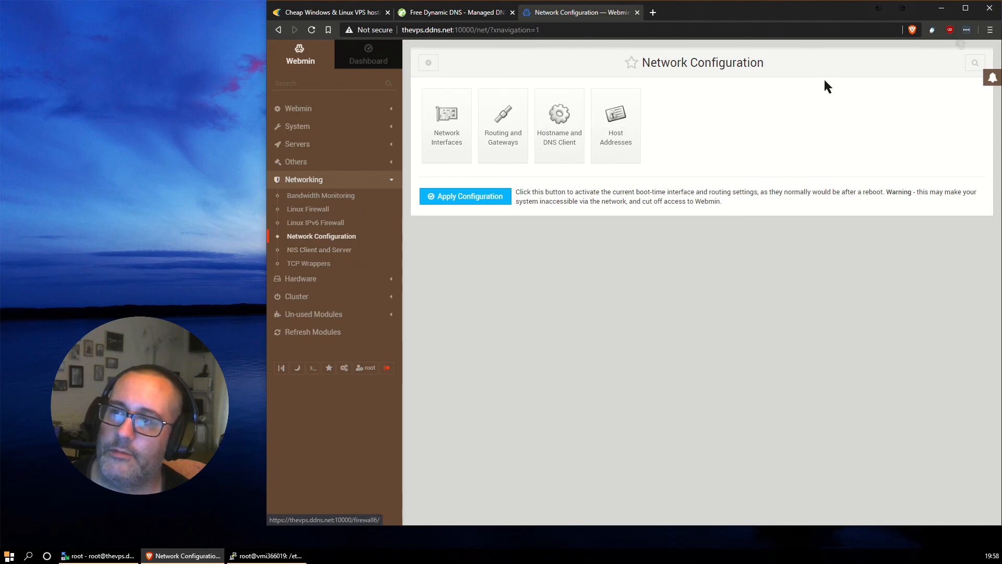